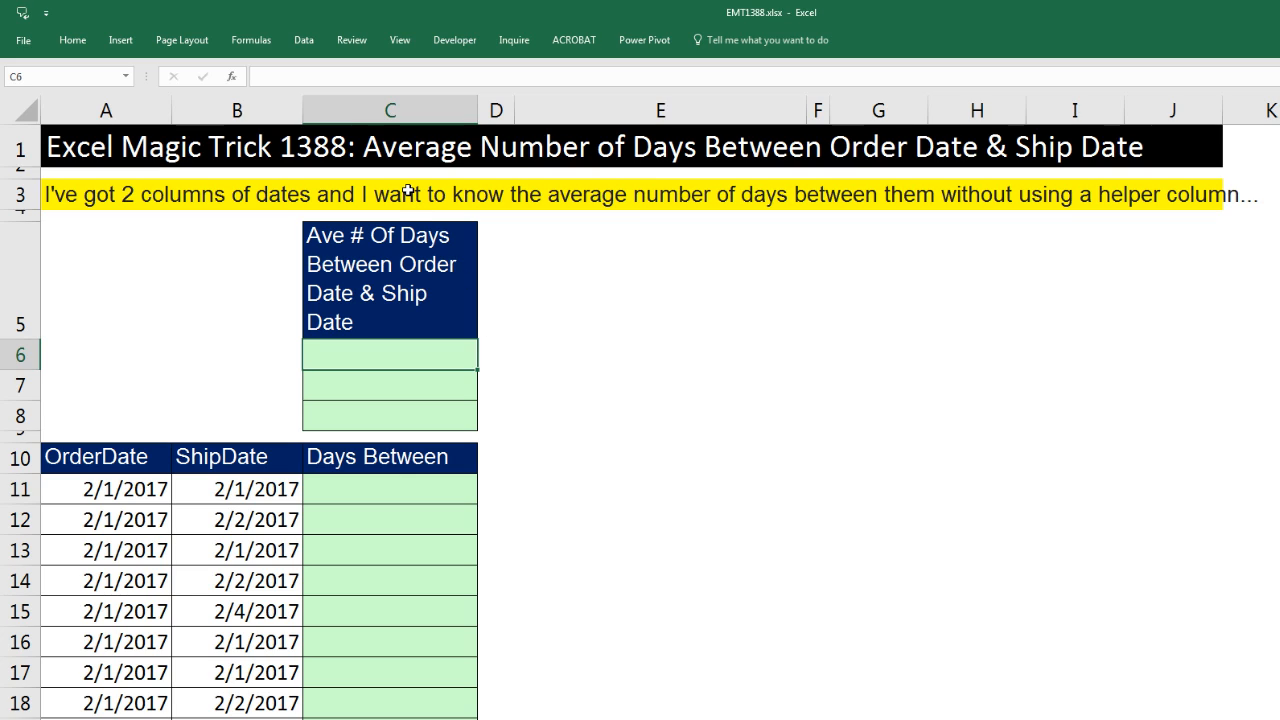
mouse_move(682, 170)
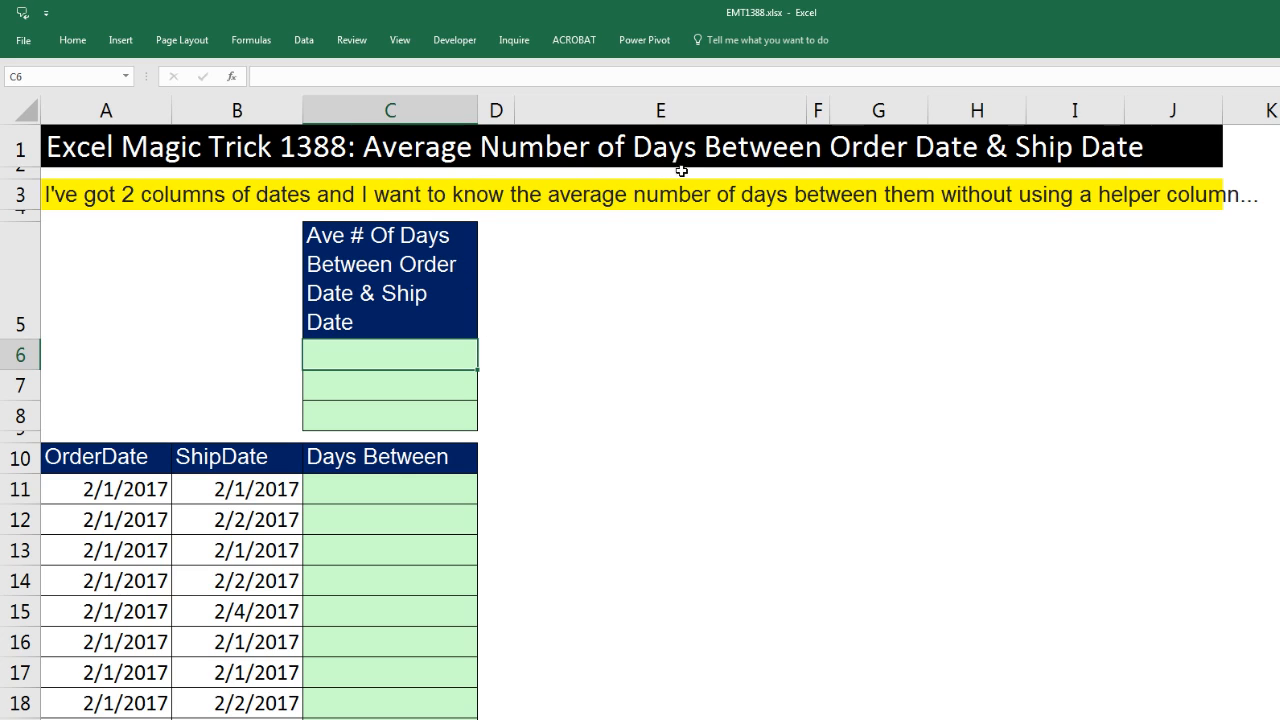
mouse_move(1064, 168)
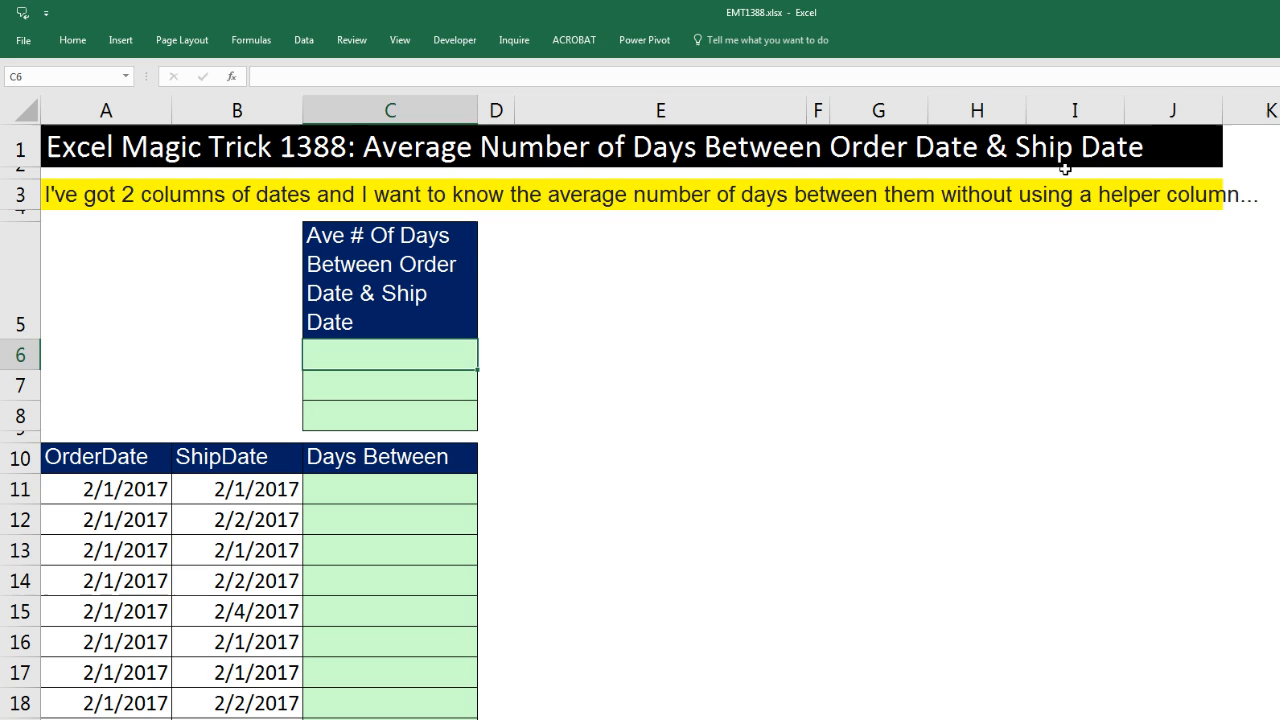
mouse_move(64, 224)
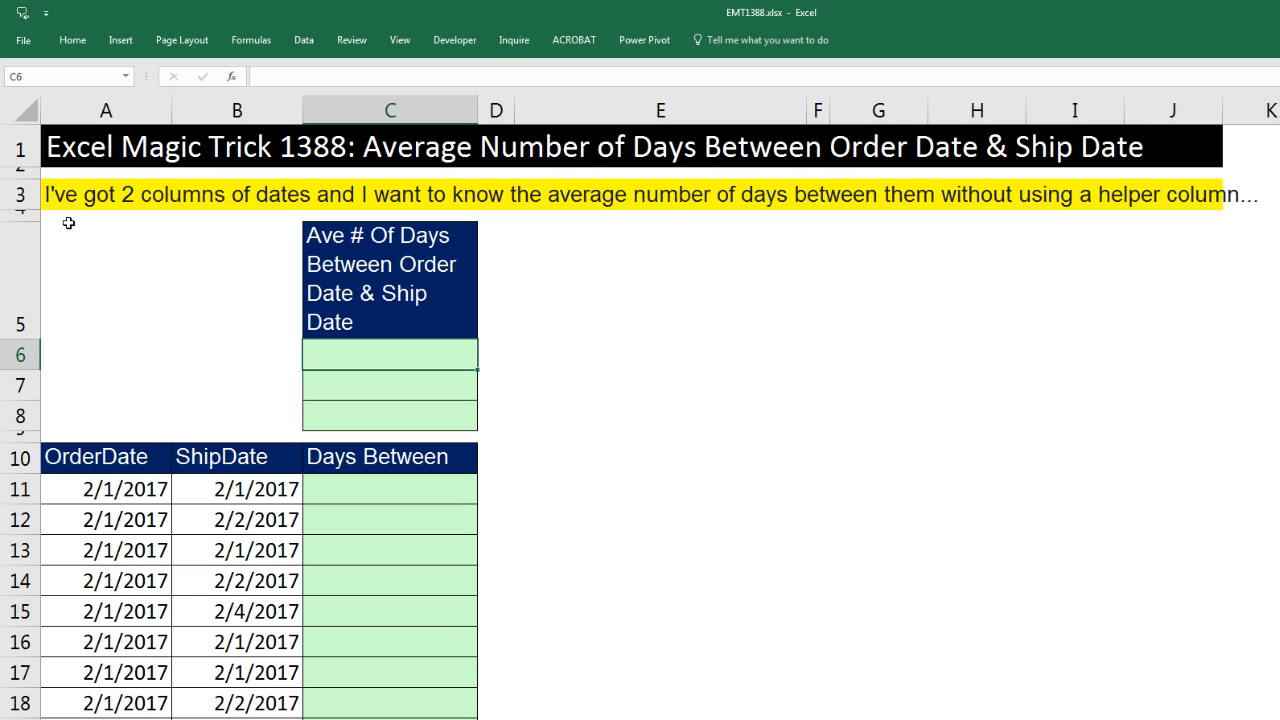
mouse_move(558, 212)
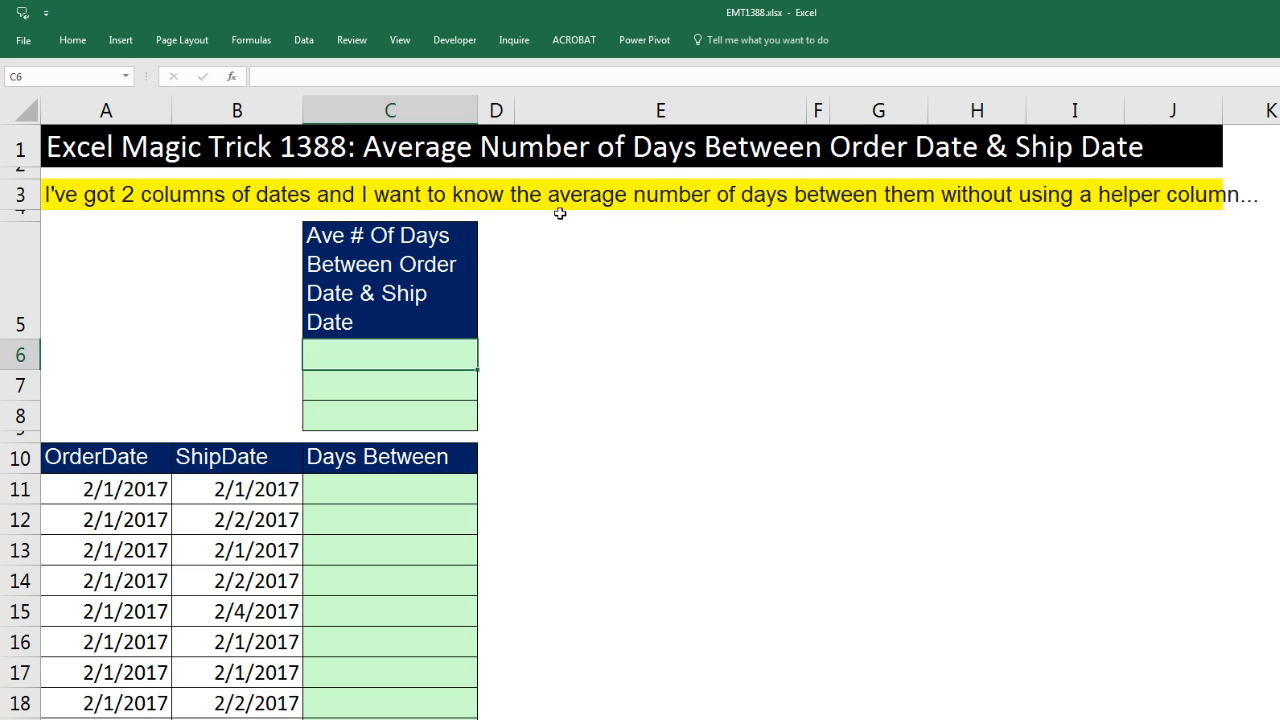
mouse_move(812, 220)
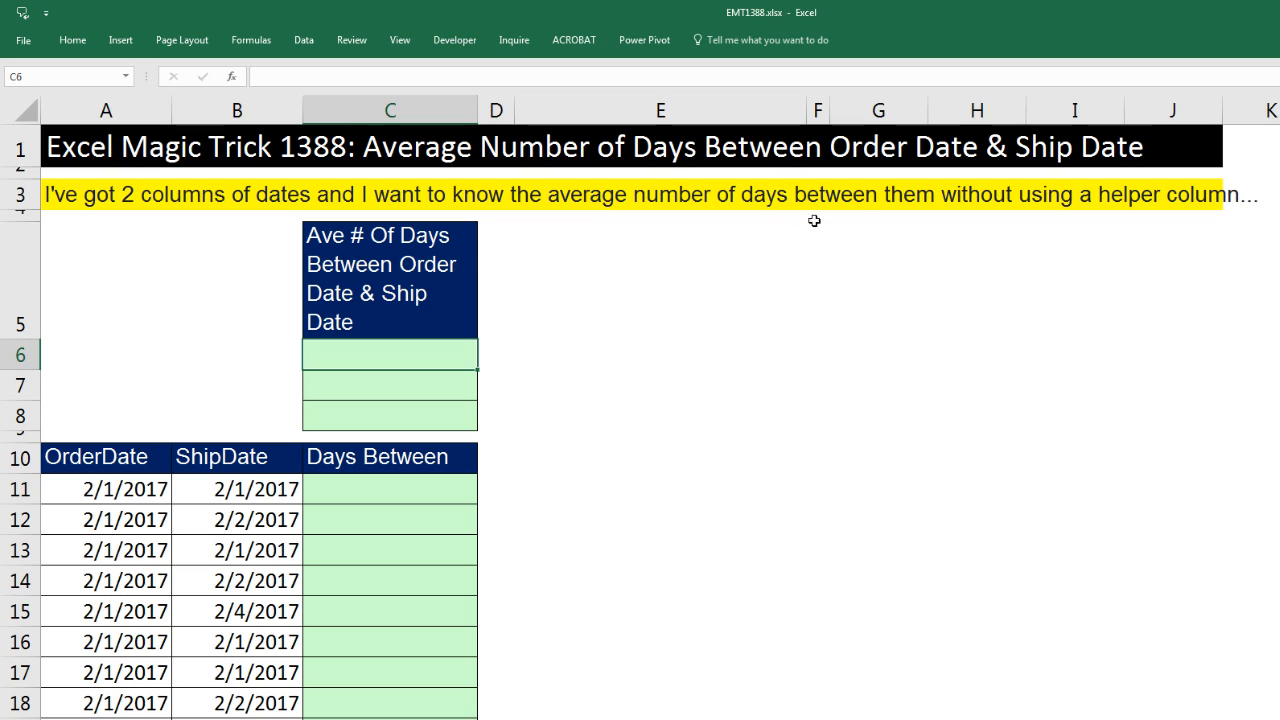
mouse_move(1204, 220)
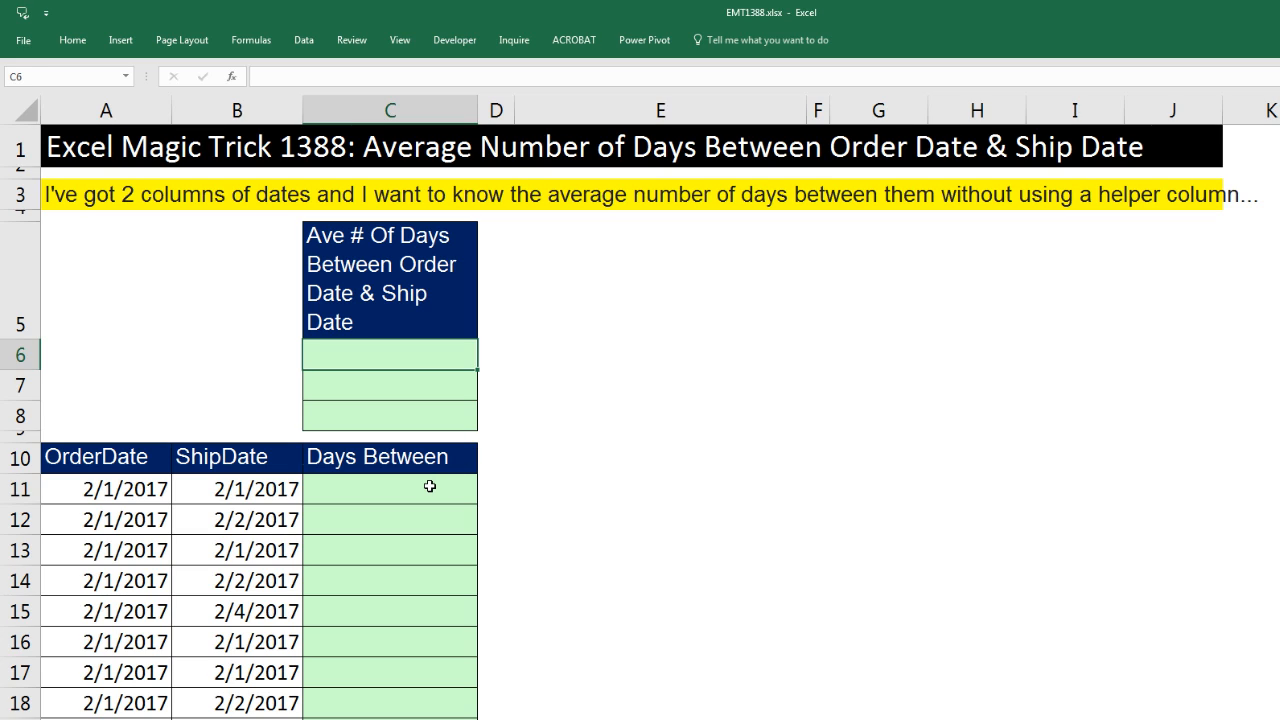
Enter the ship-minus-order subtraction formula in the first Days Between cell, C11.
left_click(418, 488)
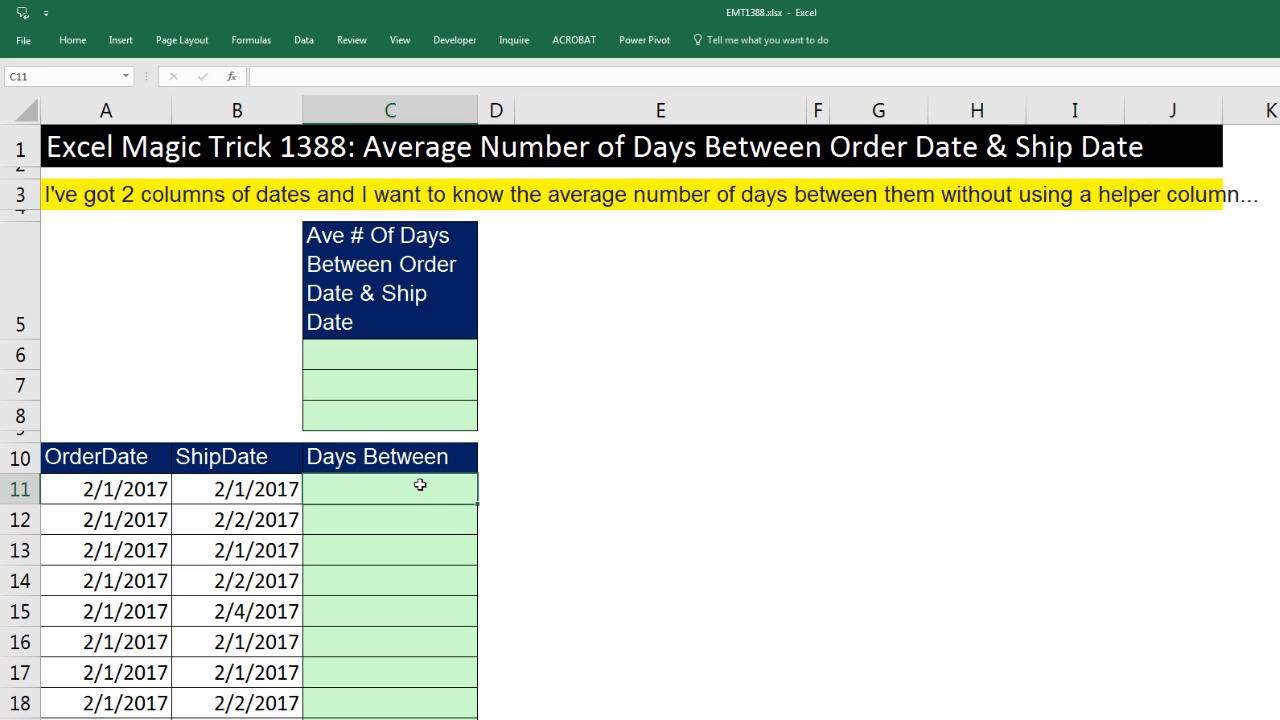
mouse_move(404, 584)
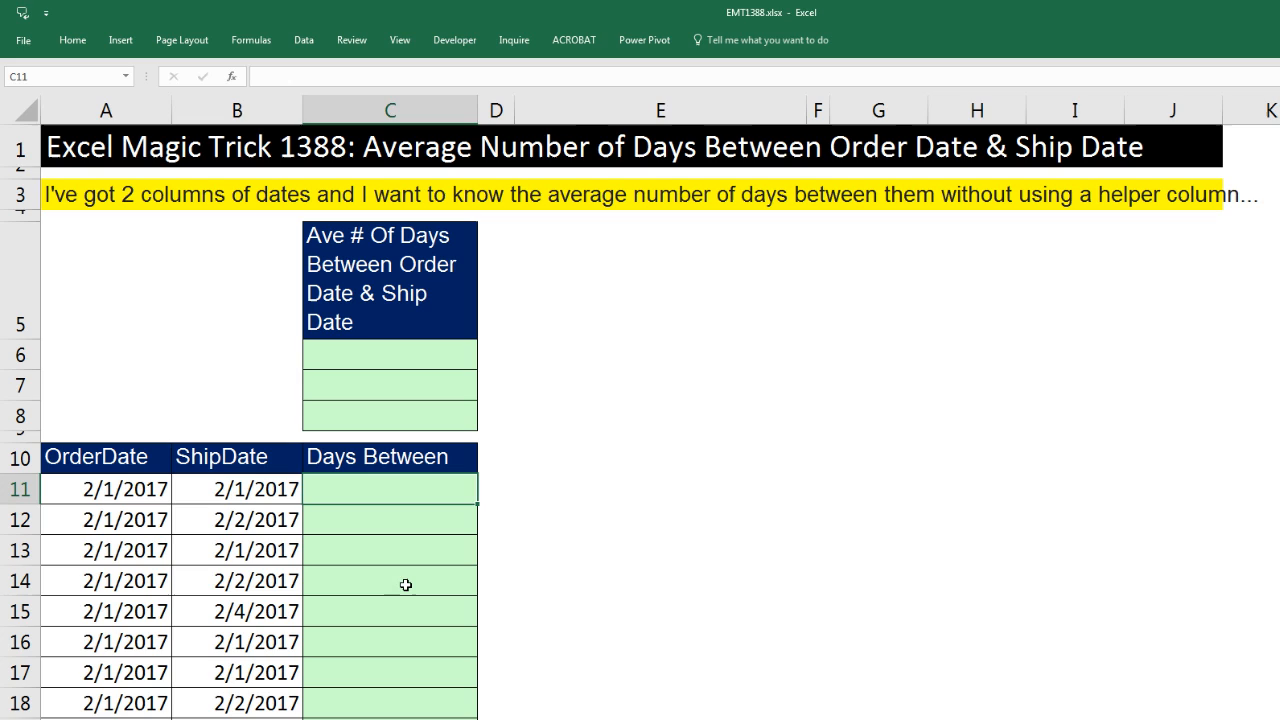
mouse_move(348, 384)
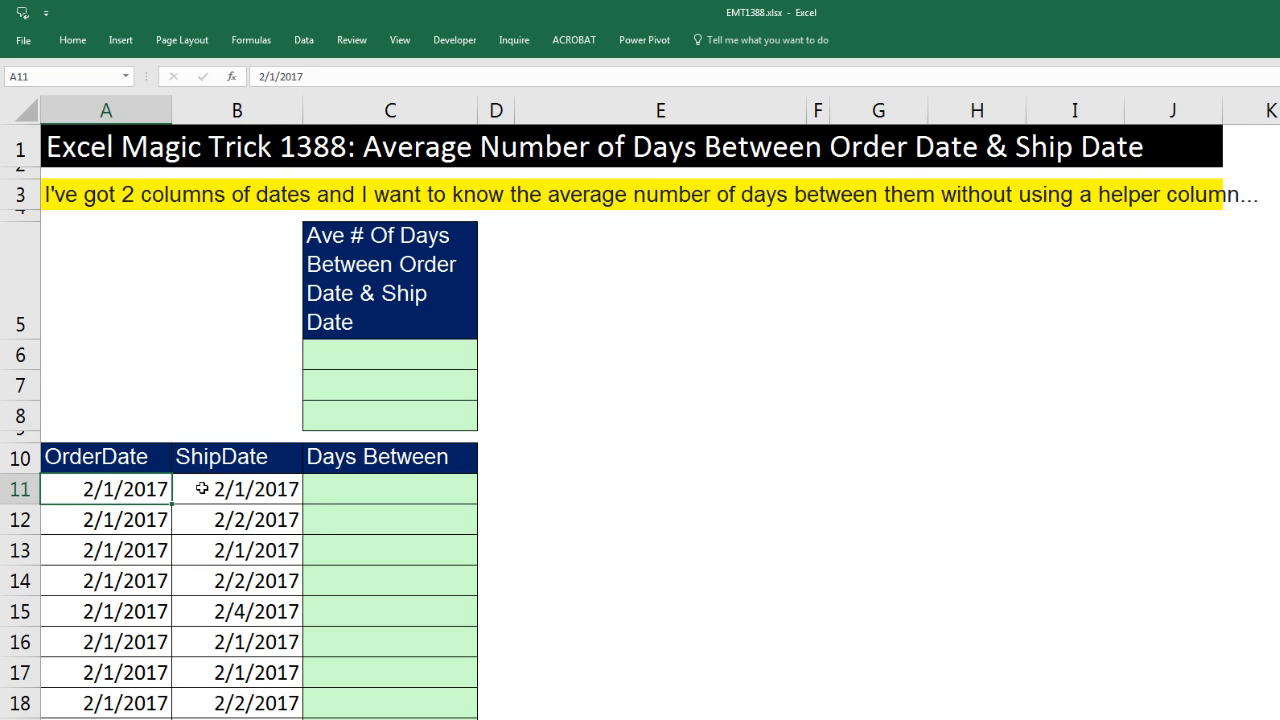
left_click(238, 490)
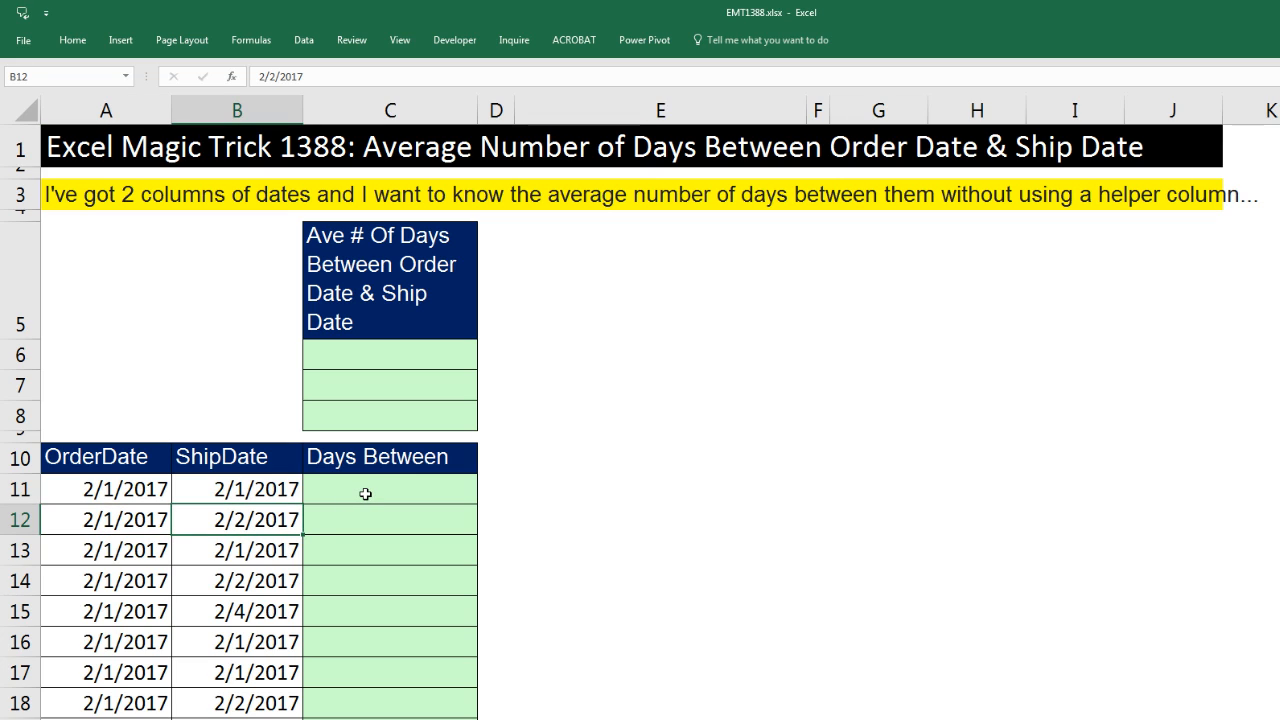
left_click(388, 488)
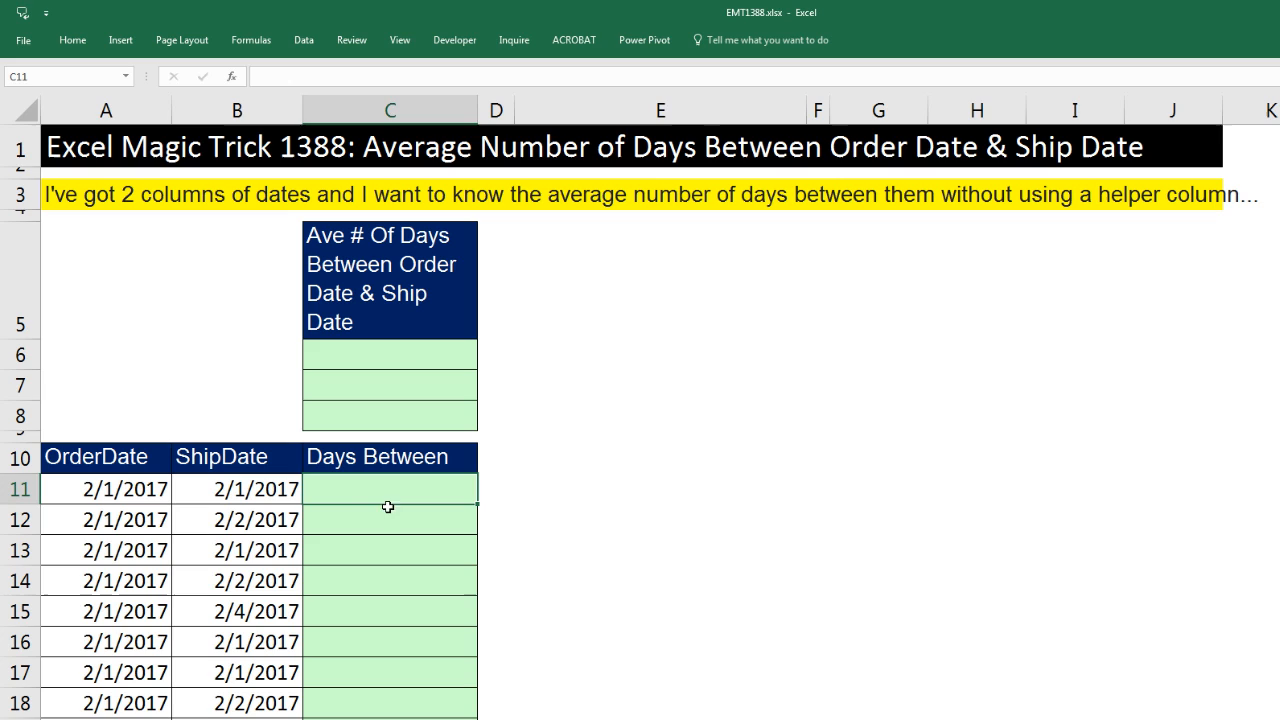
type("=")
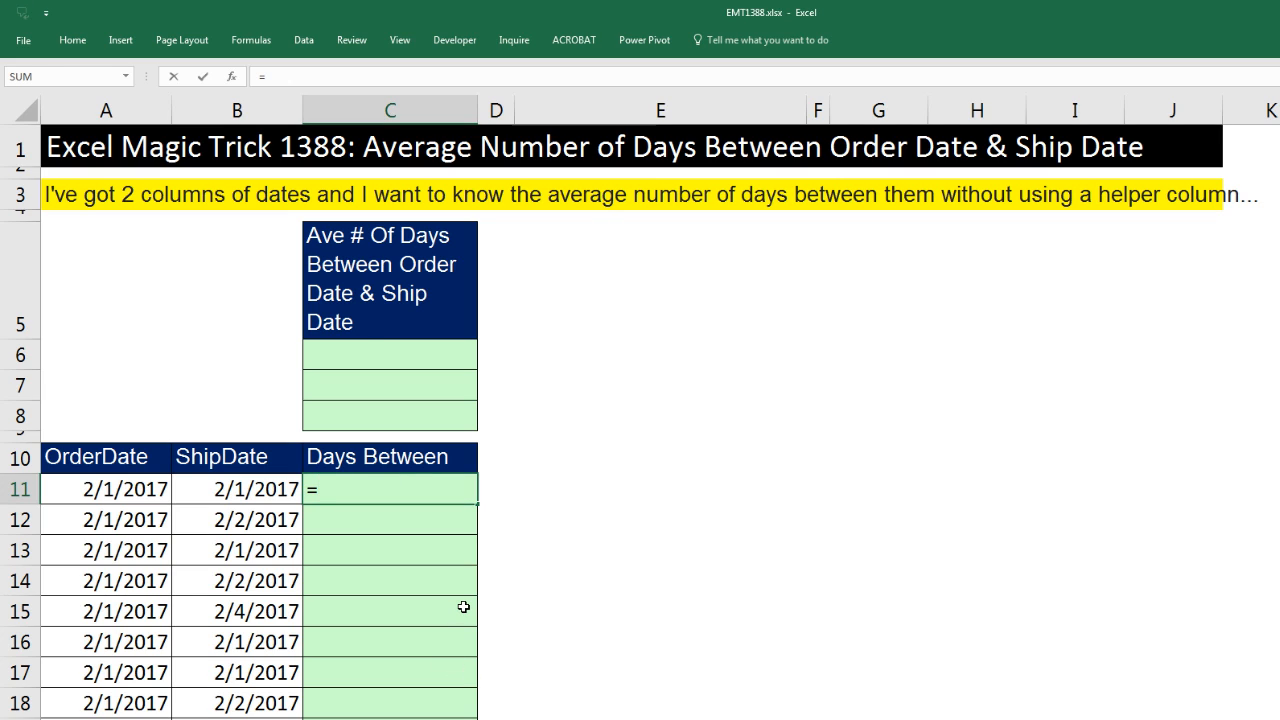
left_click(236, 488)
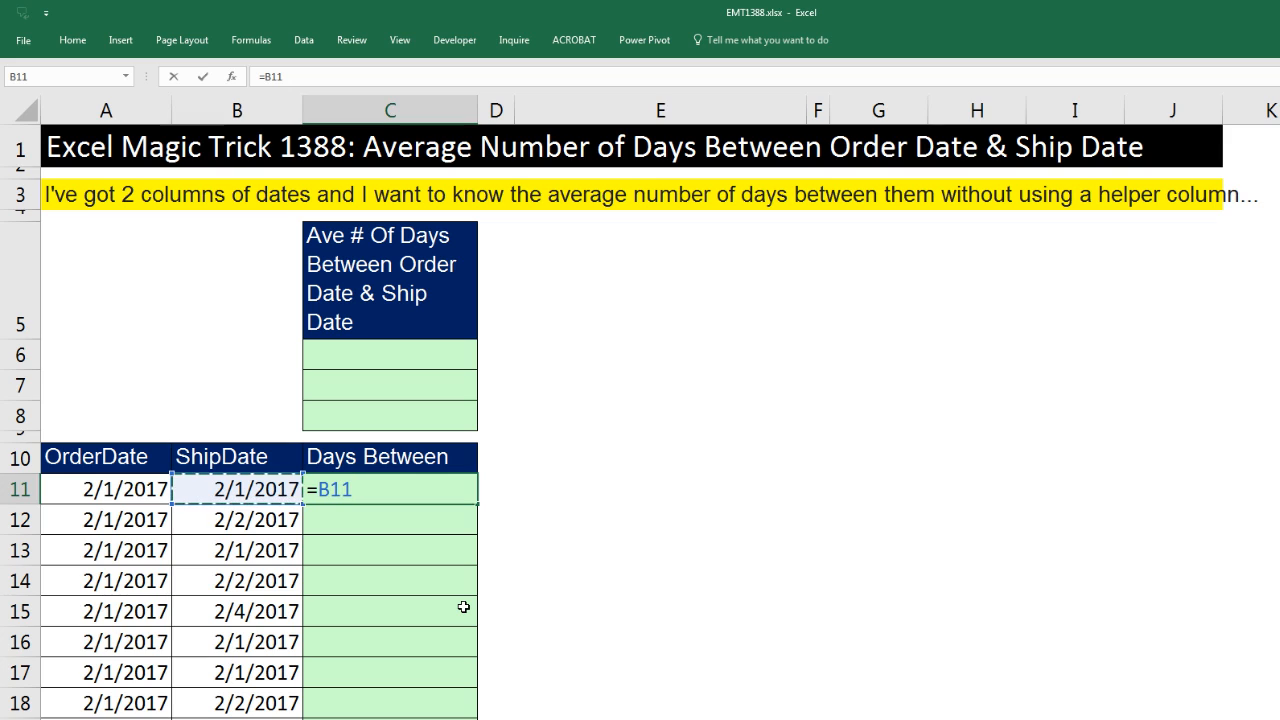
type("-B11")
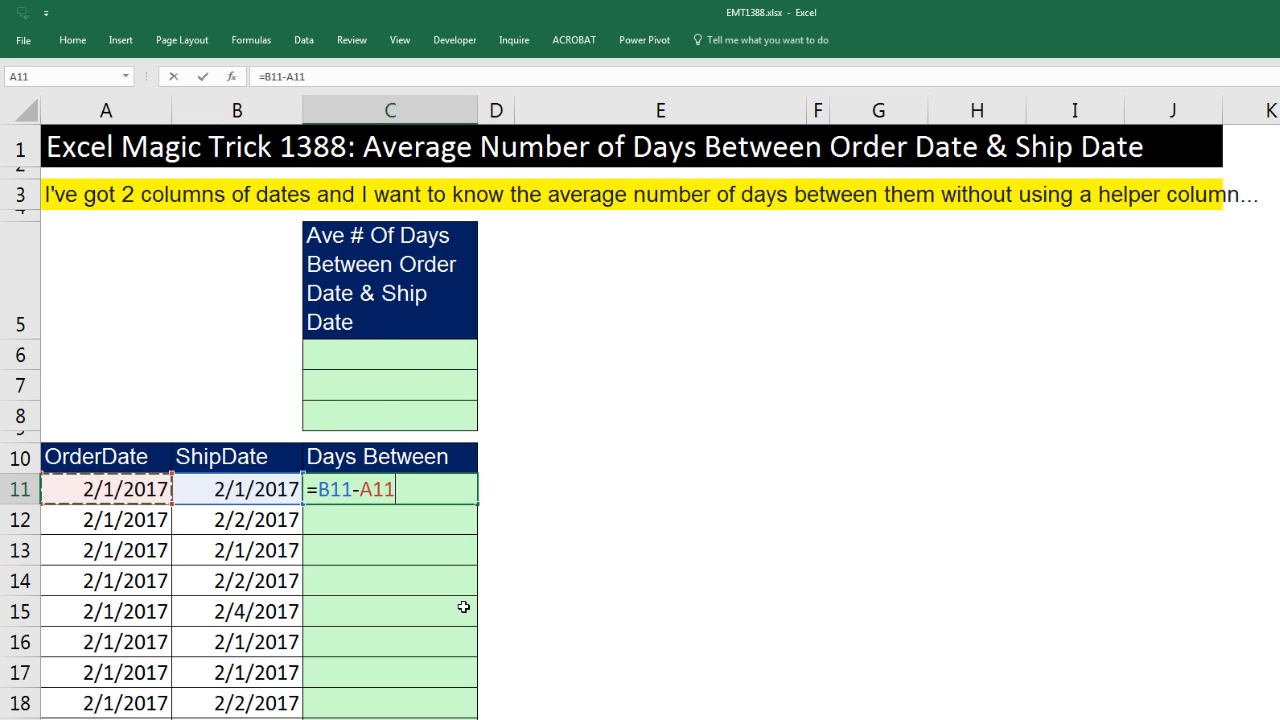
key("Enter")
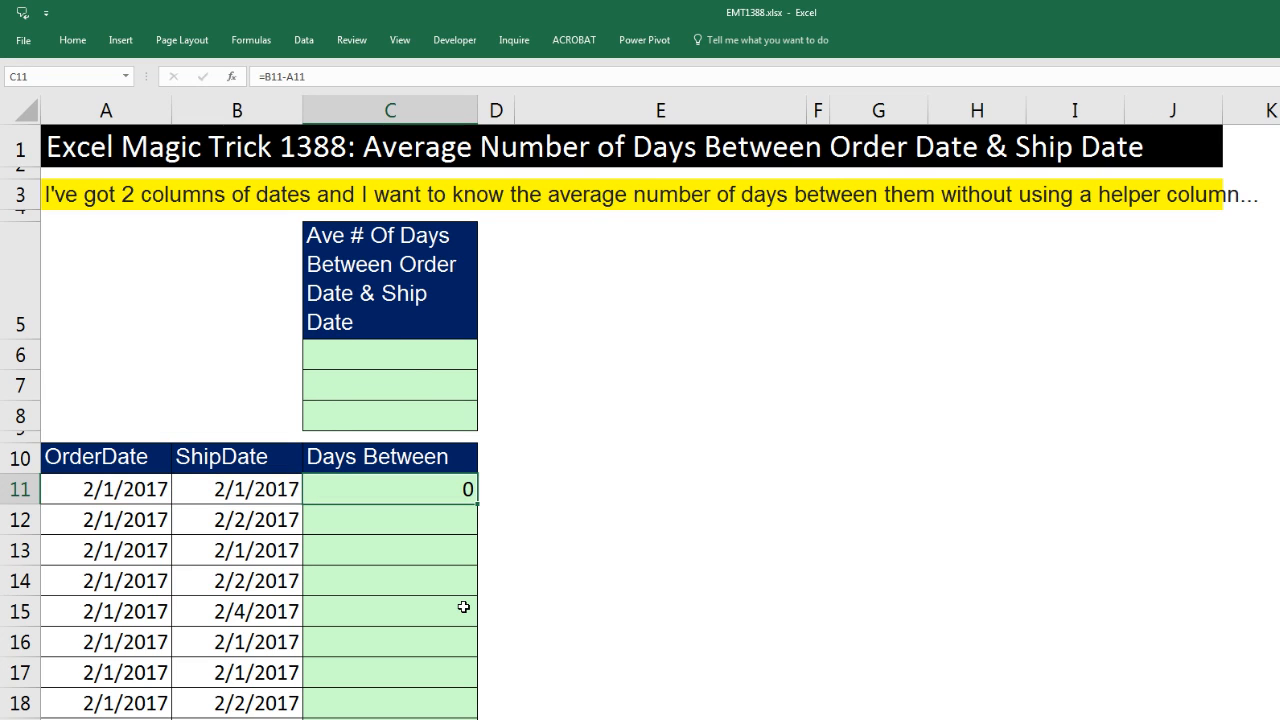
mouse_move(514, 464)
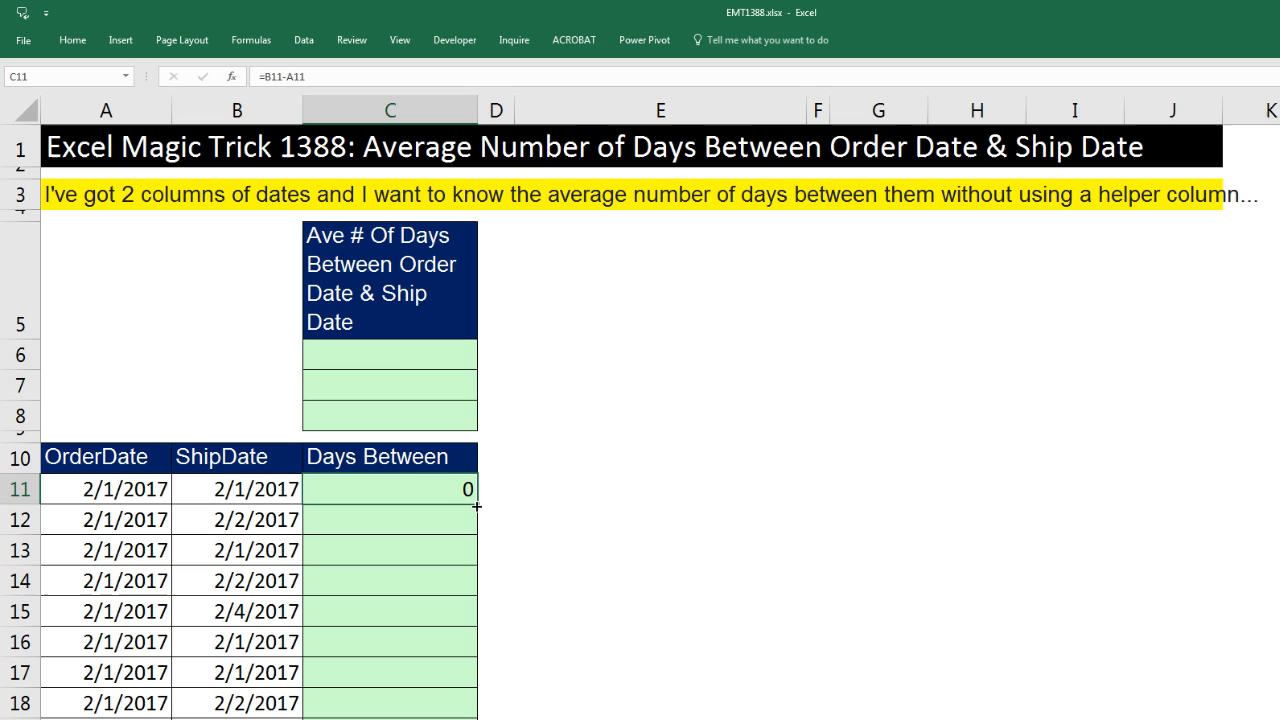
Copy the subtraction formula down the whole Days Between column.
left_click_drag(476, 488, 476, 704)
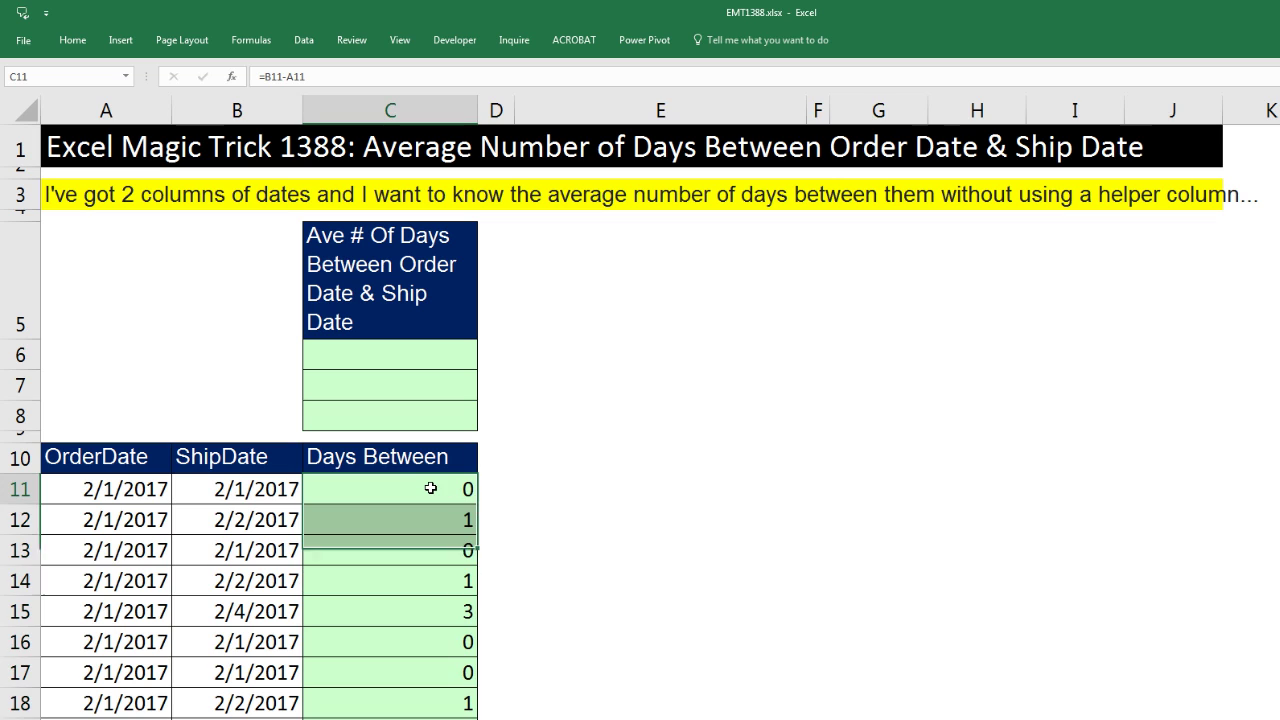
key("Ctrl+Down")
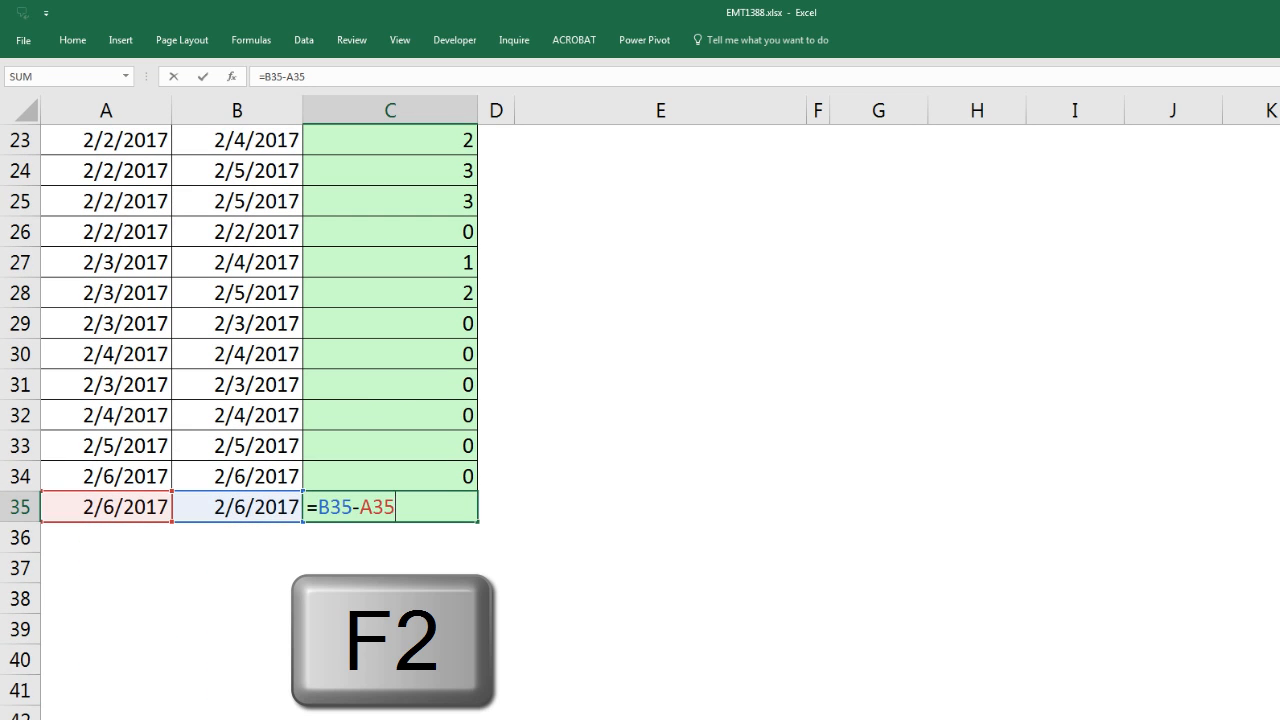
key("F2")
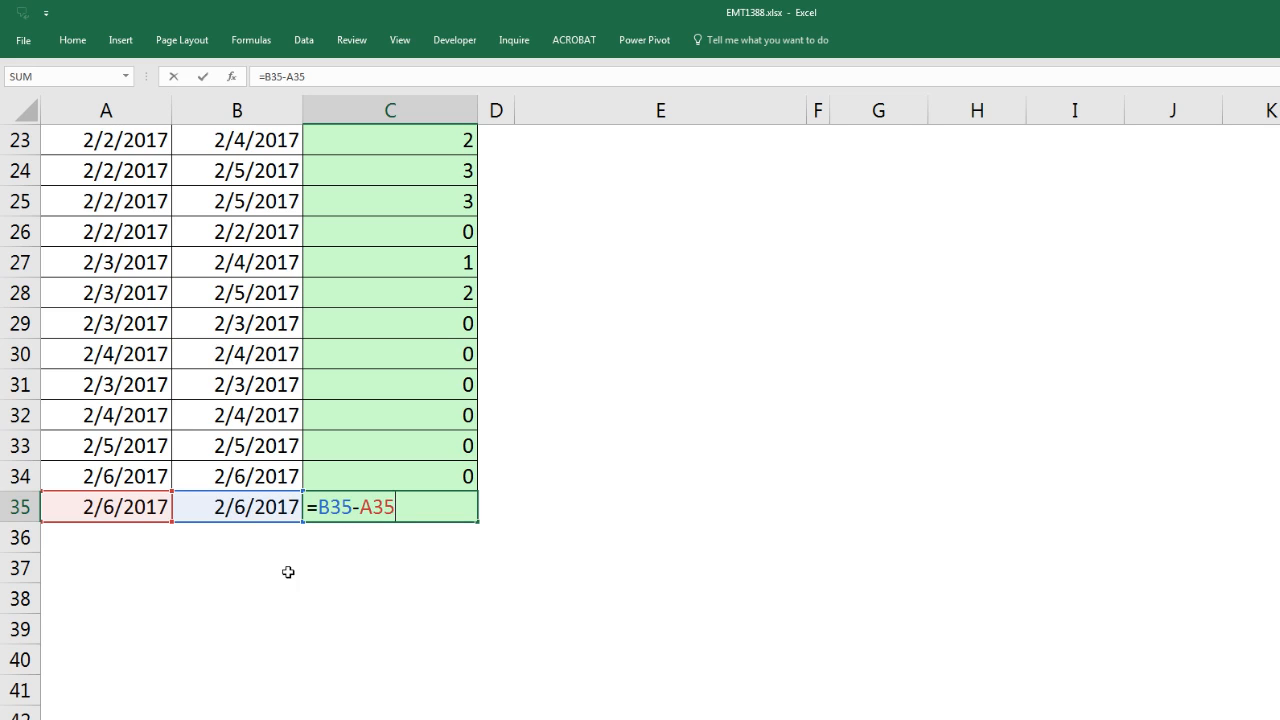
mouse_move(258, 524)
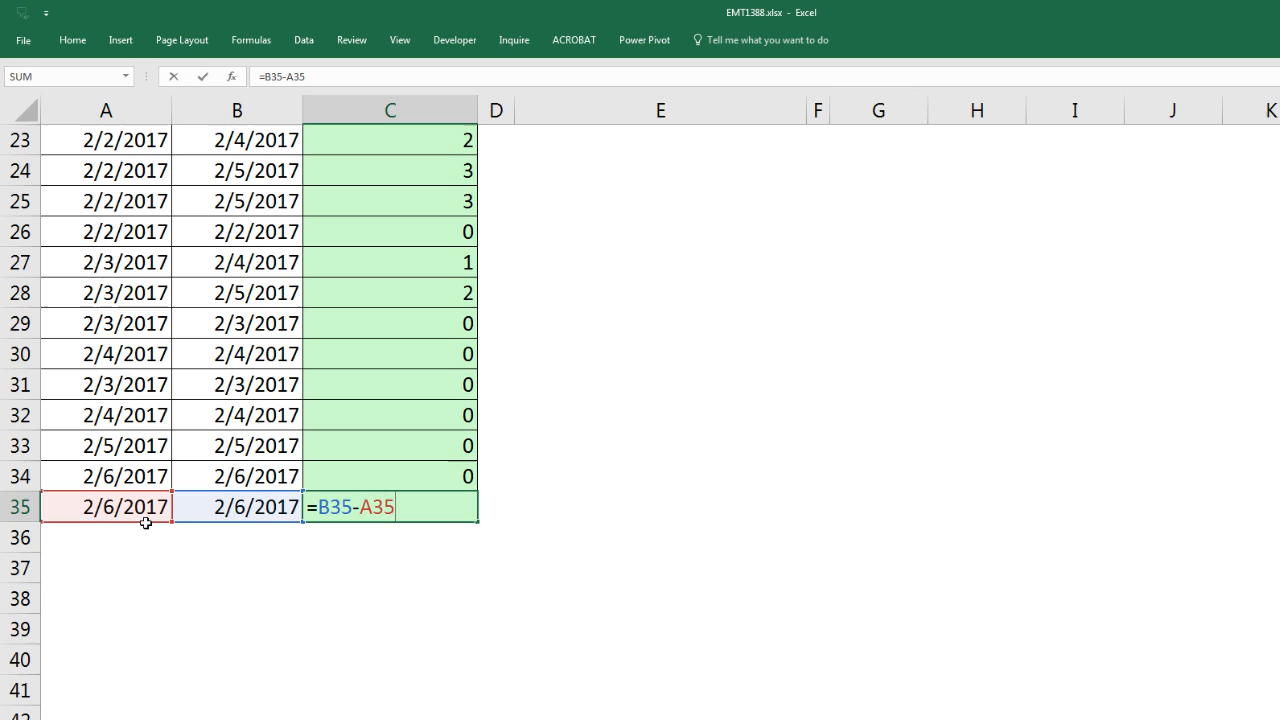
key("Enter")
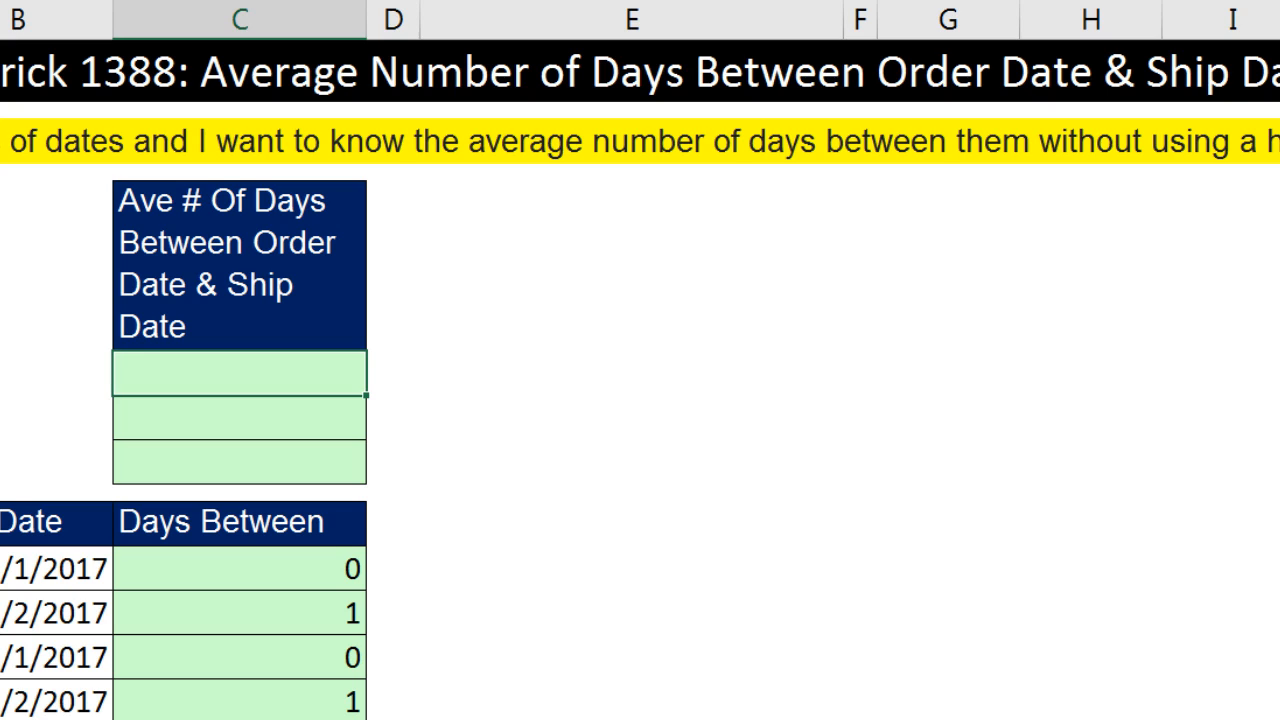
Enter =AVERAGE(C11:C35) in C6, giving 0.88 average days.
type("=aver")
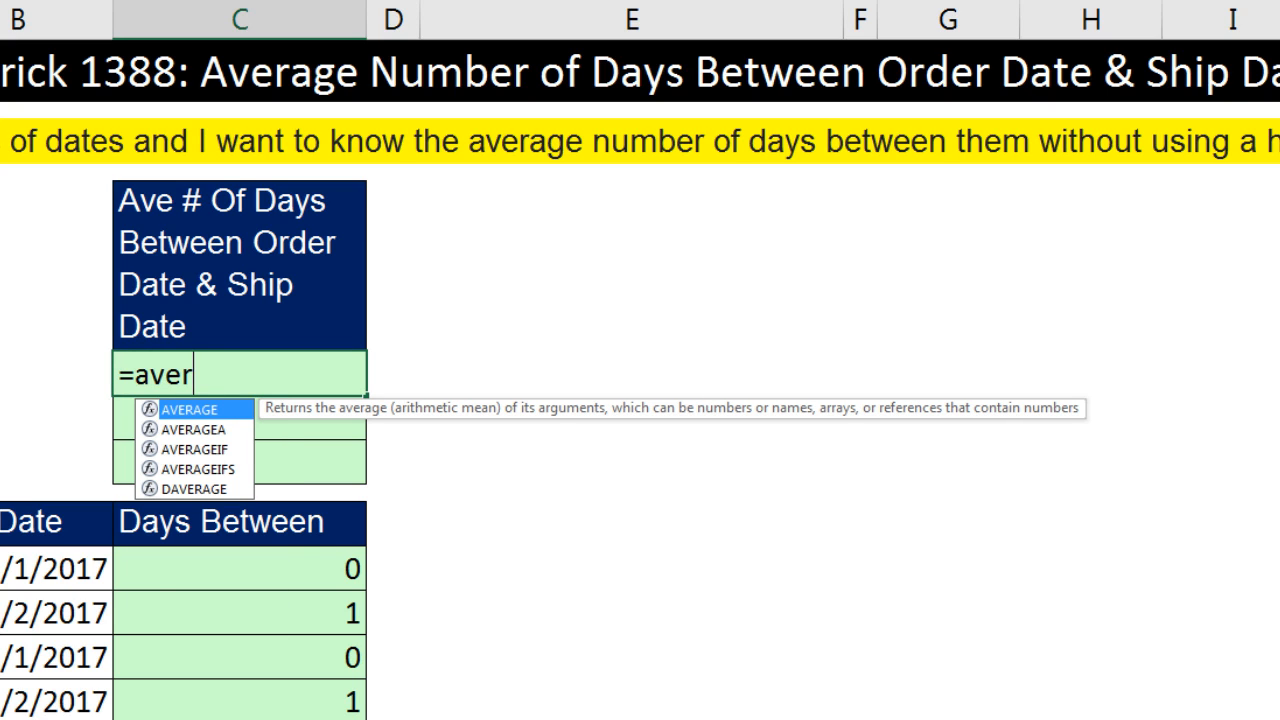
mouse_move(212, 392)
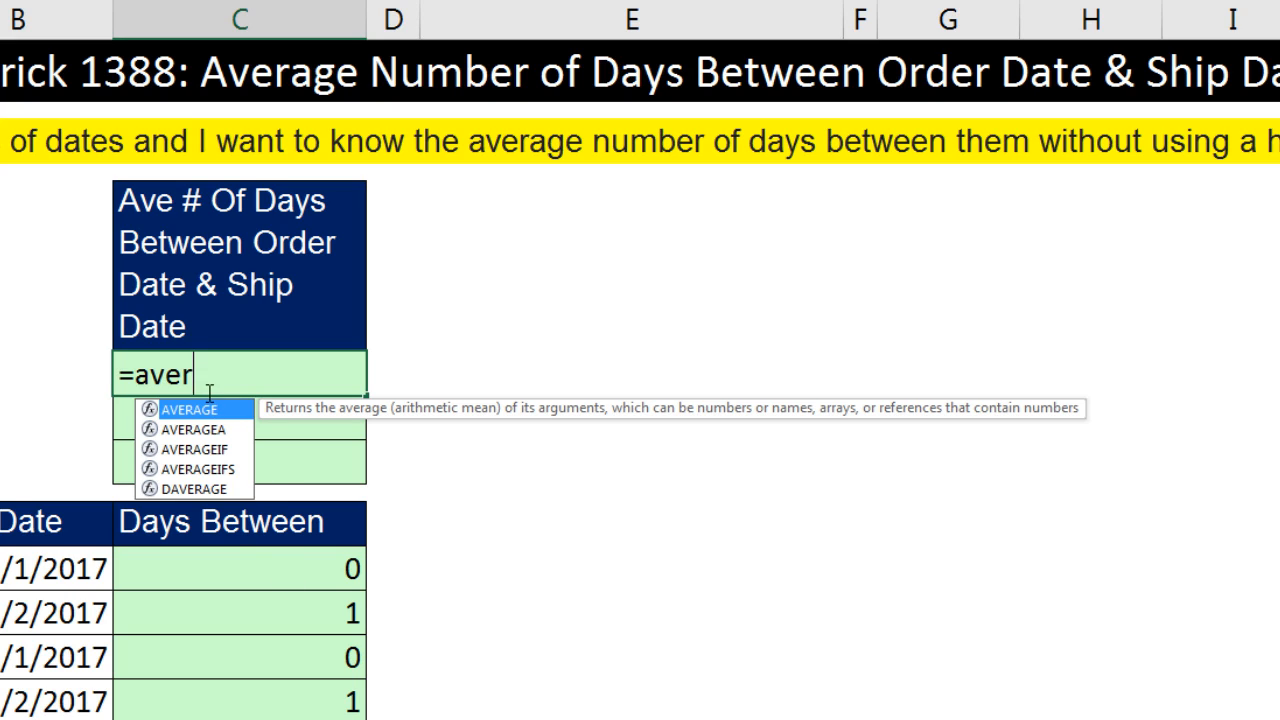
mouse_move(492, 552)
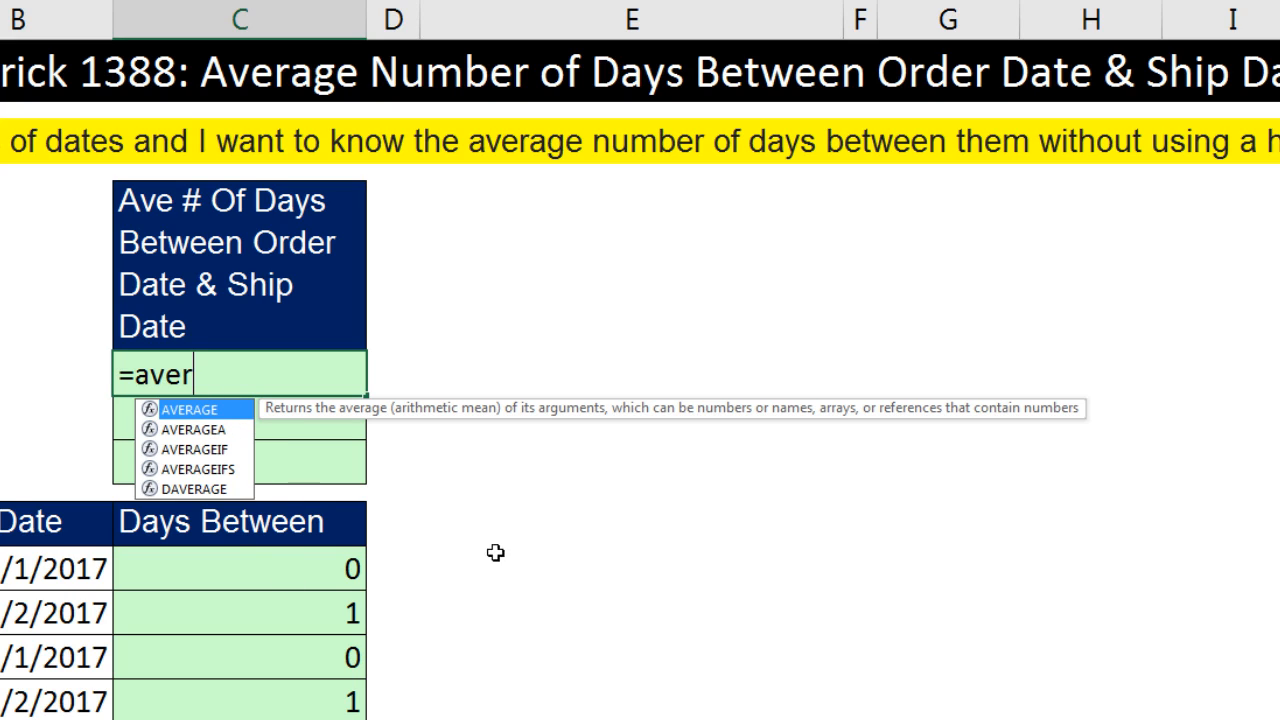
key("Tab")
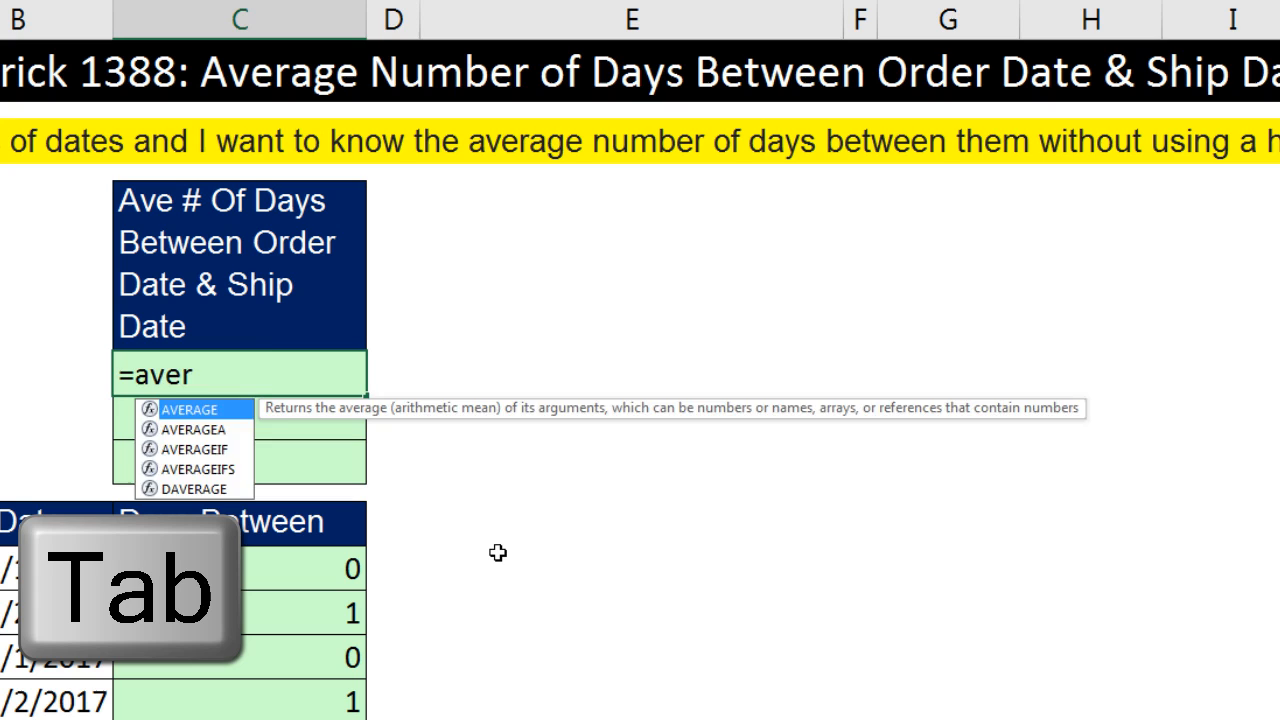
key("Tab")
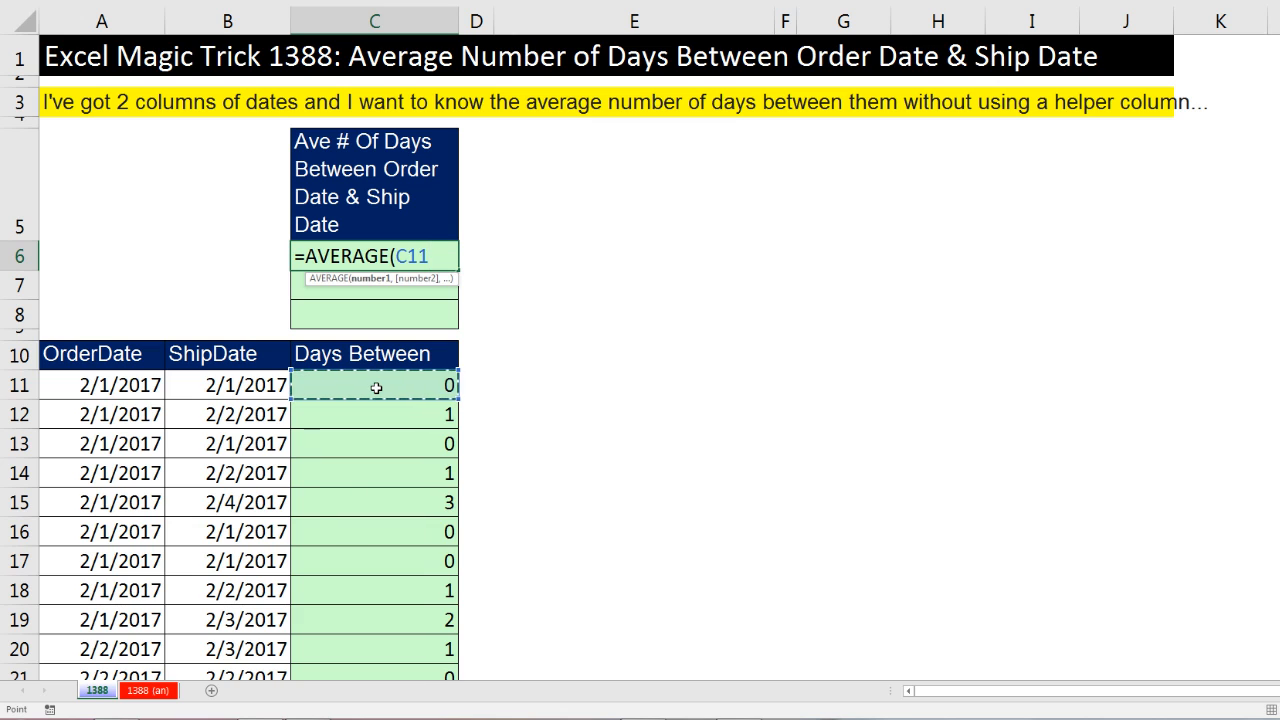
key("Ctrl+Shift+Down")
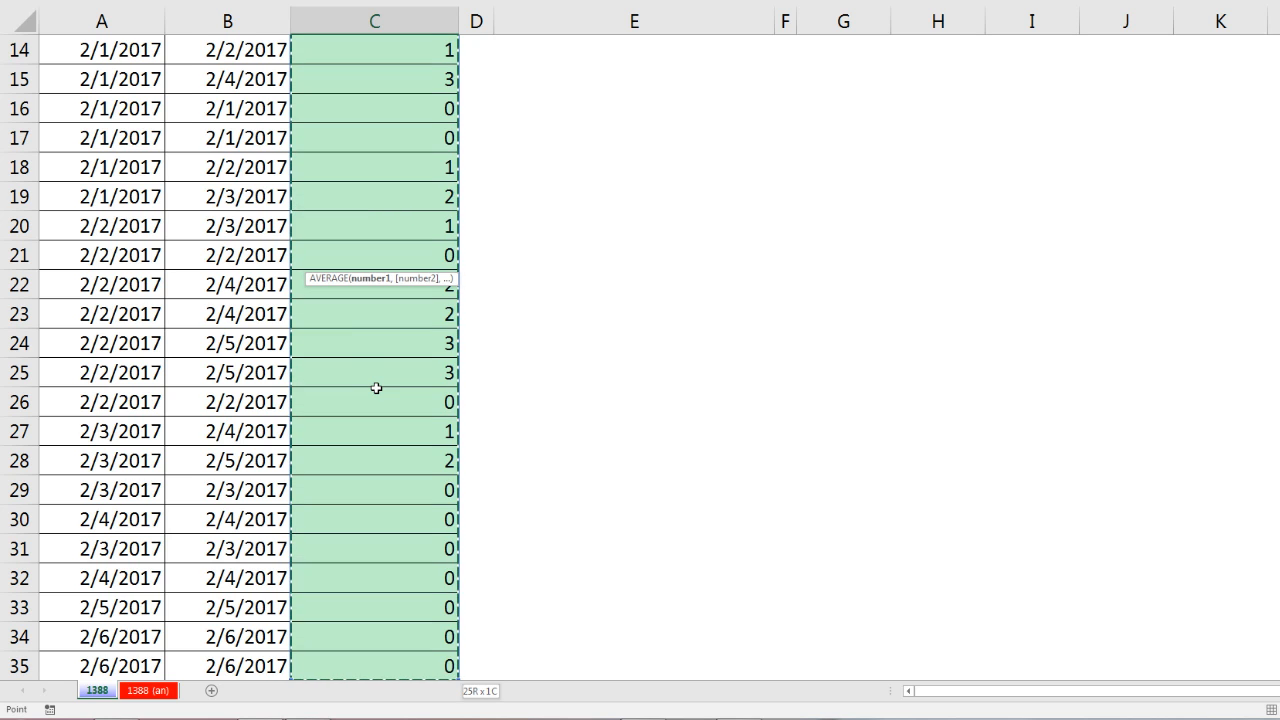
key("Ctrl+Backspace")
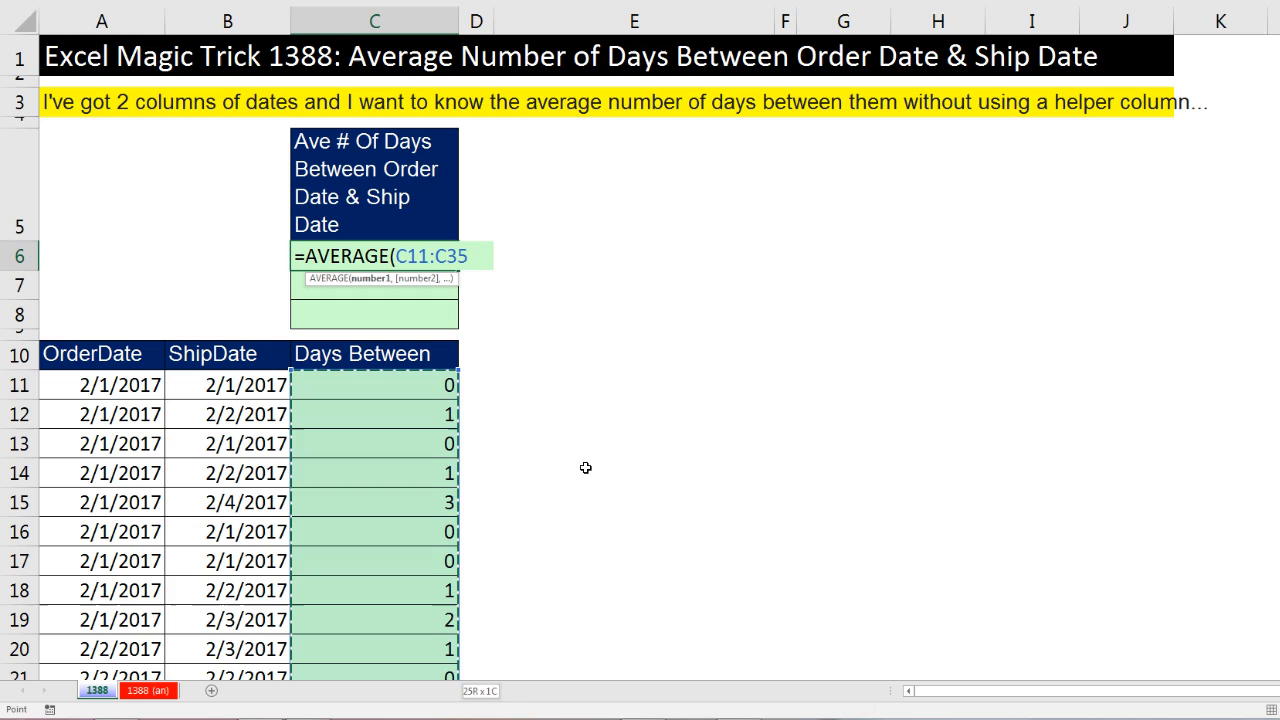
key("Enter")
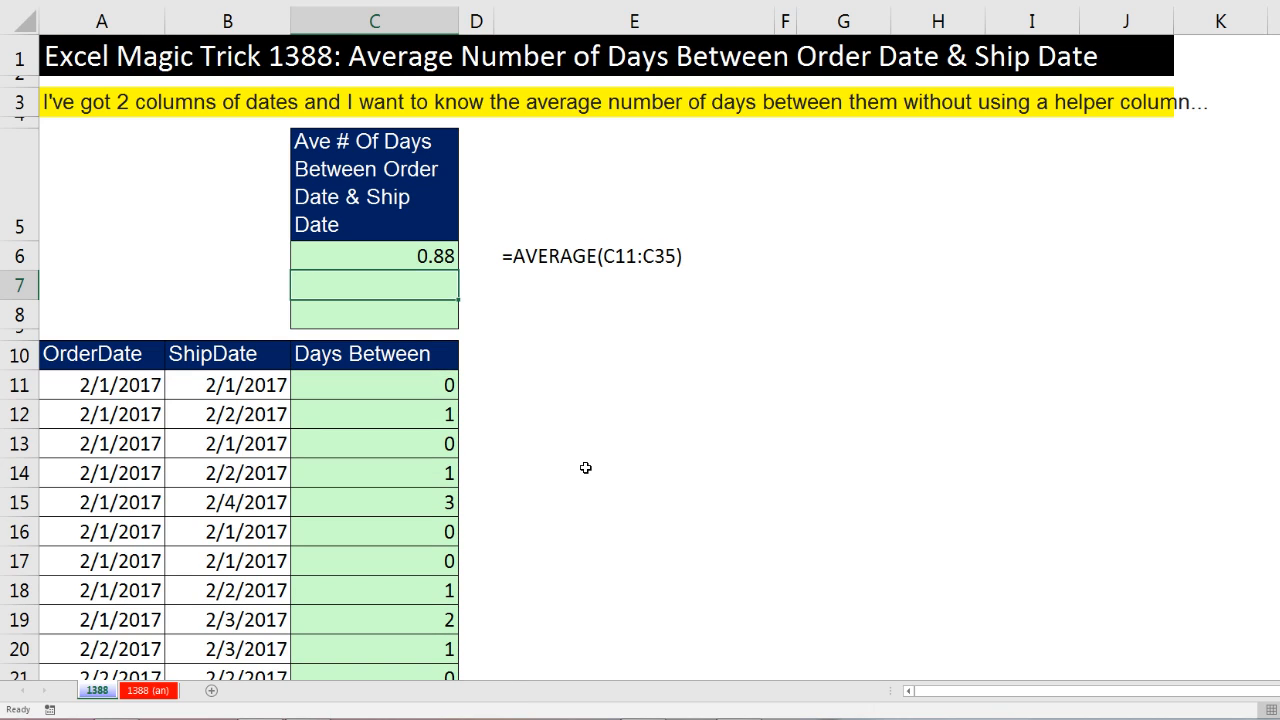
mouse_move(464, 256)
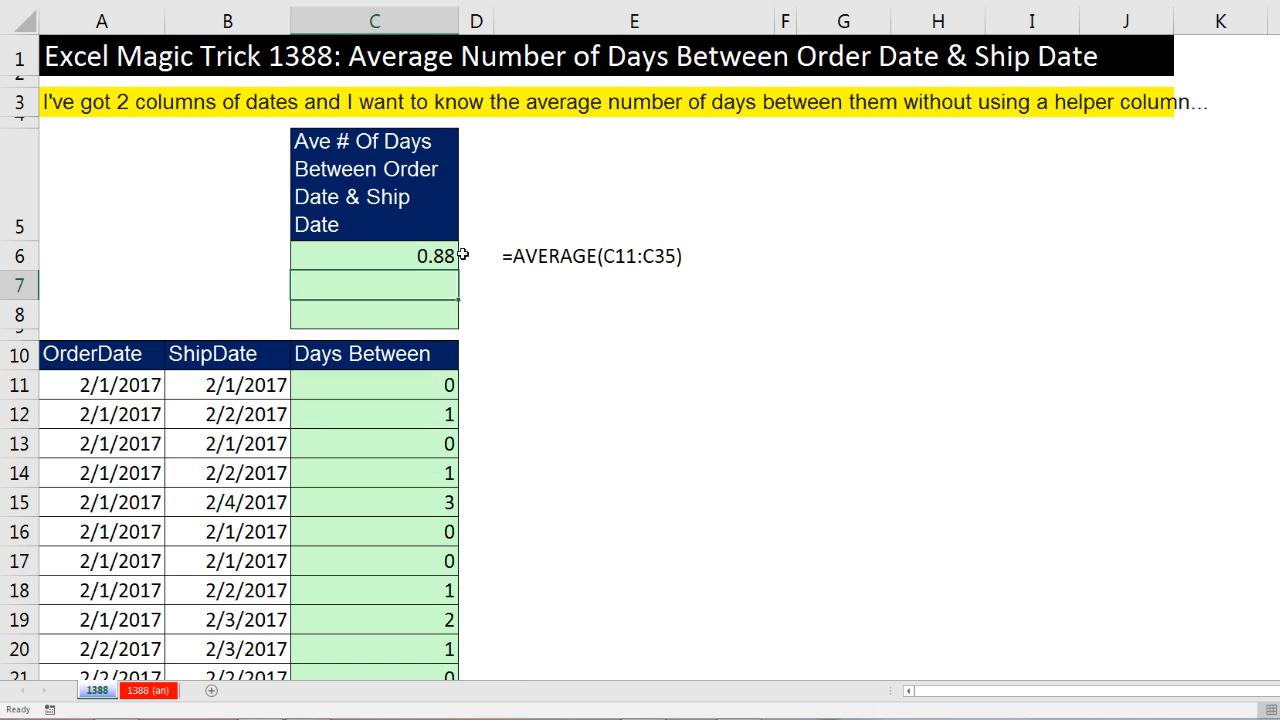
mouse_move(474, 248)
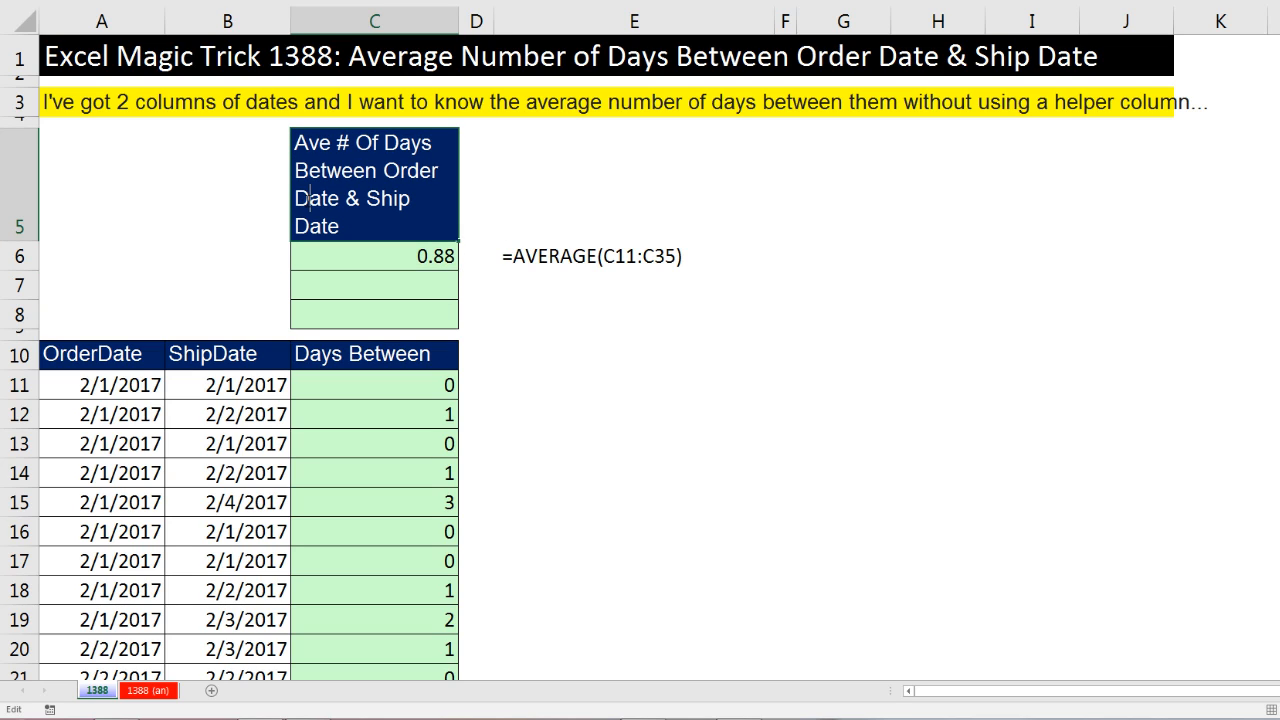
double_click(318, 198)
type("Order")
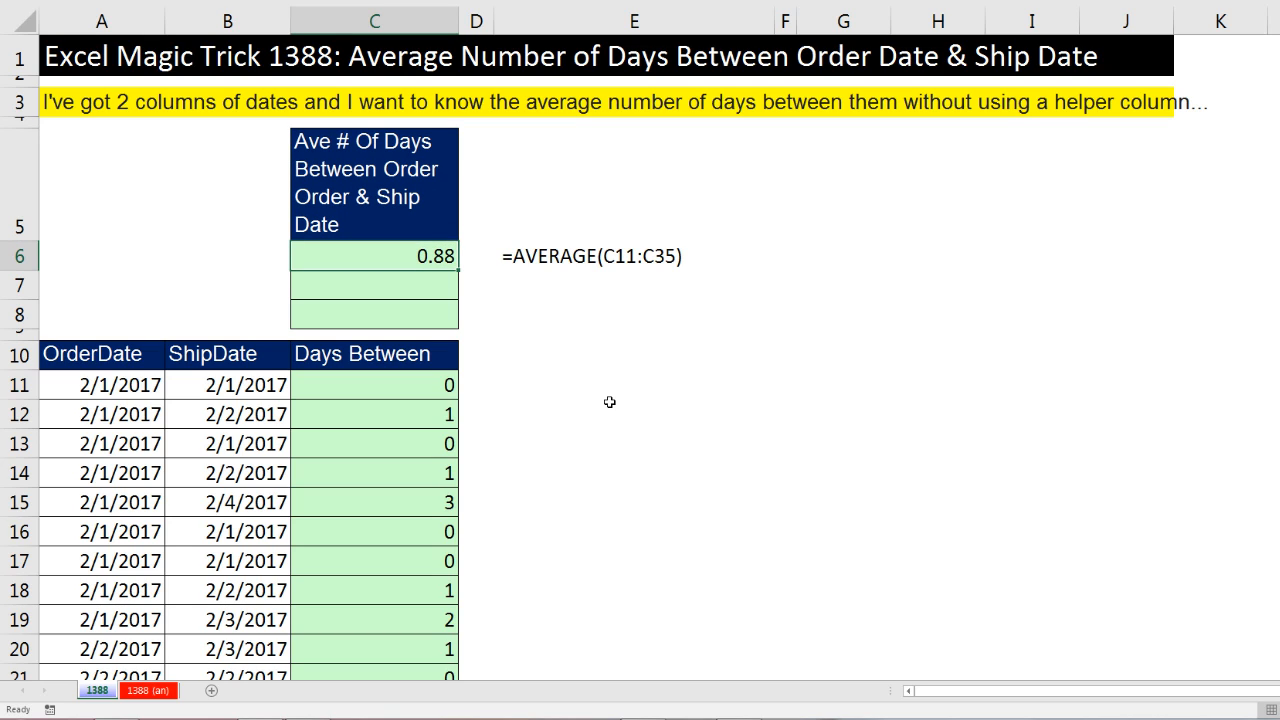
mouse_move(420, 384)
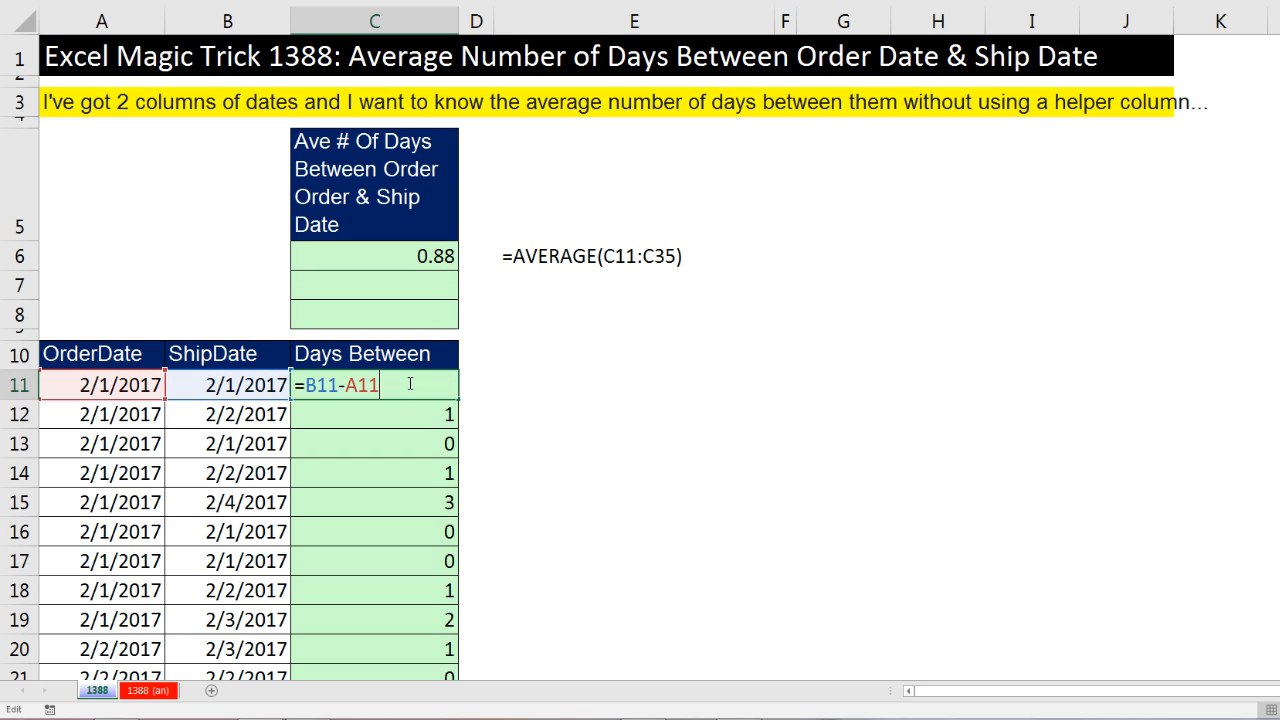
key("Enter")
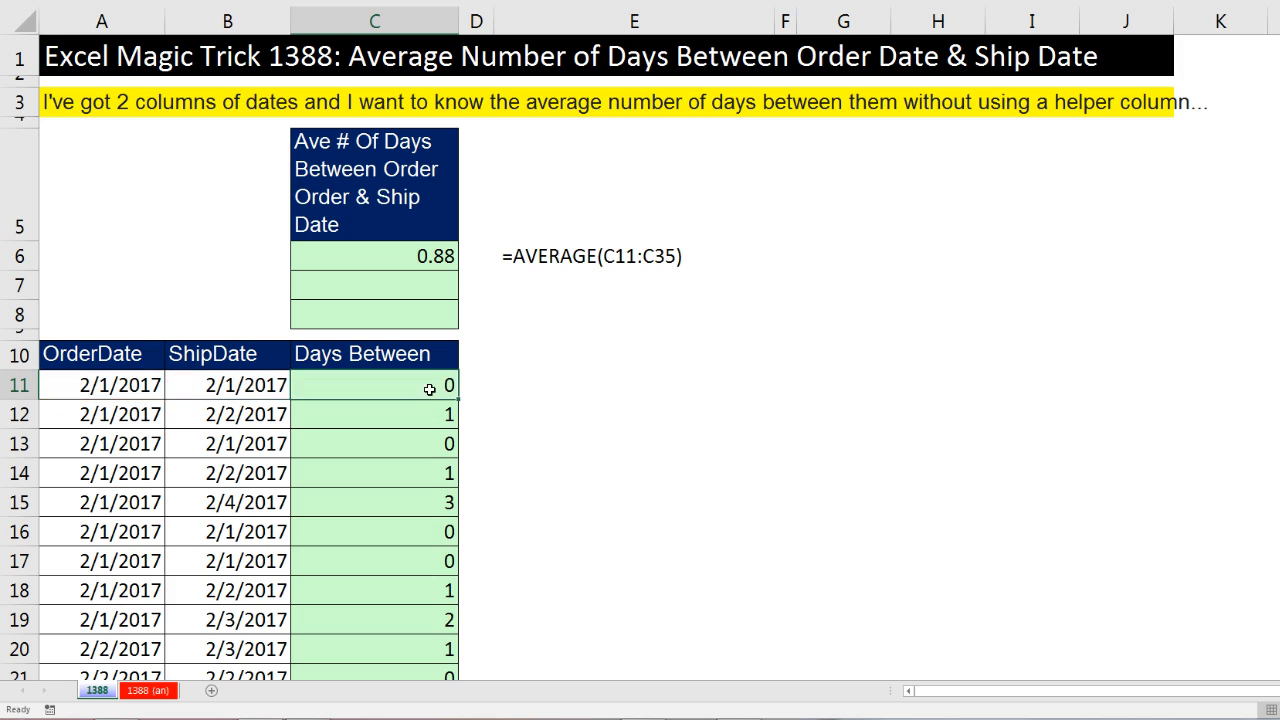
mouse_move(356, 292)
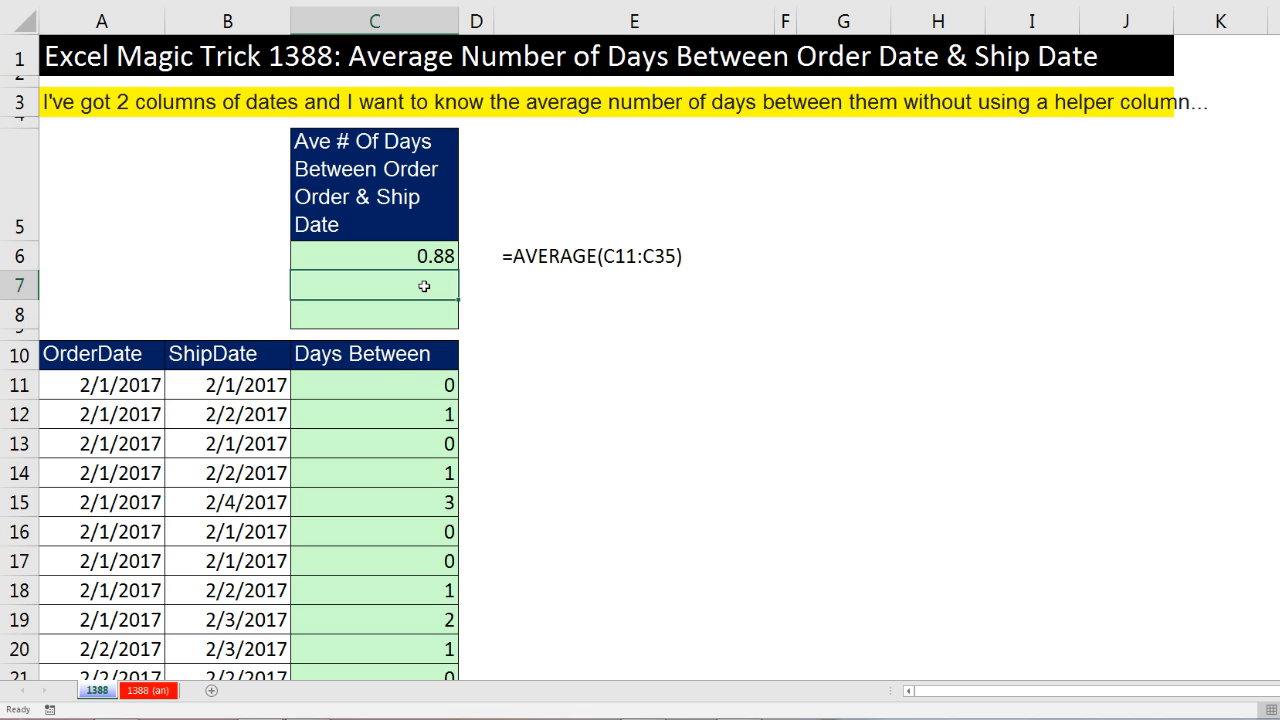
mouse_move(426, 384)
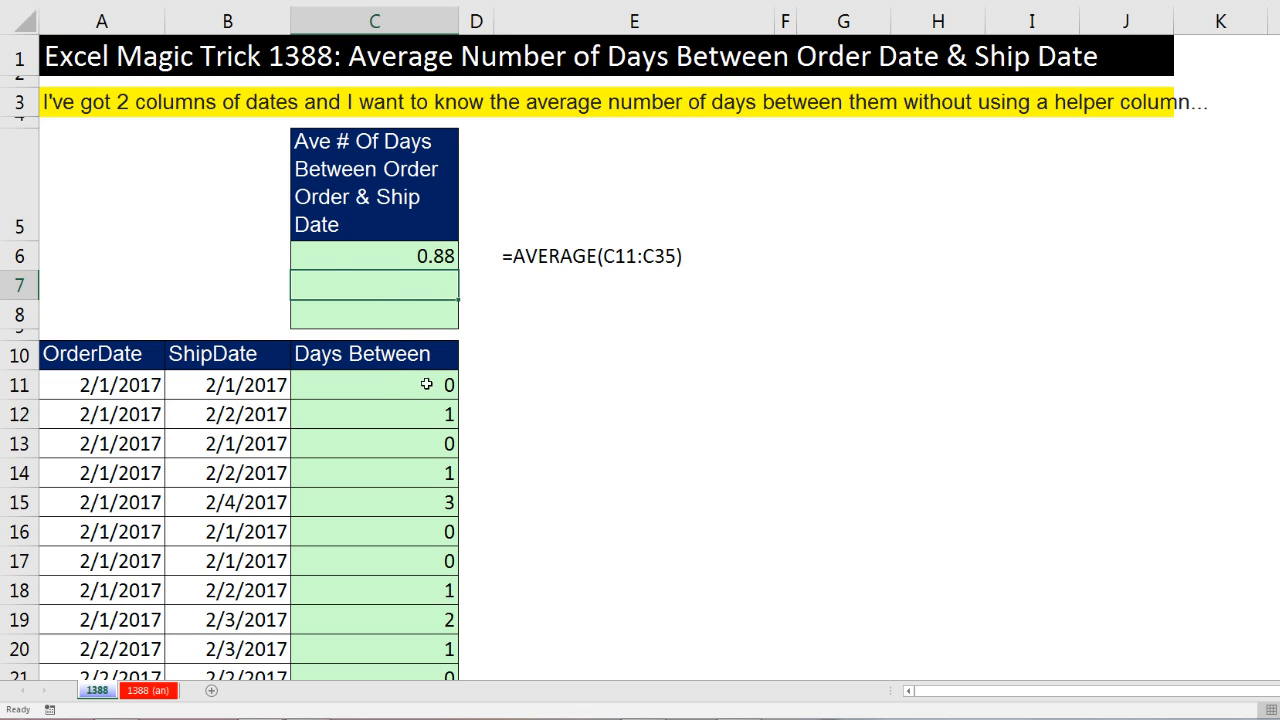
key("F2")
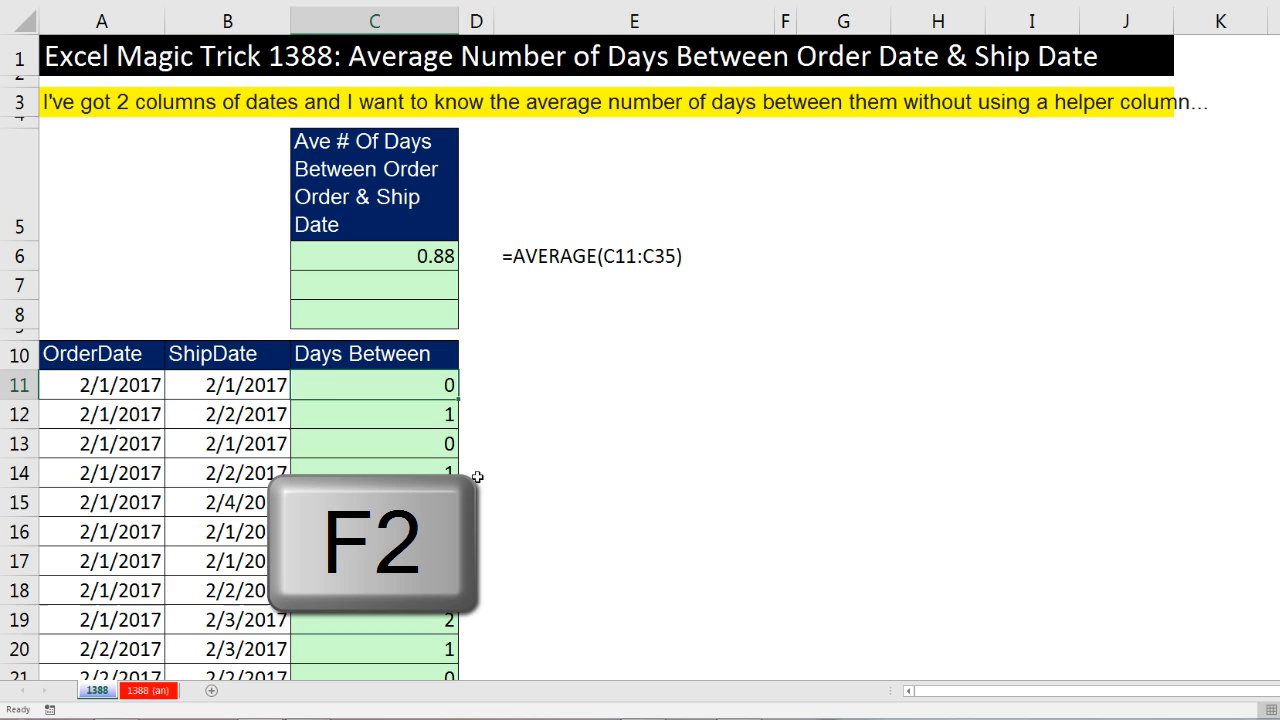
key("F2")
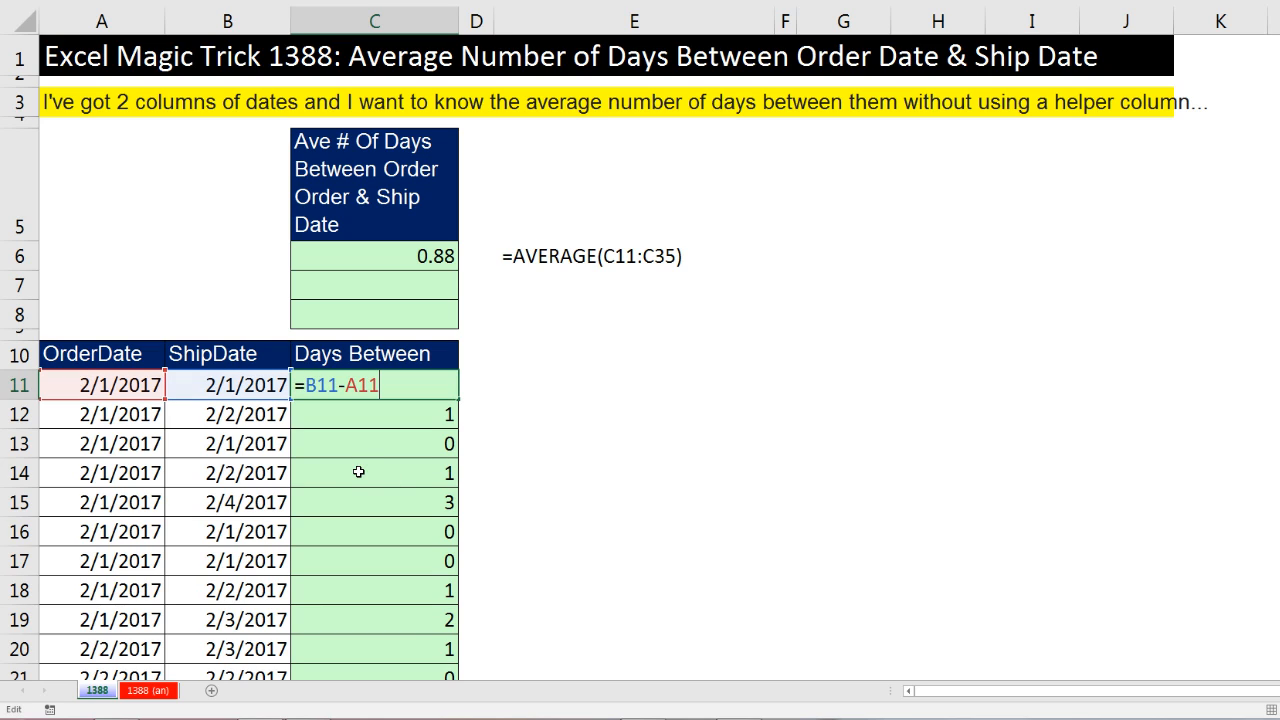
mouse_move(348, 468)
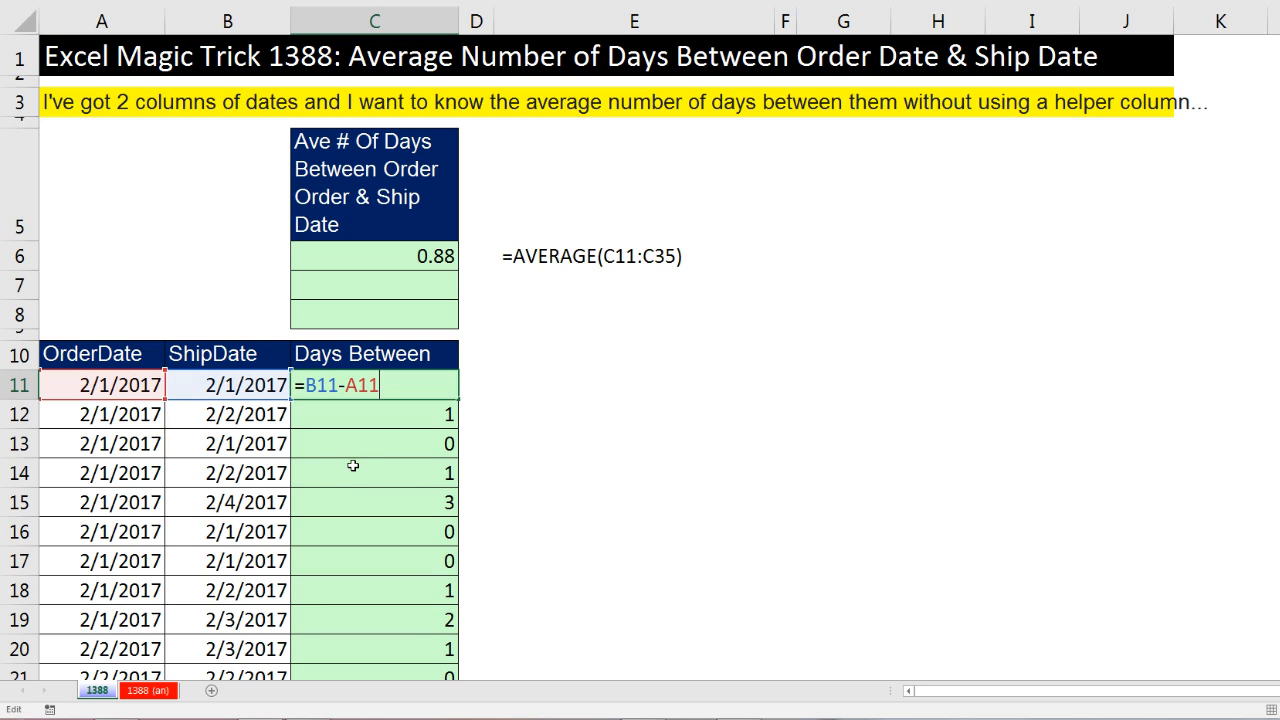
mouse_move(314, 384)
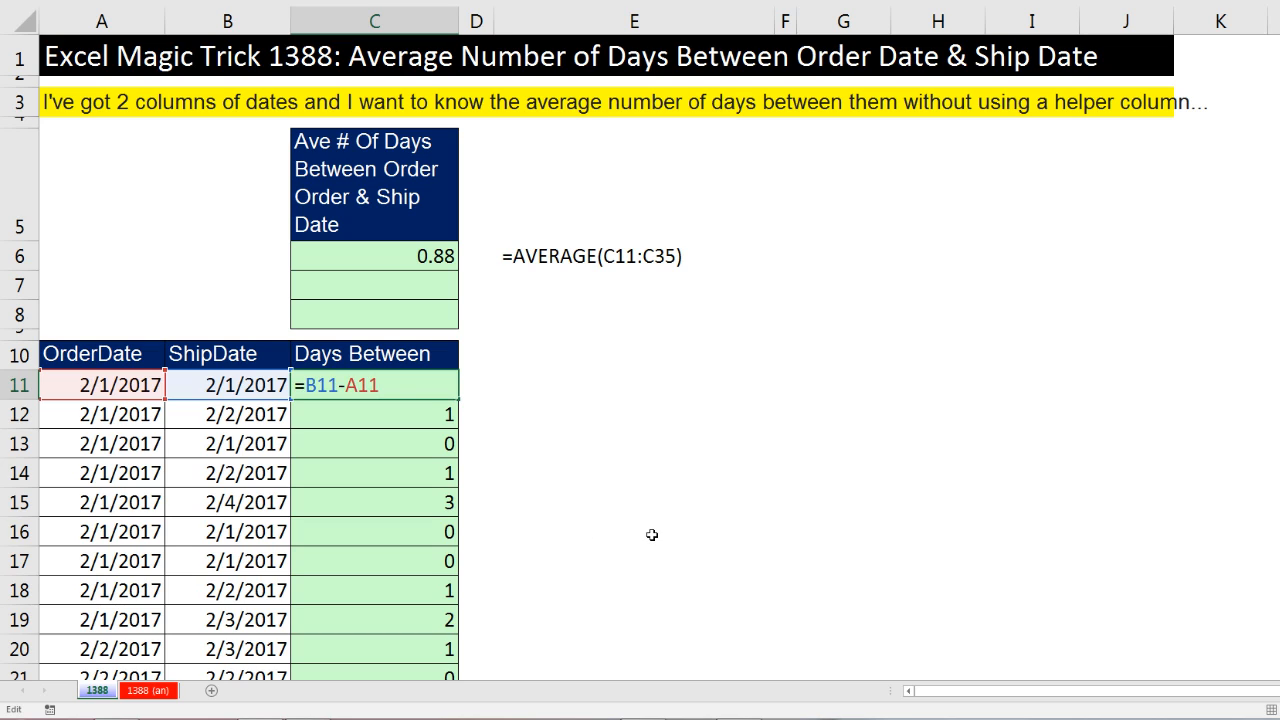
key("Enter")
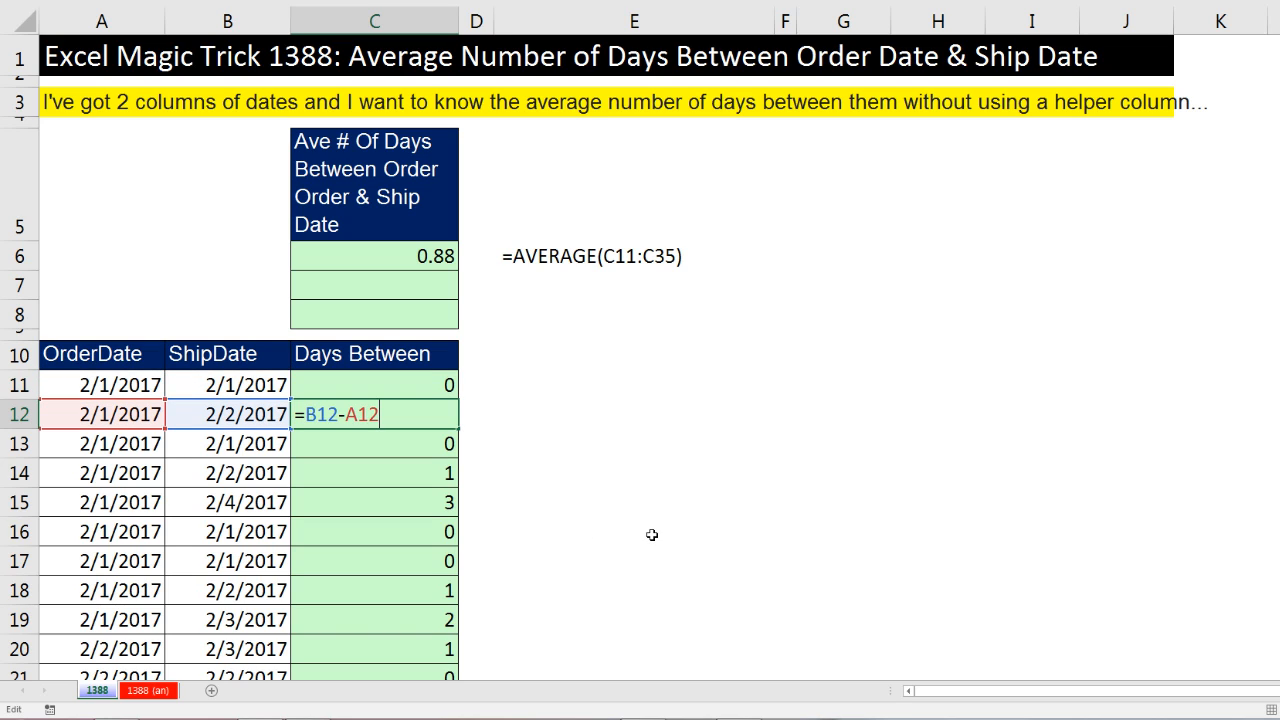
mouse_move(346, 444)
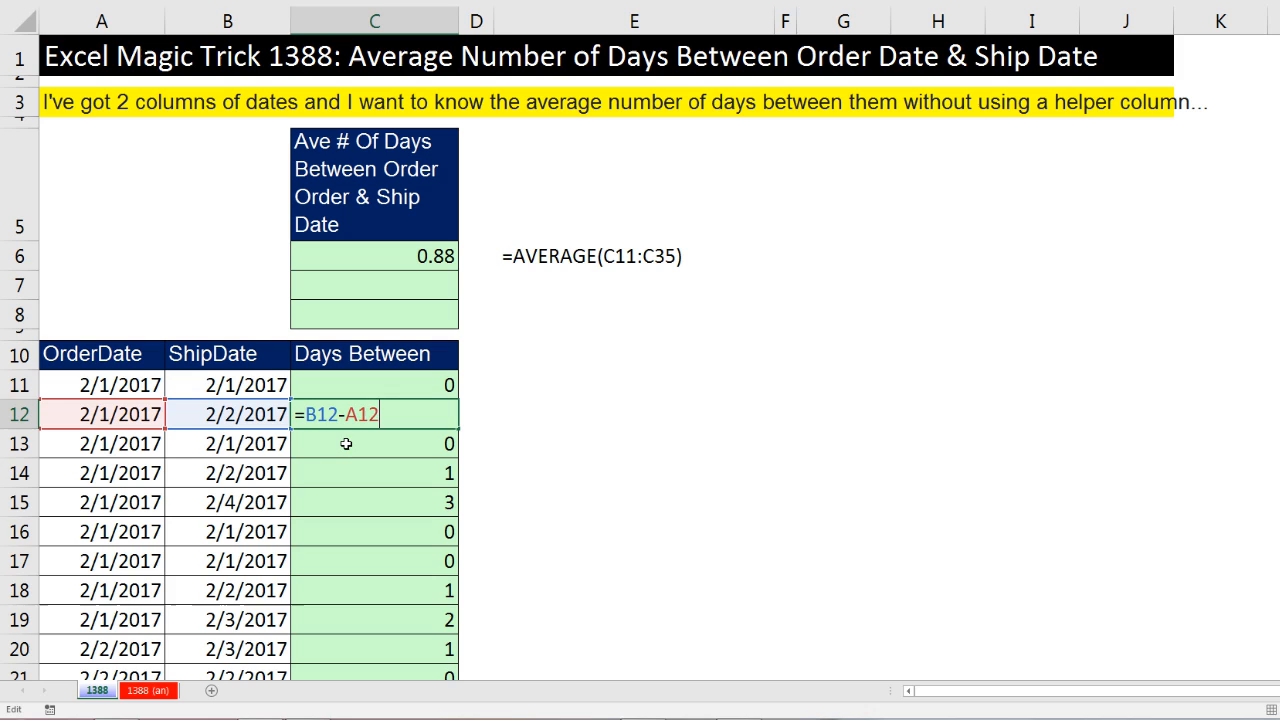
mouse_move(408, 424)
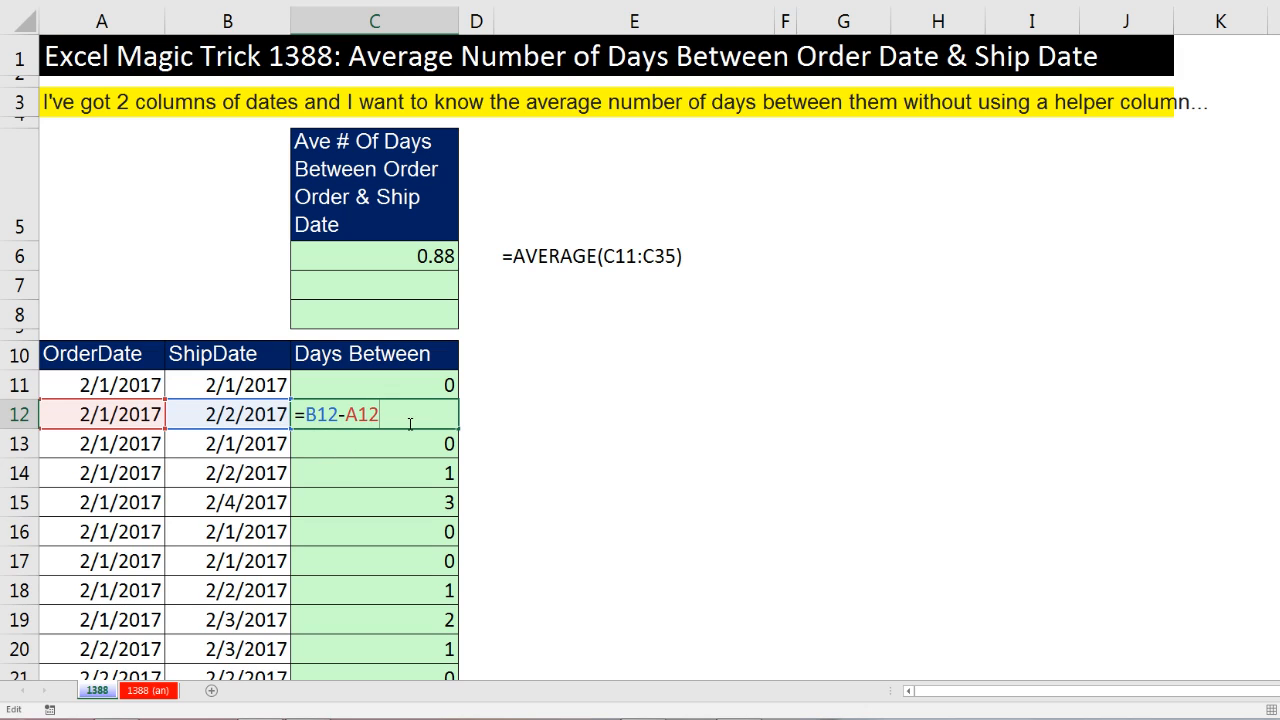
key("Enter")
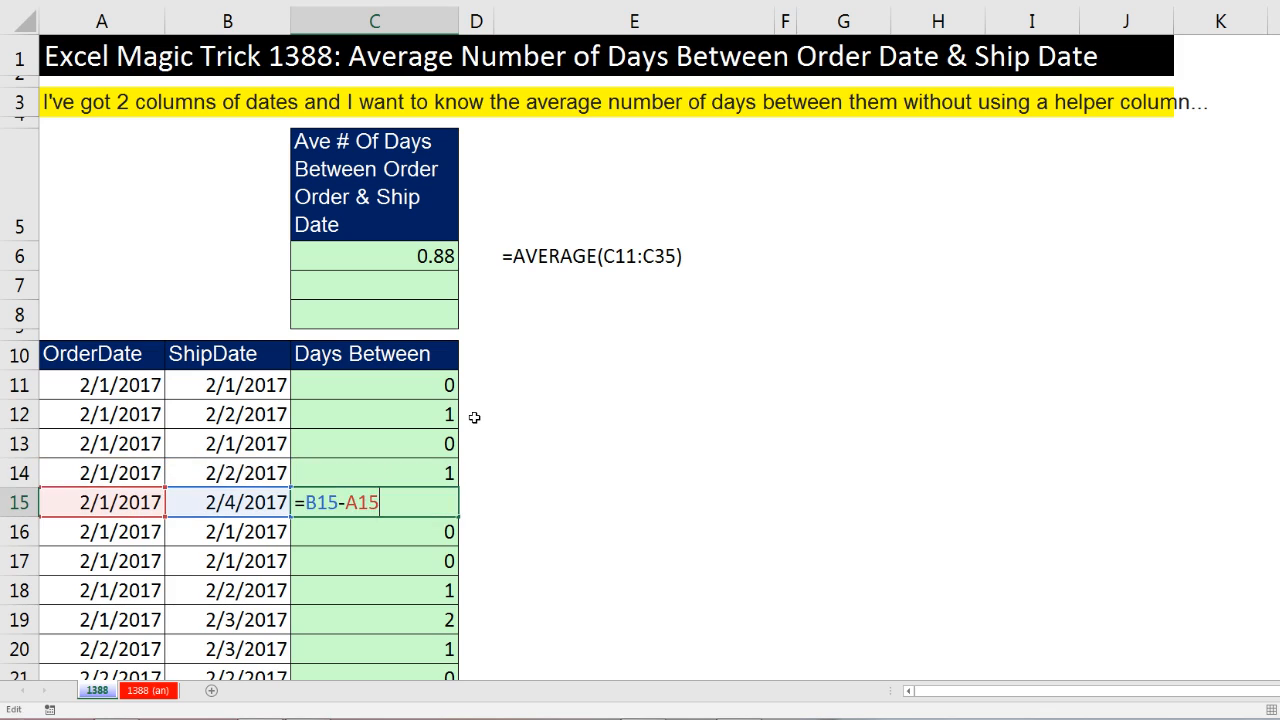
key("Enter")
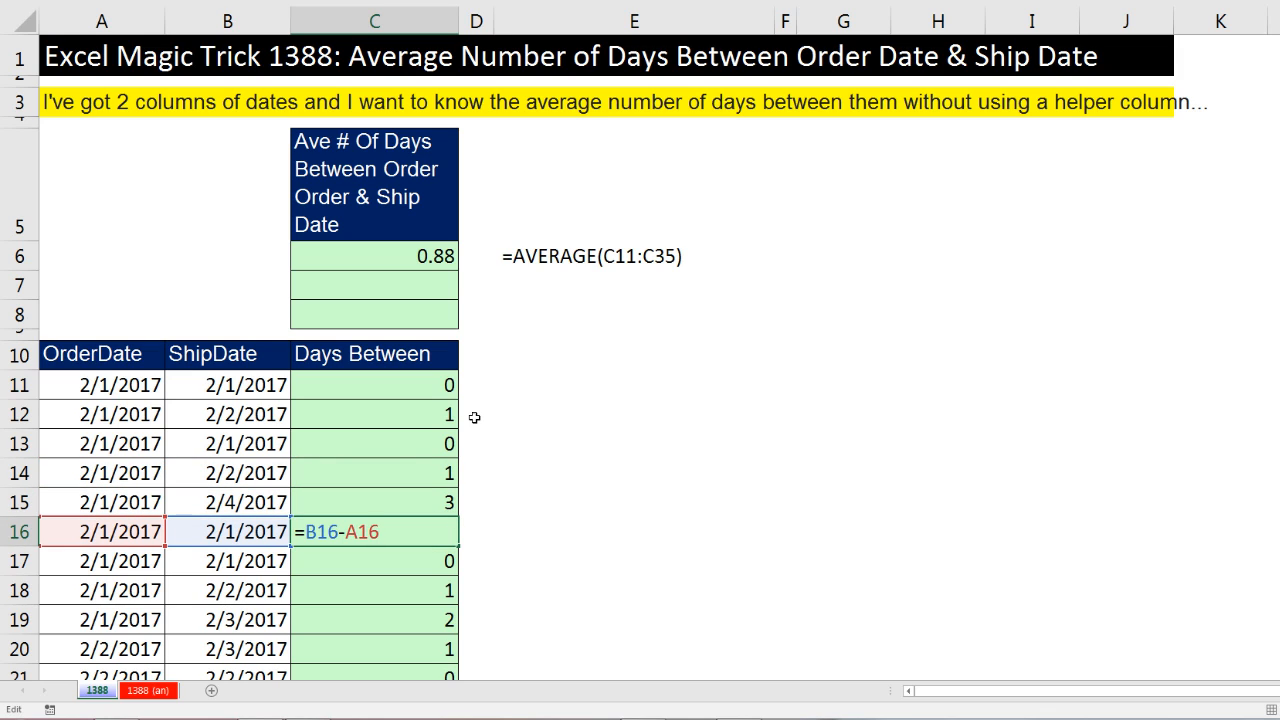
mouse_move(240, 580)
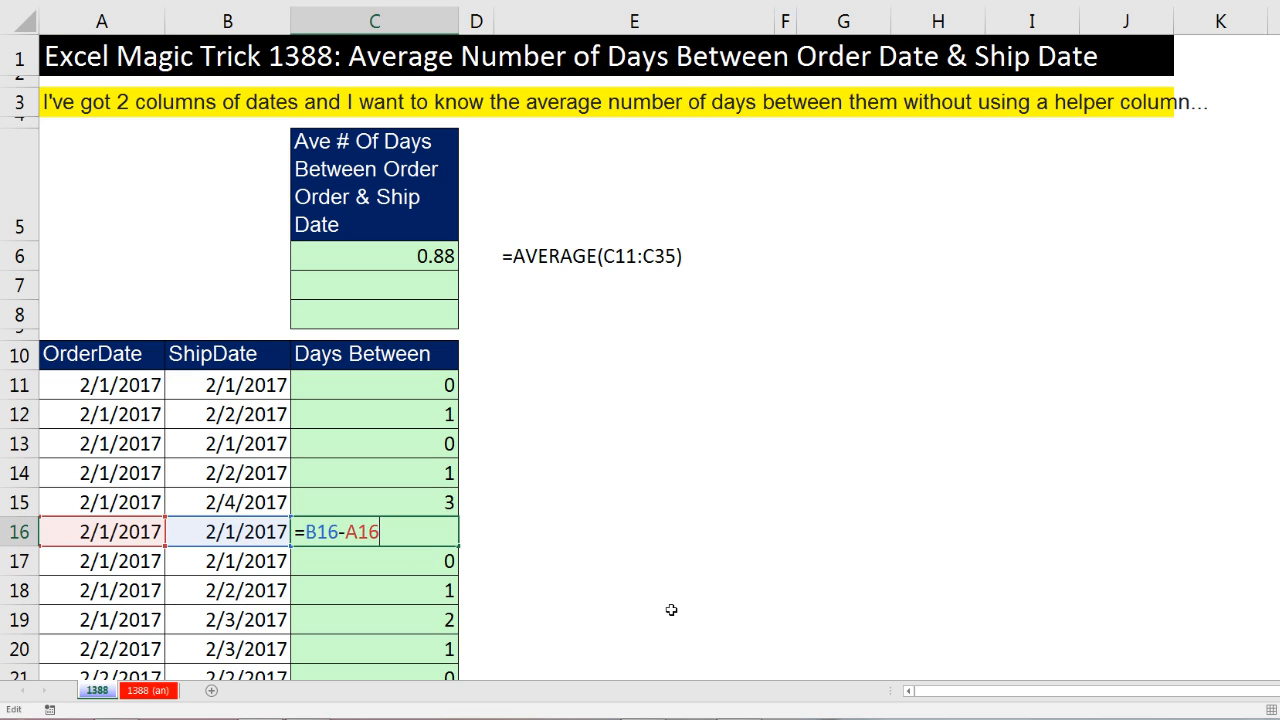
Leave the formula checks and select the order-date and ship-date columns with their headers.
key("Enter")
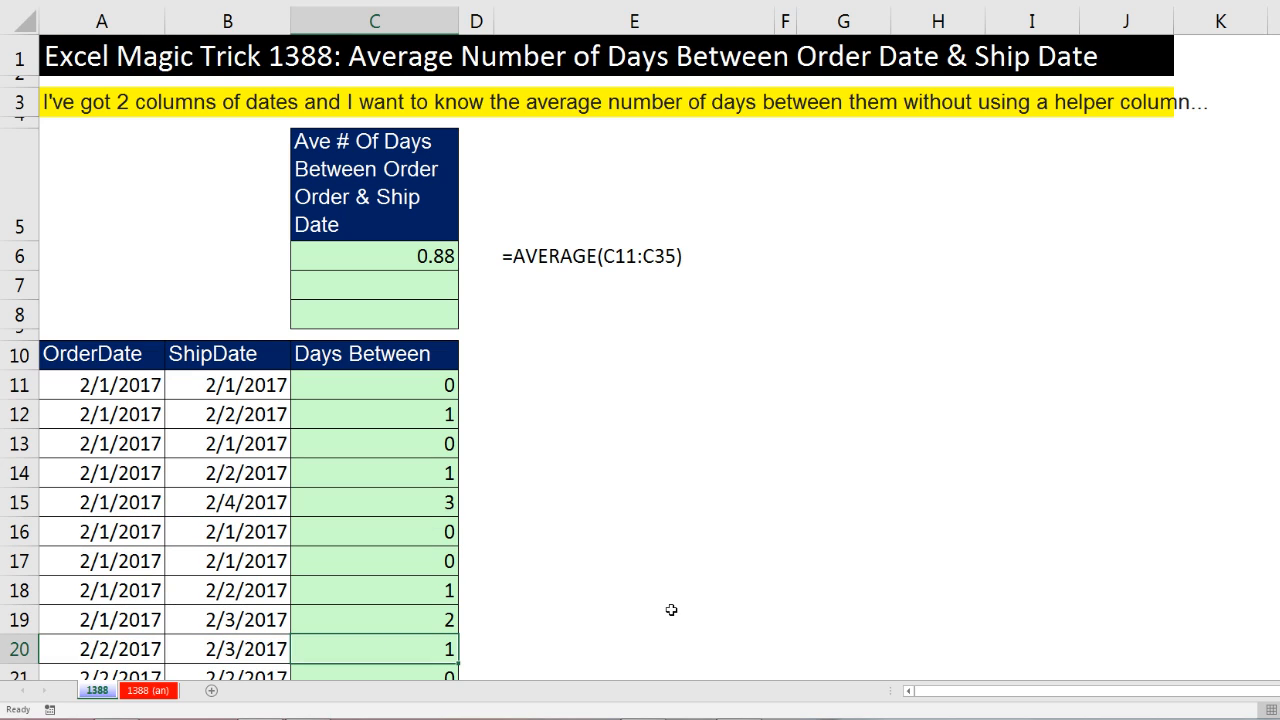
left_click(374, 284)
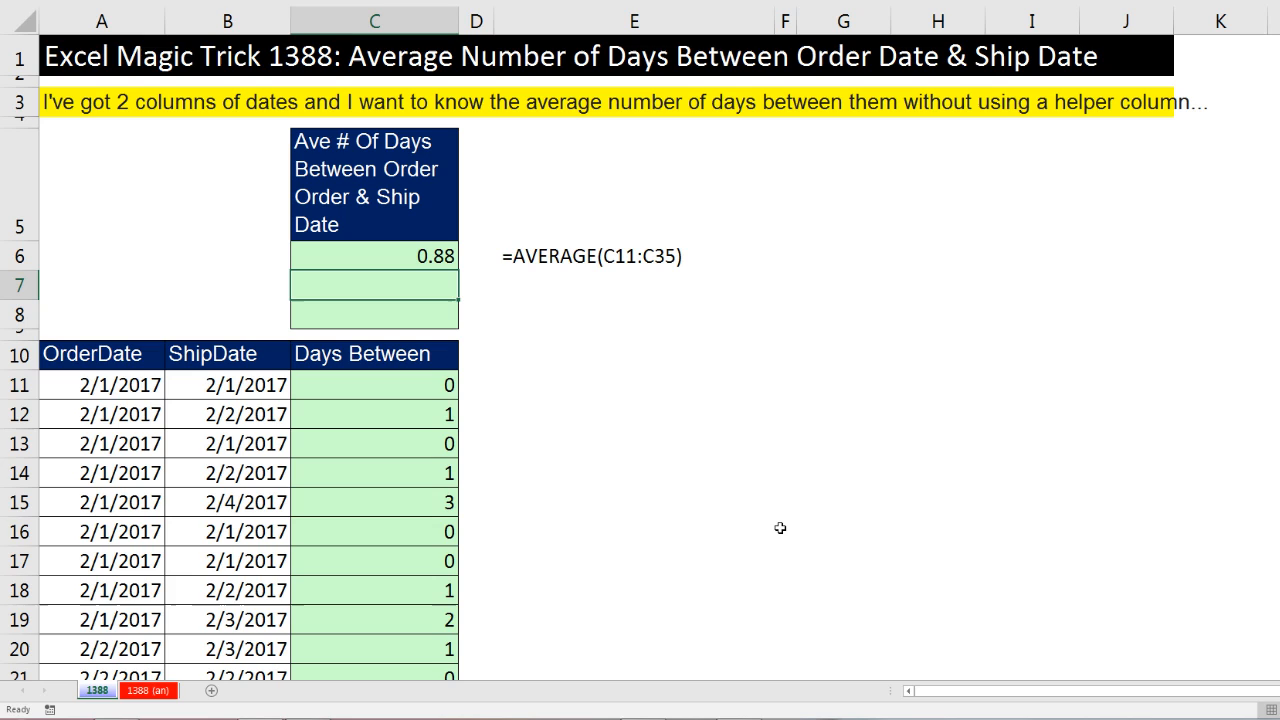
mouse_move(168, 384)
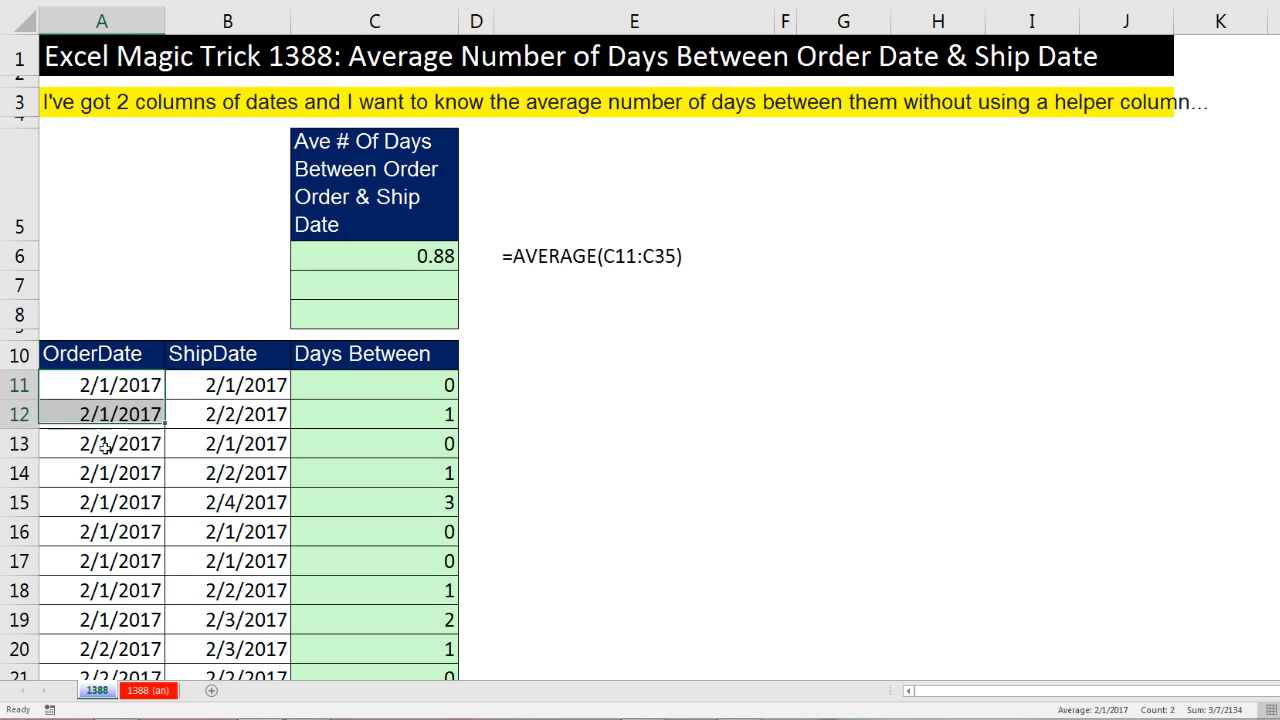
left_click_drag(100, 384, 100, 502)
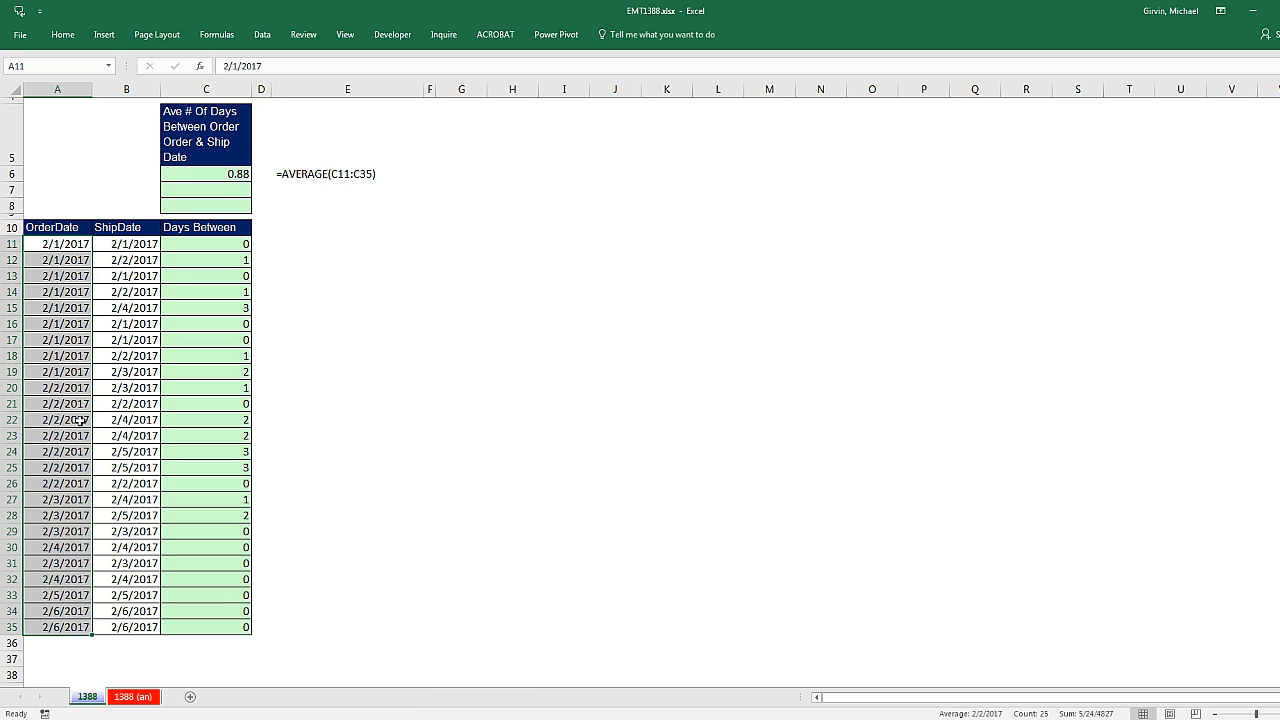
mouse_move(48, 64)
type("OrderDate")
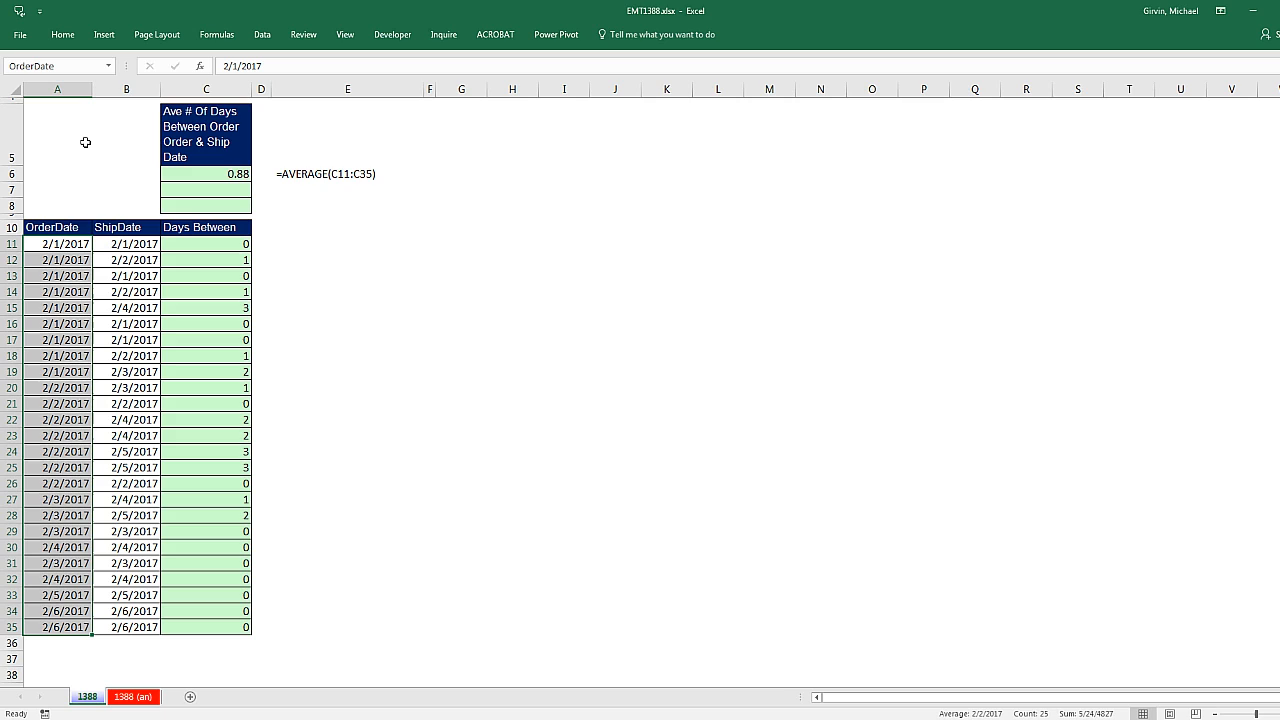
key("Escape")
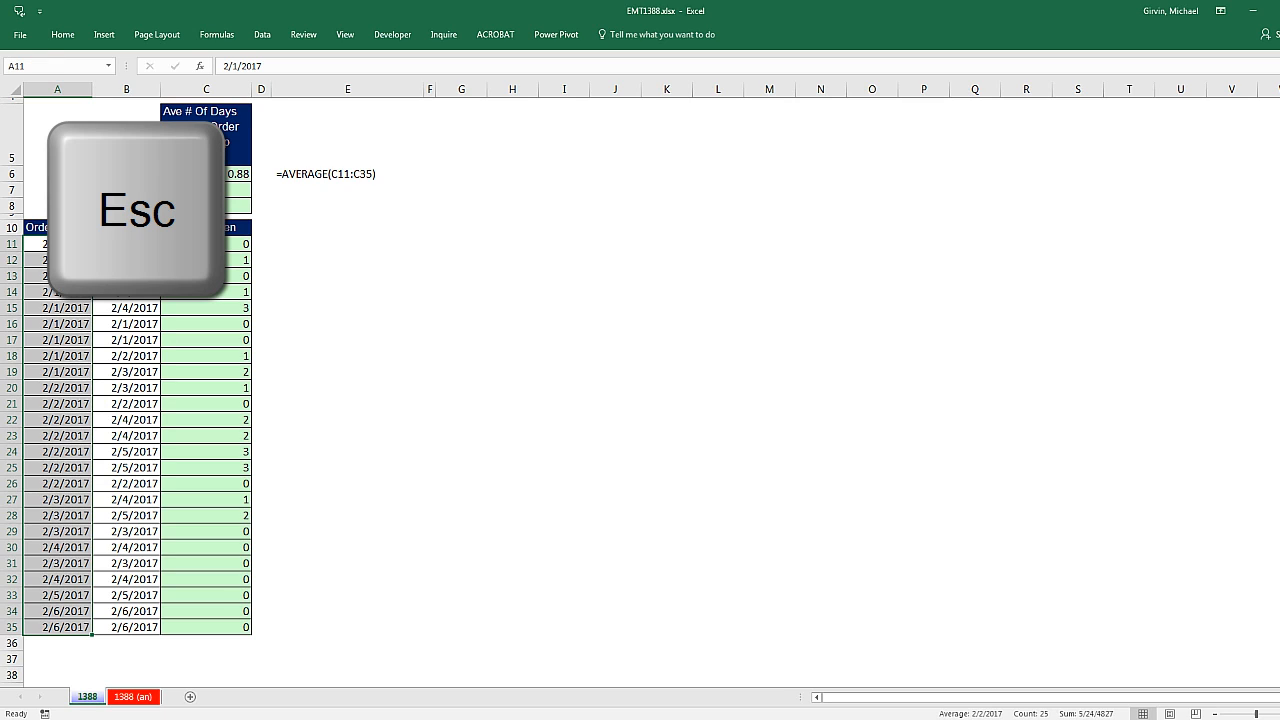
key("Escape")
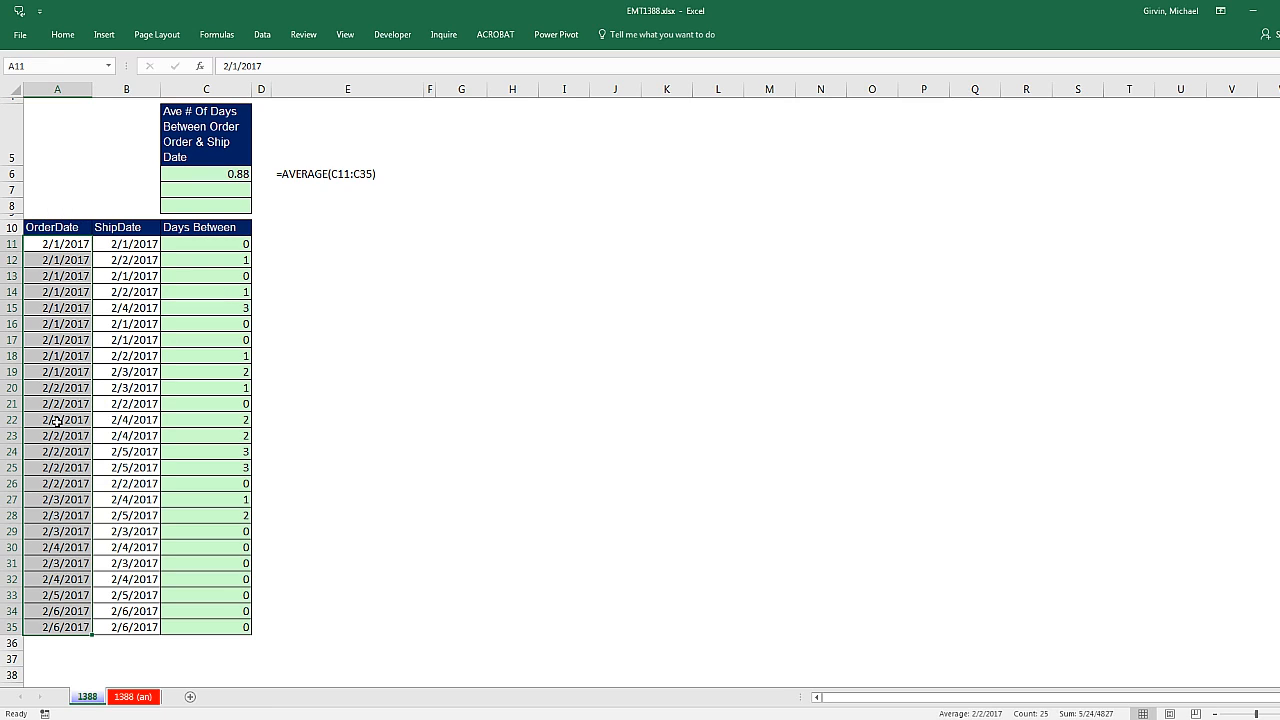
mouse_move(56, 326)
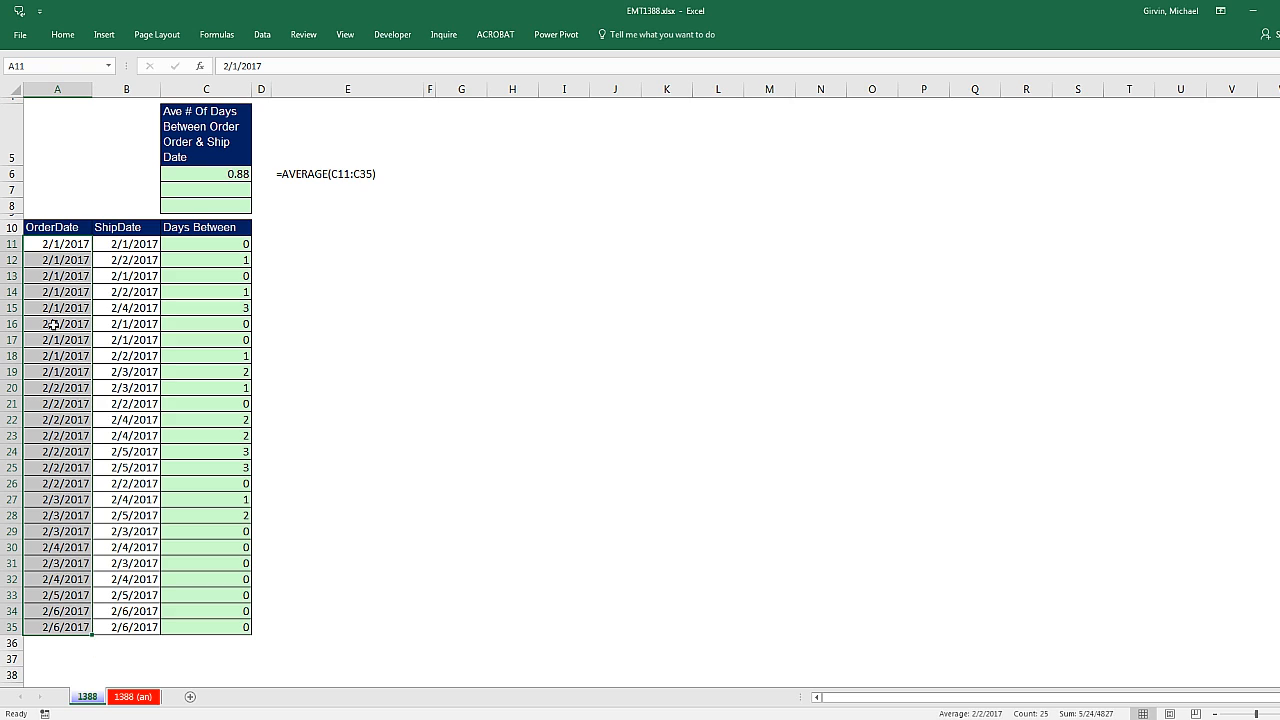
mouse_move(56, 216)
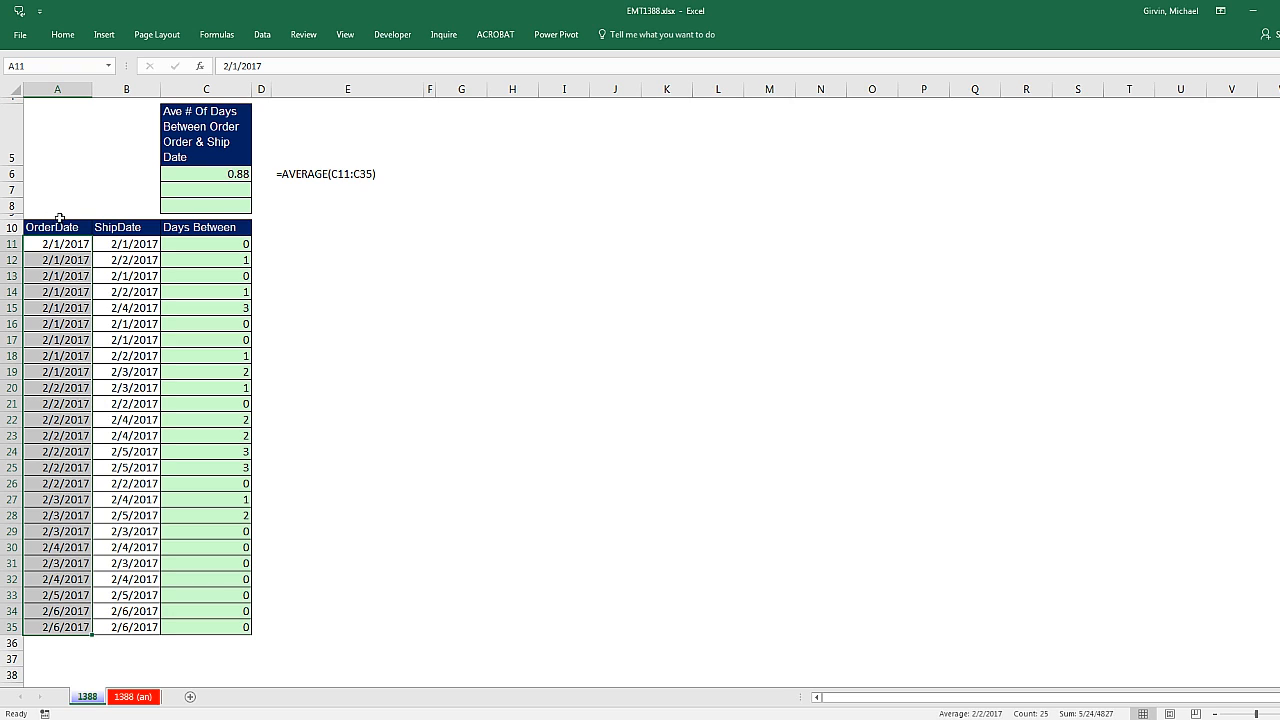
left_click_drag(52, 228, 132, 276)
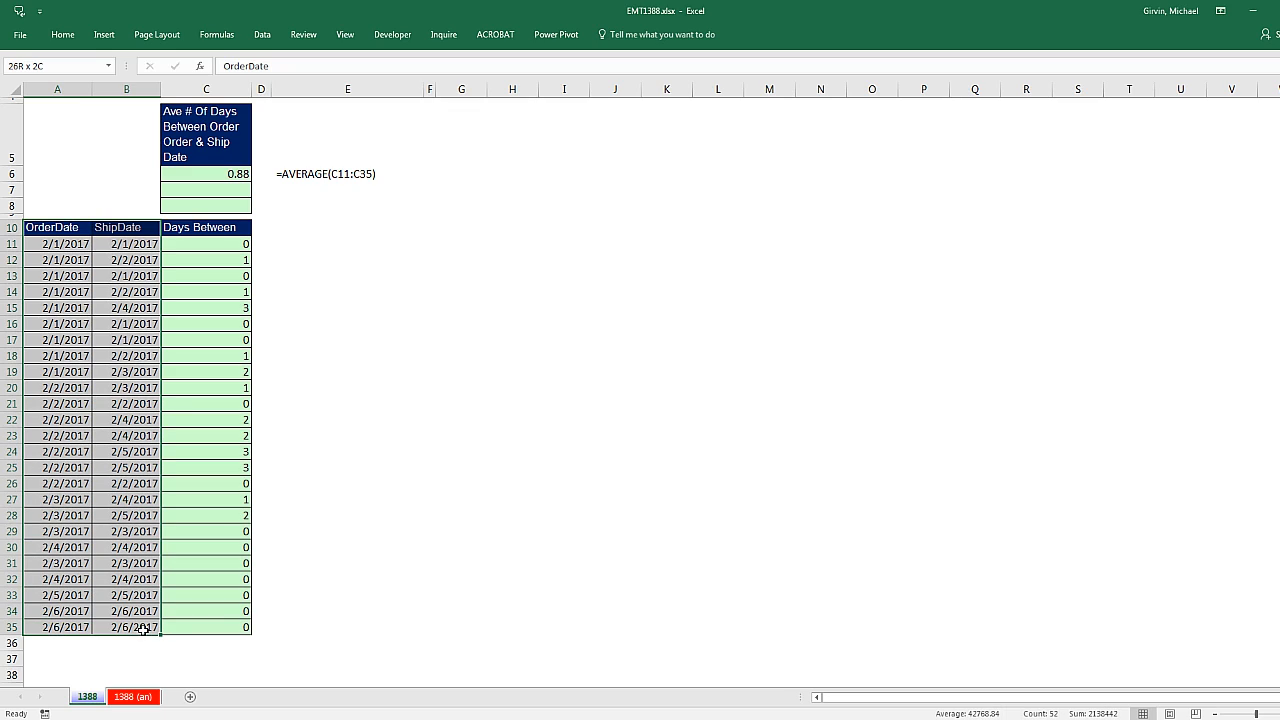
Create range names from the header row only via Create from Selection, giving OrderDate and ShipDate.
left_click(196, 32)
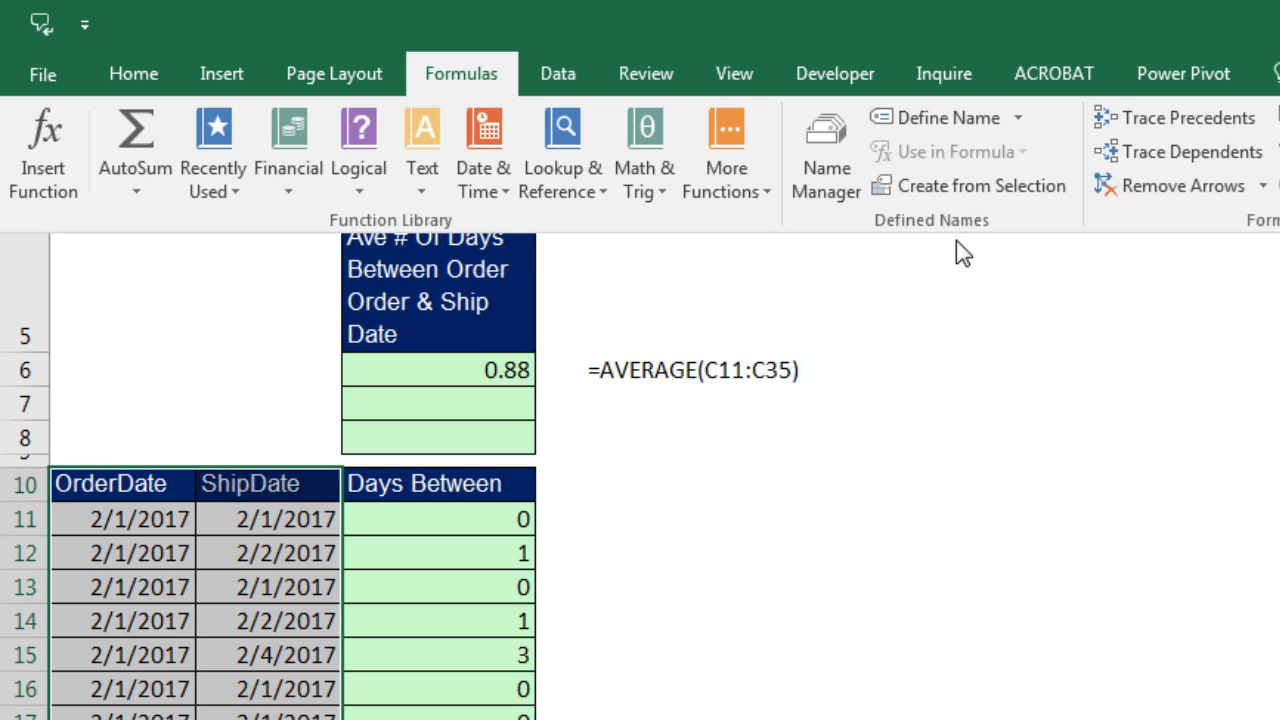
mouse_move(908, 196)
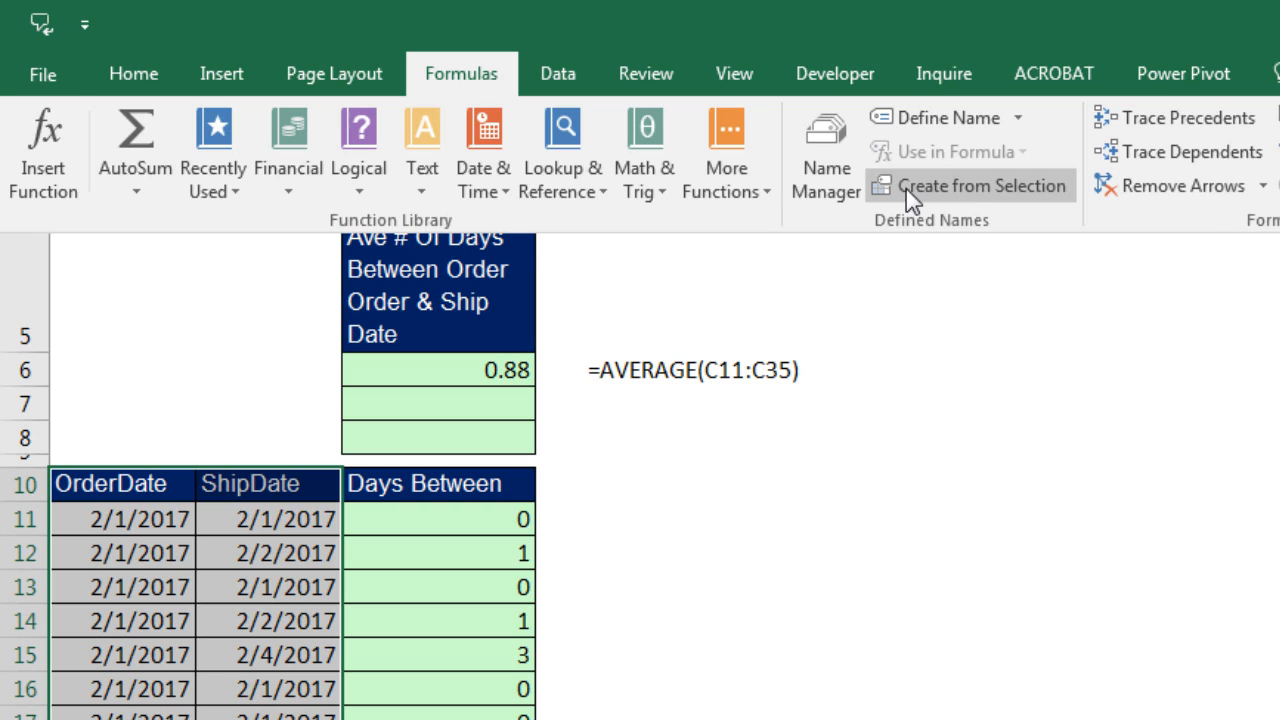
mouse_move(976, 196)
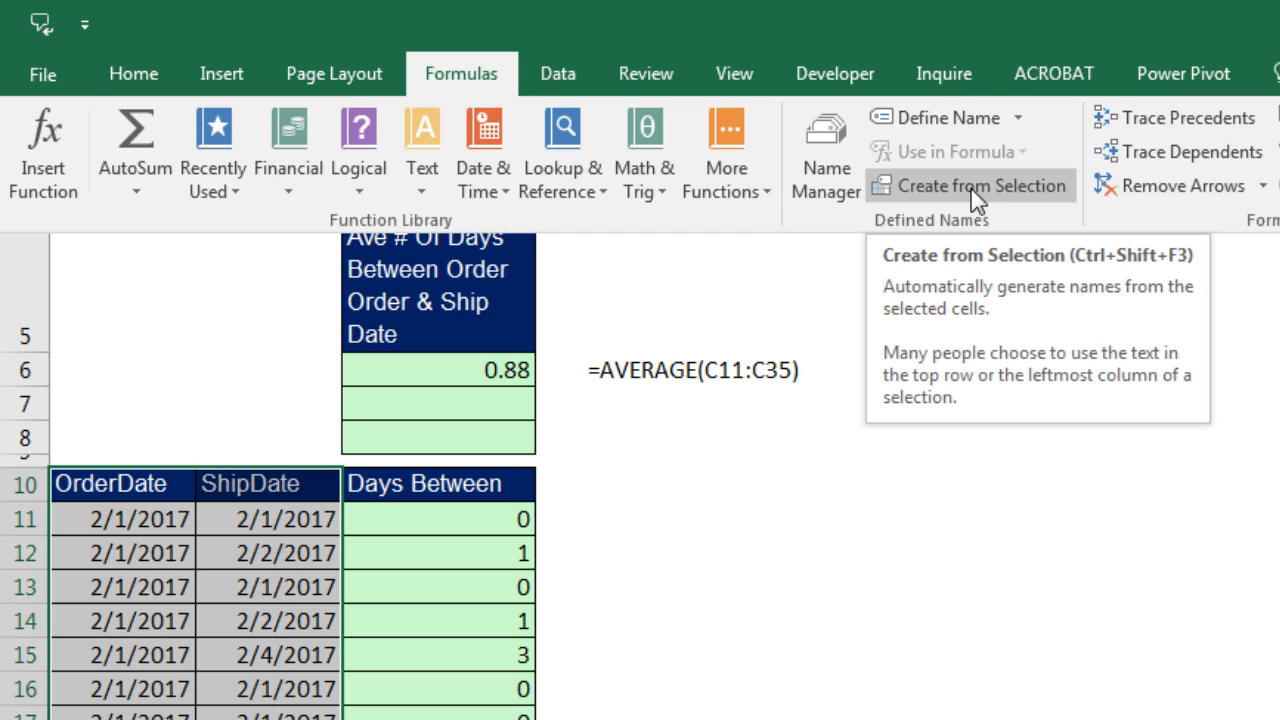
mouse_move(356, 640)
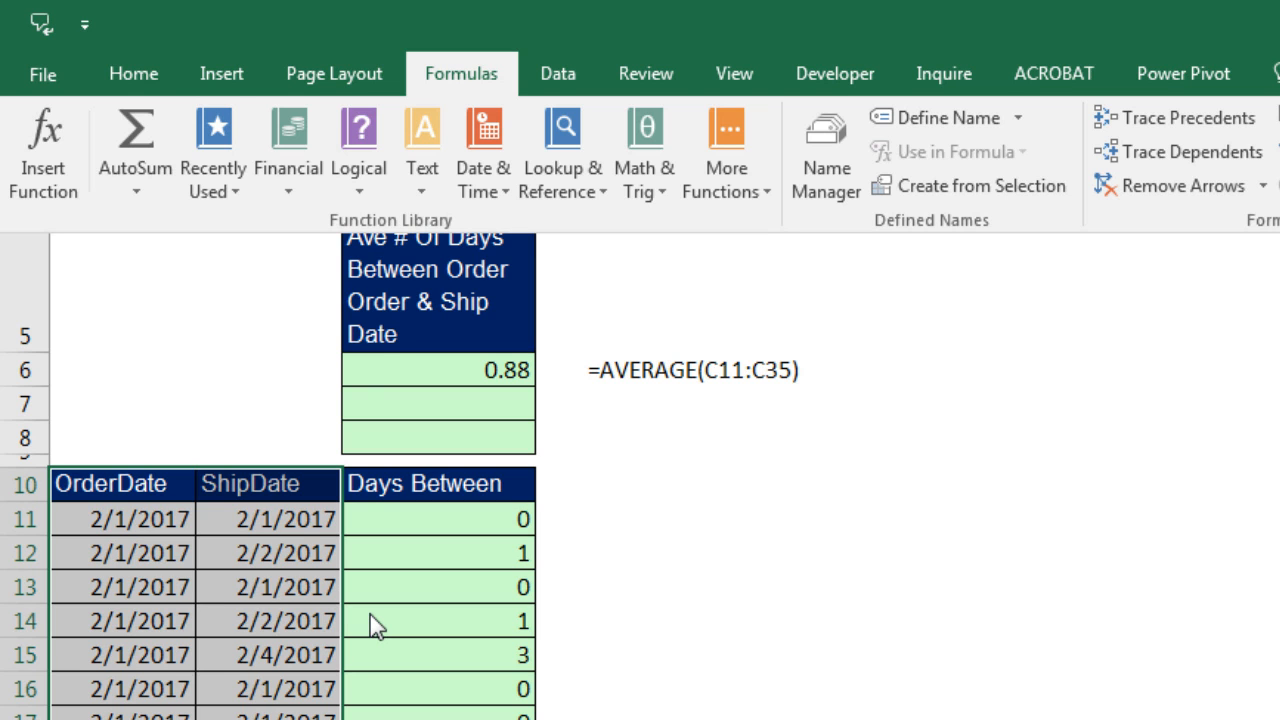
key("Ctrl+Shift+F3")
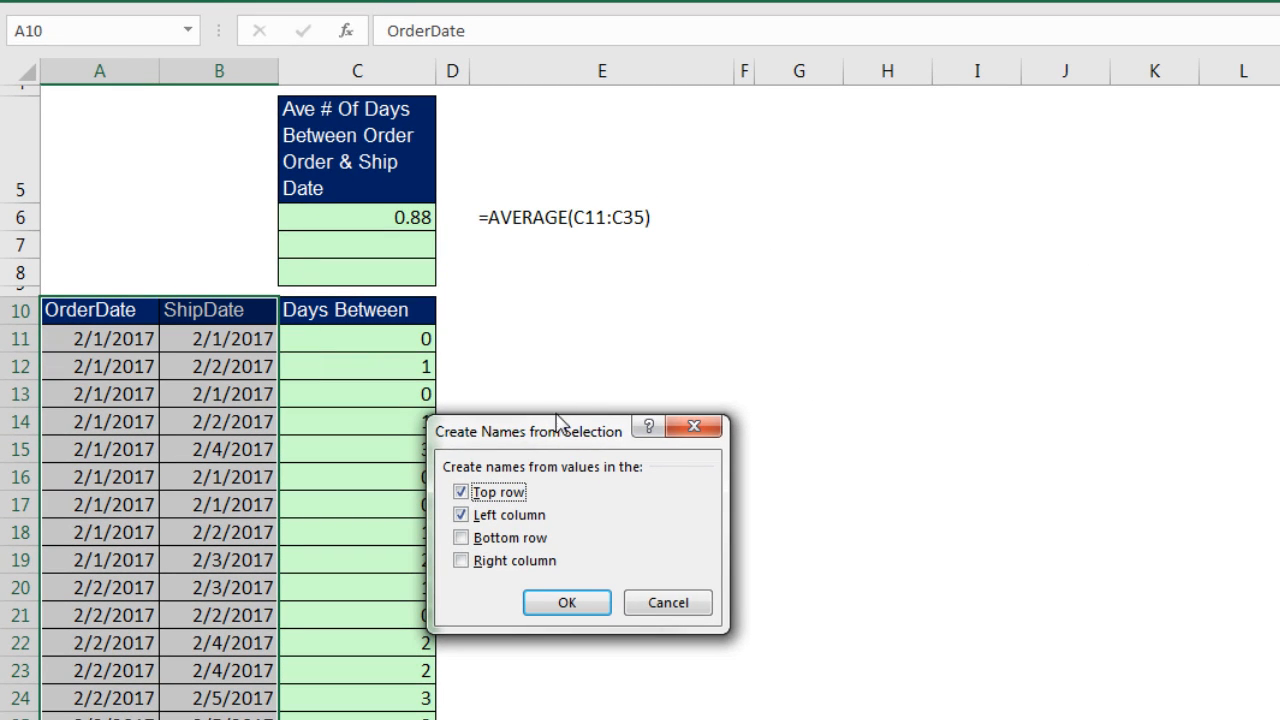
left_click_drag(560, 432, 510, 296)
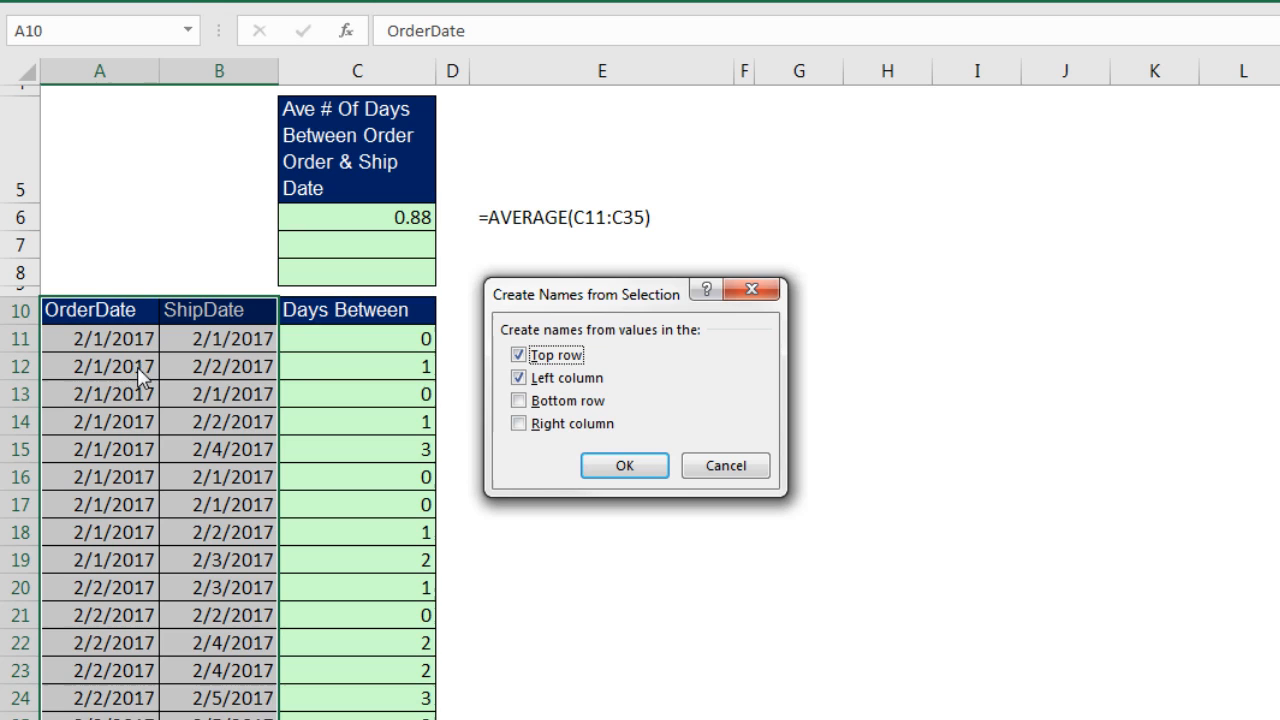
left_click(514, 376)
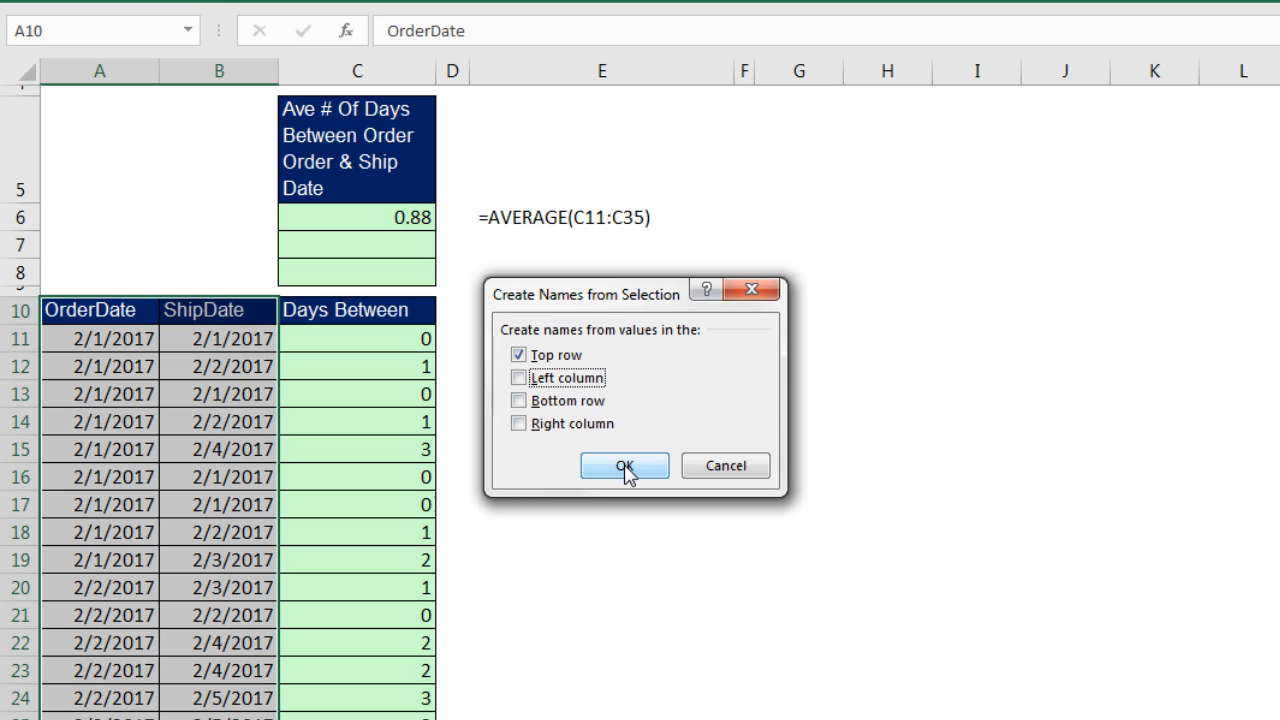
left_click(626, 466)
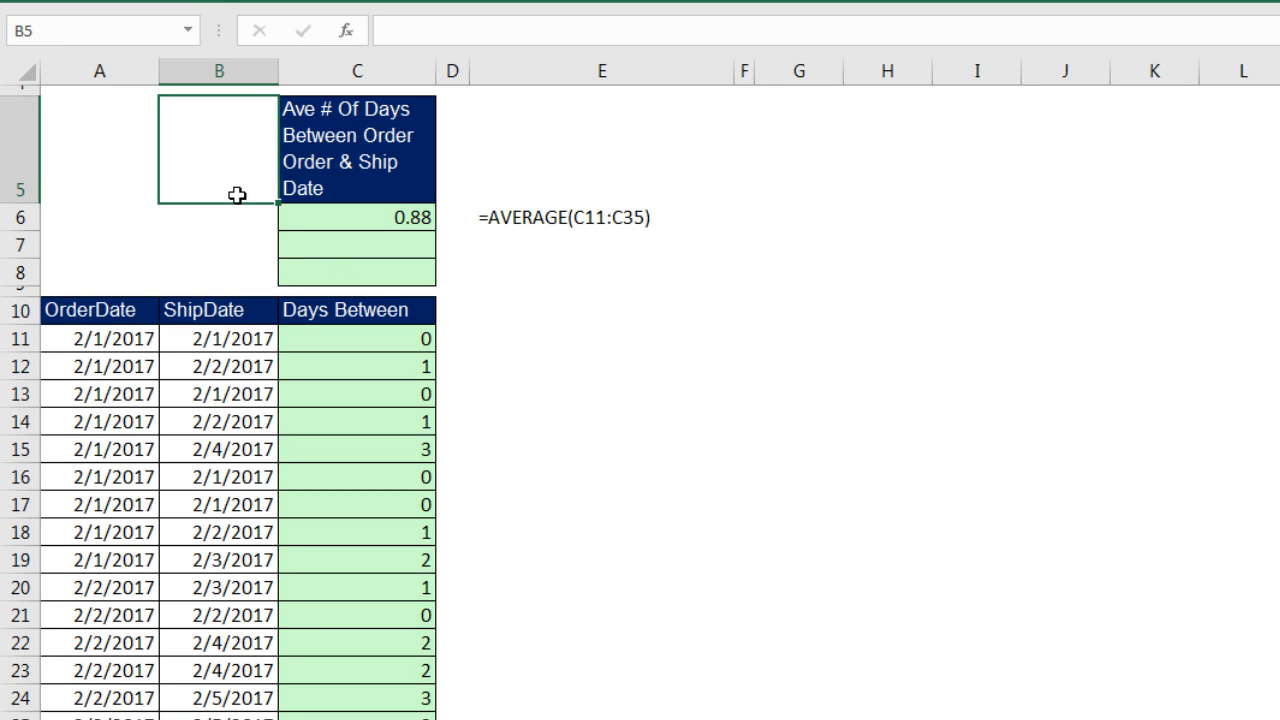
left_click(196, 30)
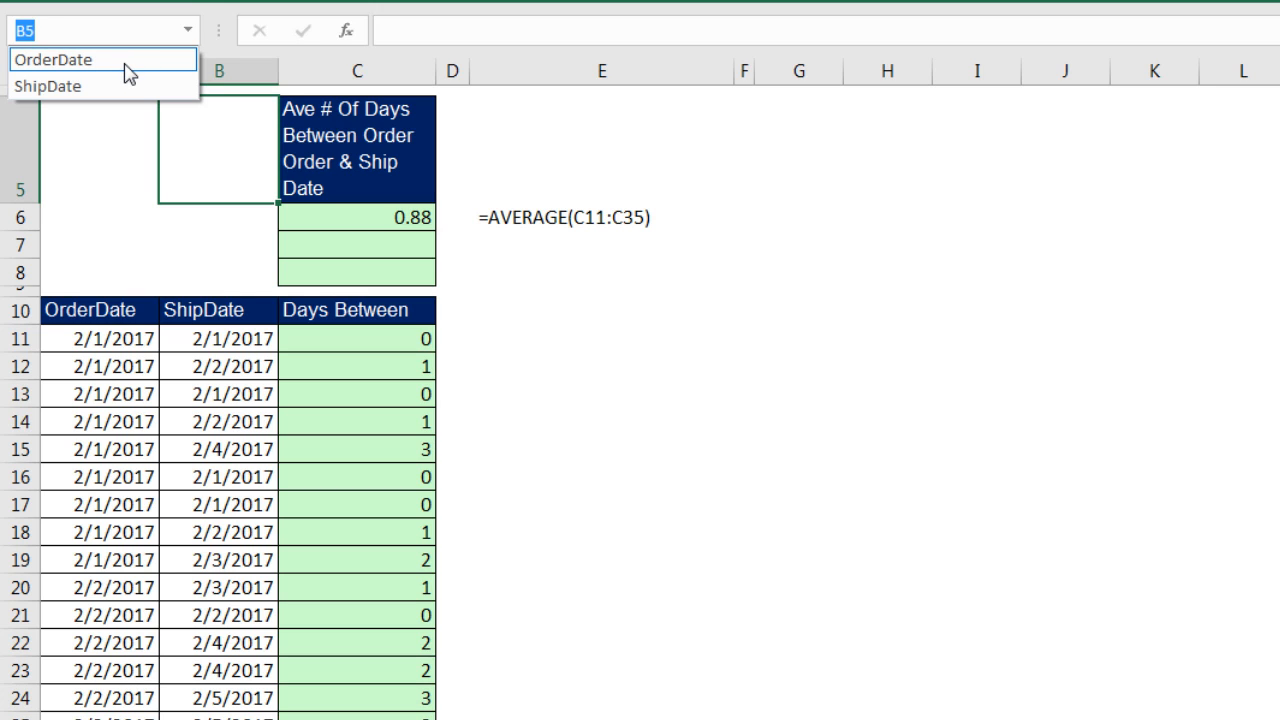
left_click(56, 46)
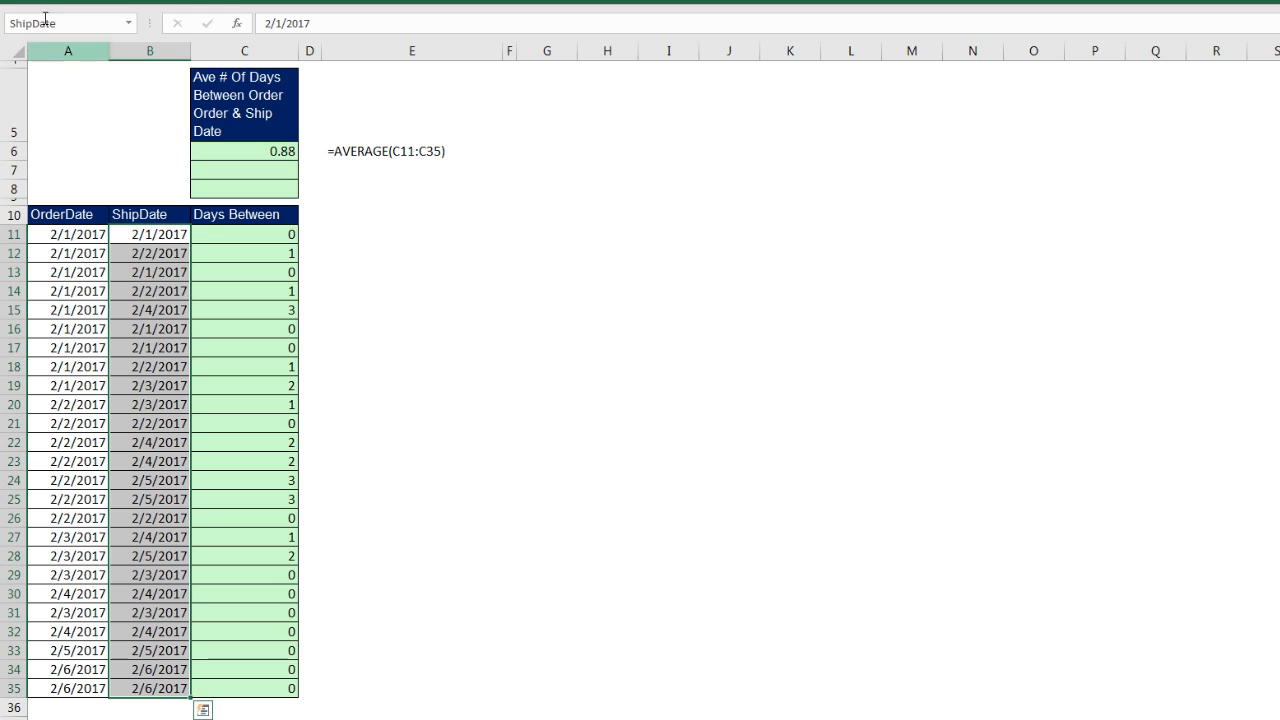
left_click(148, 48)
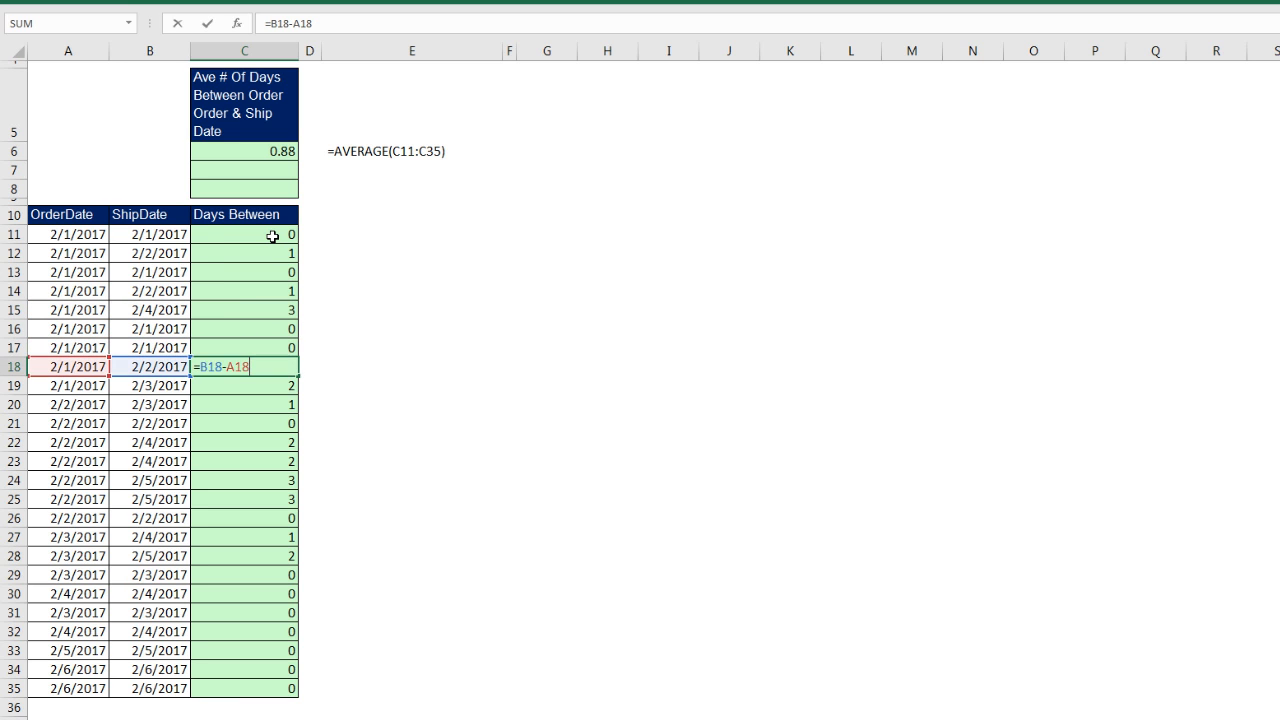
Draft =ShipDate-OrderDate in C7 using the autocomplete range names.
key("Enter")
type("=")
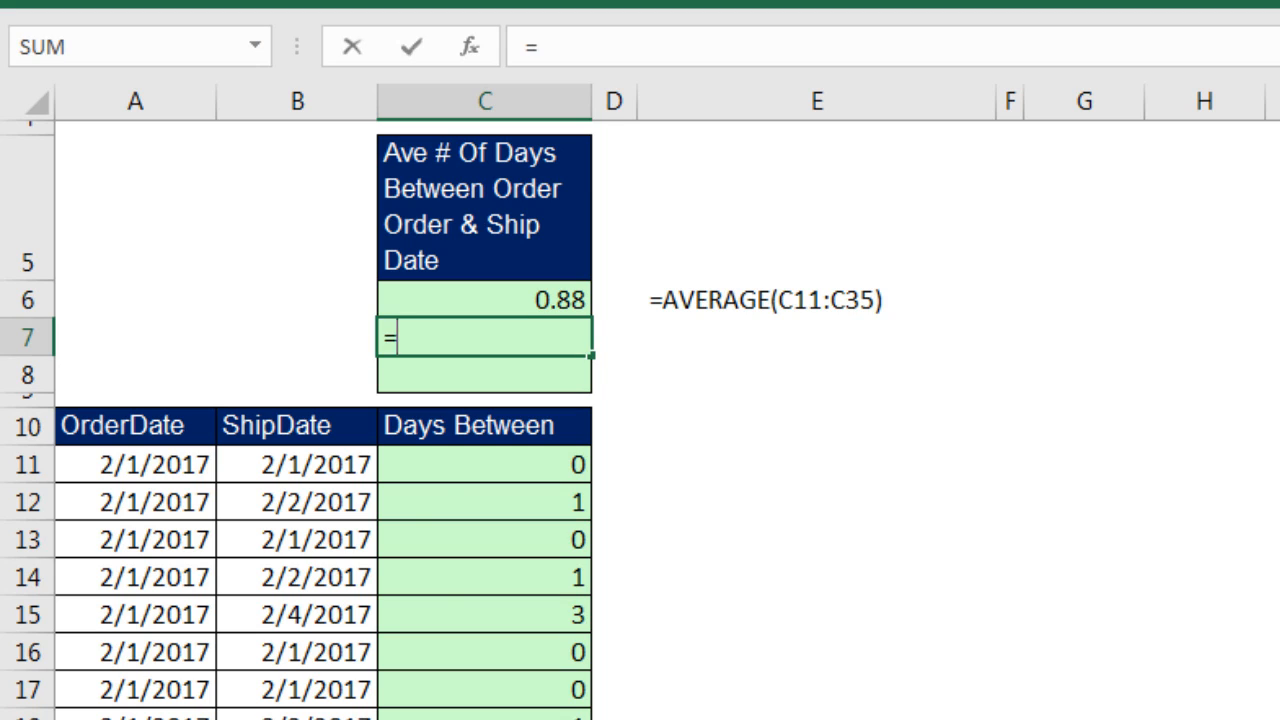
type("Shi")
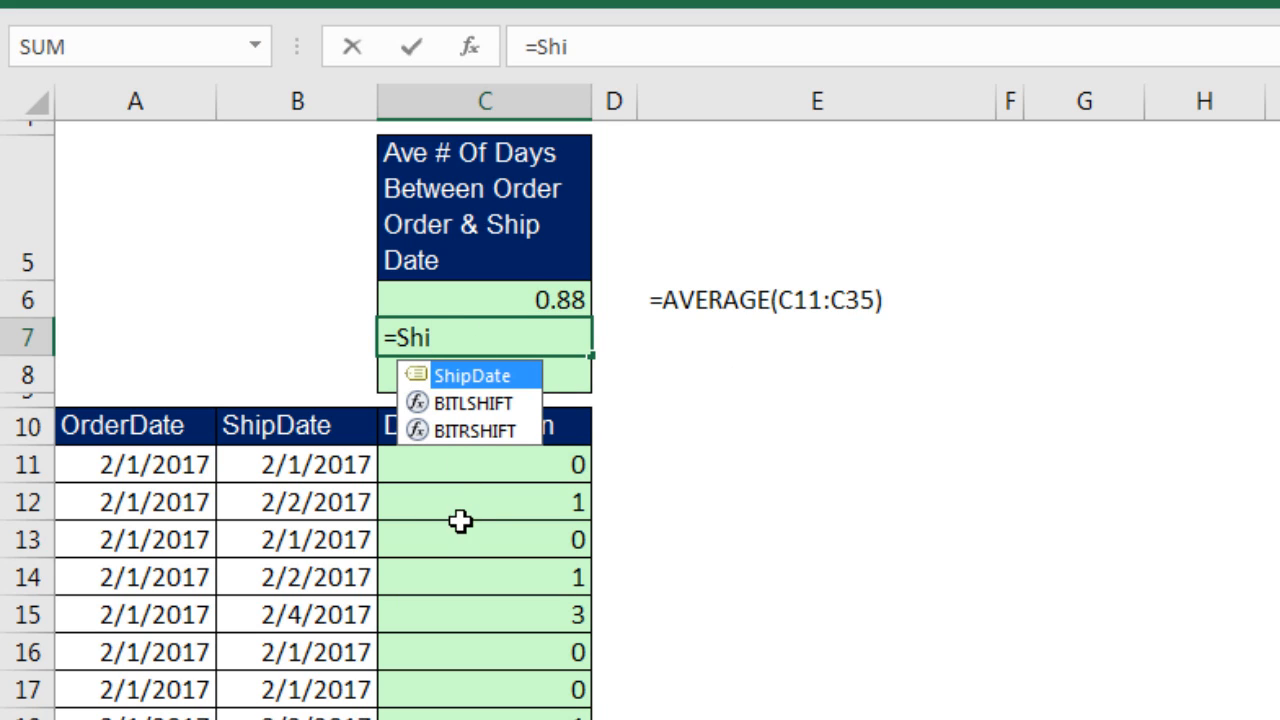
mouse_move(416, 444)
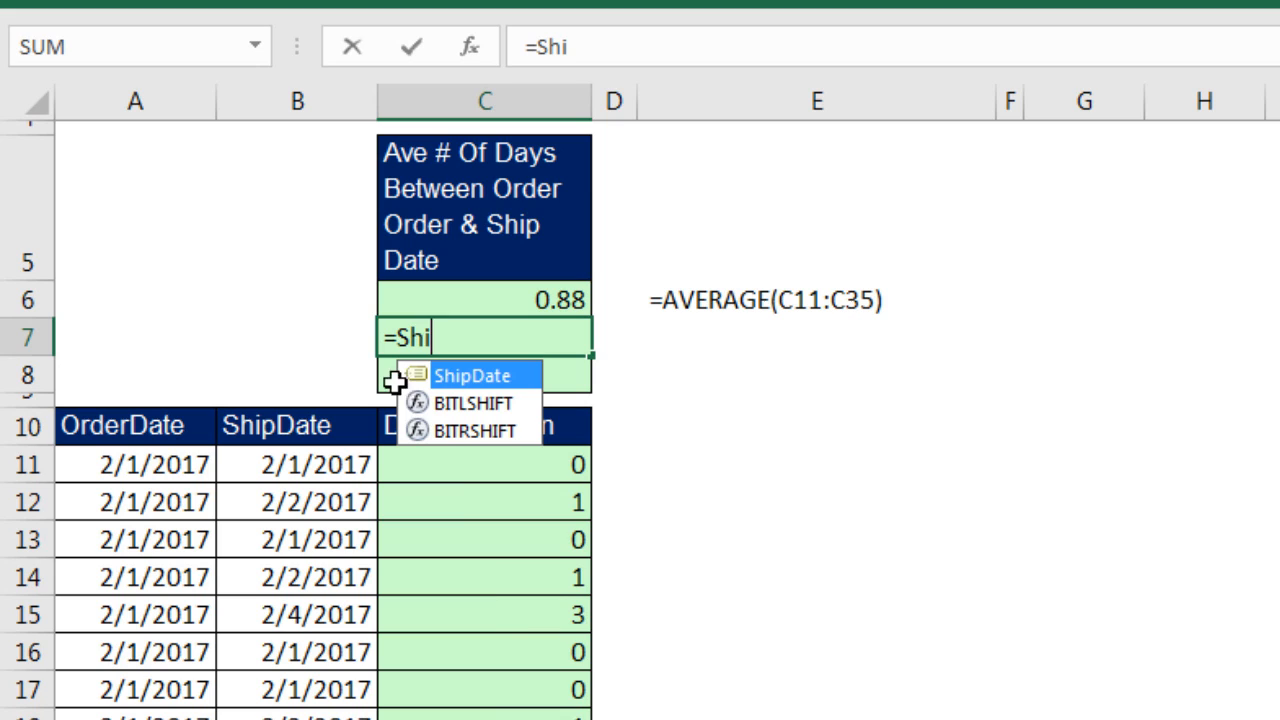
mouse_move(450, 696)
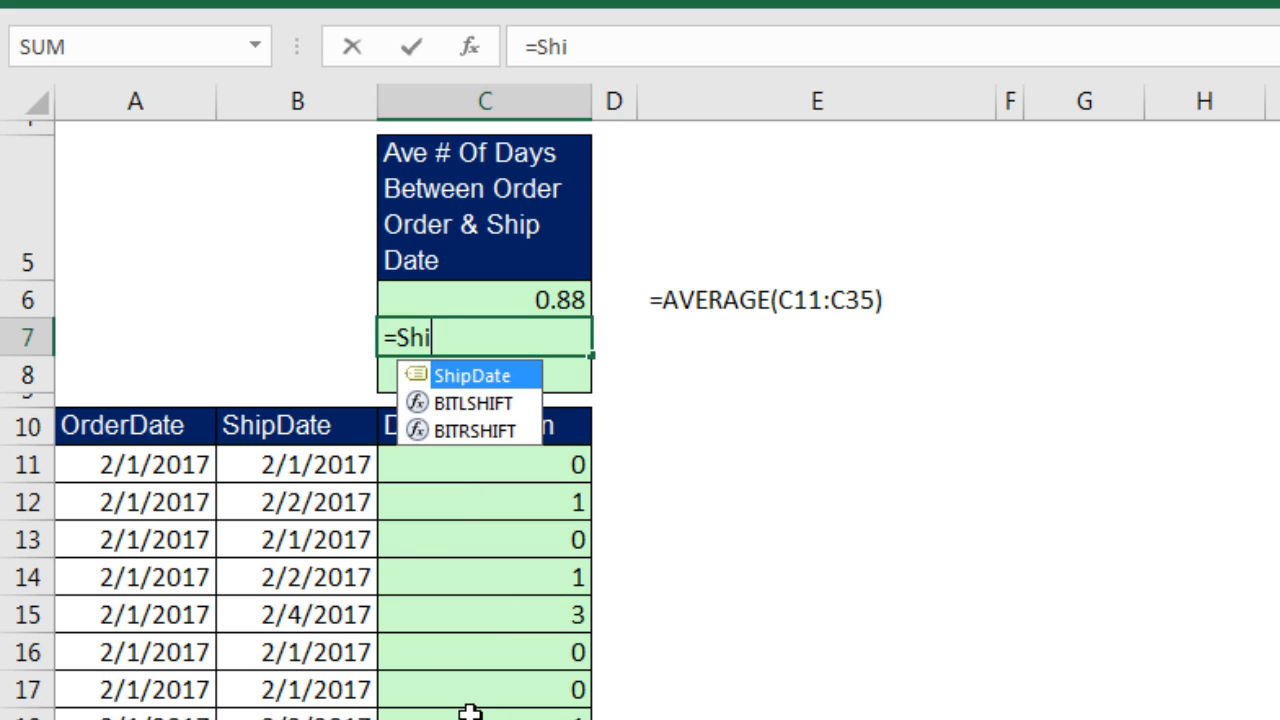
key("Tab")
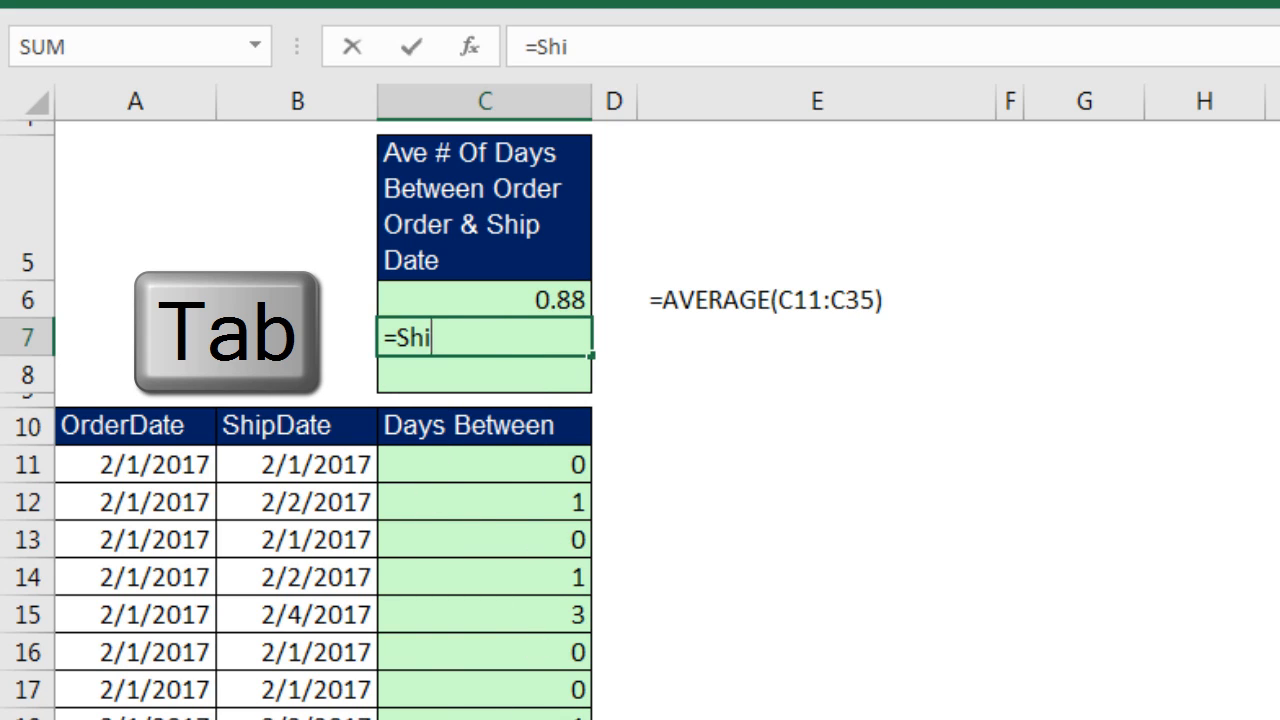
type("pDate")
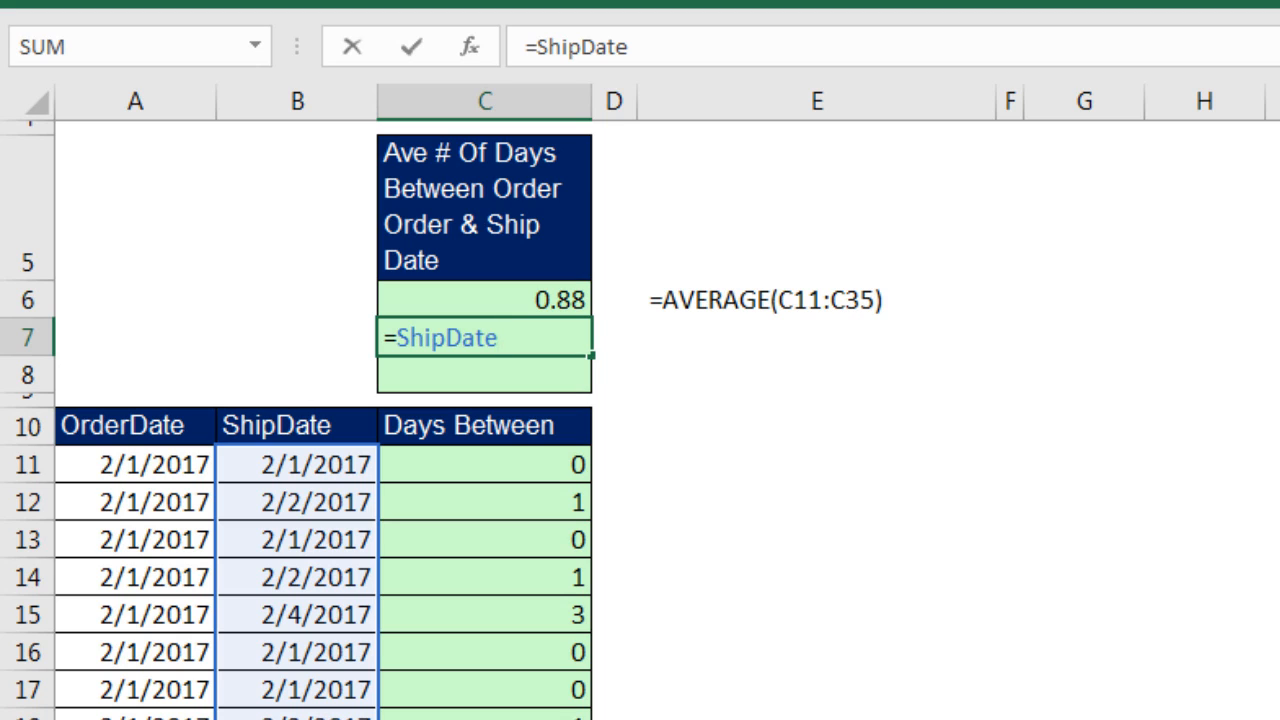
type("-O")
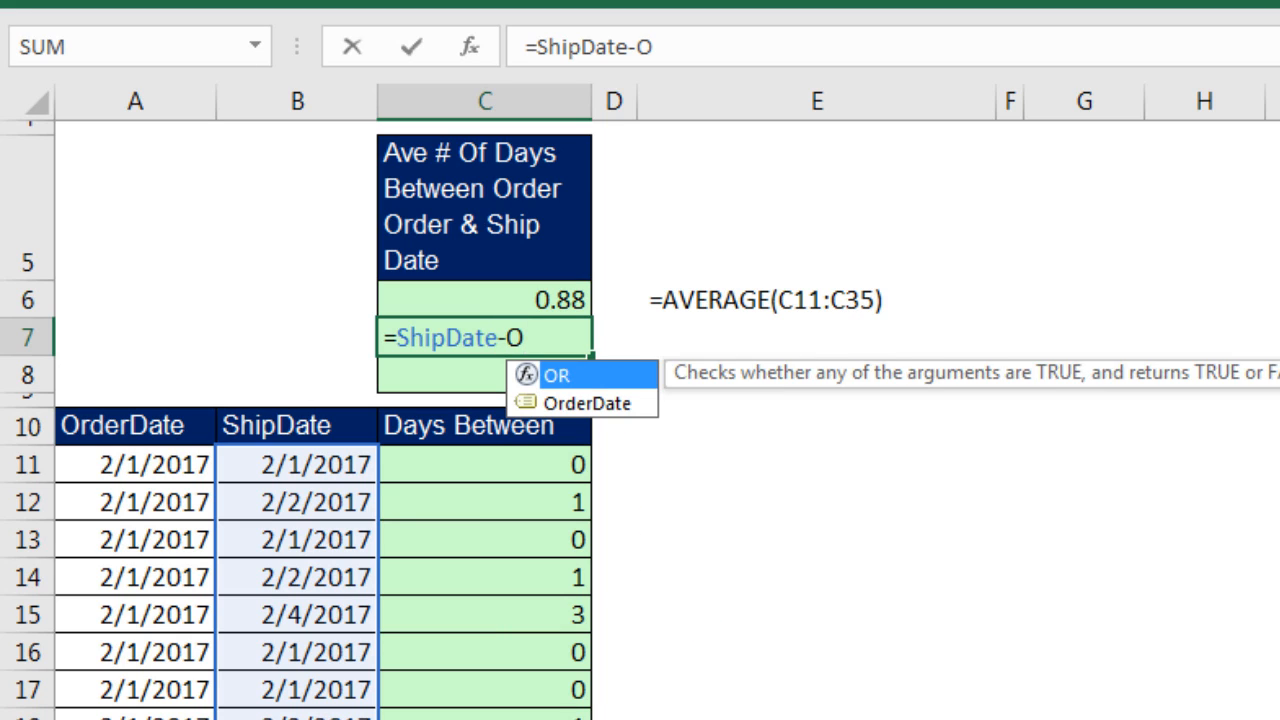
type("rd")
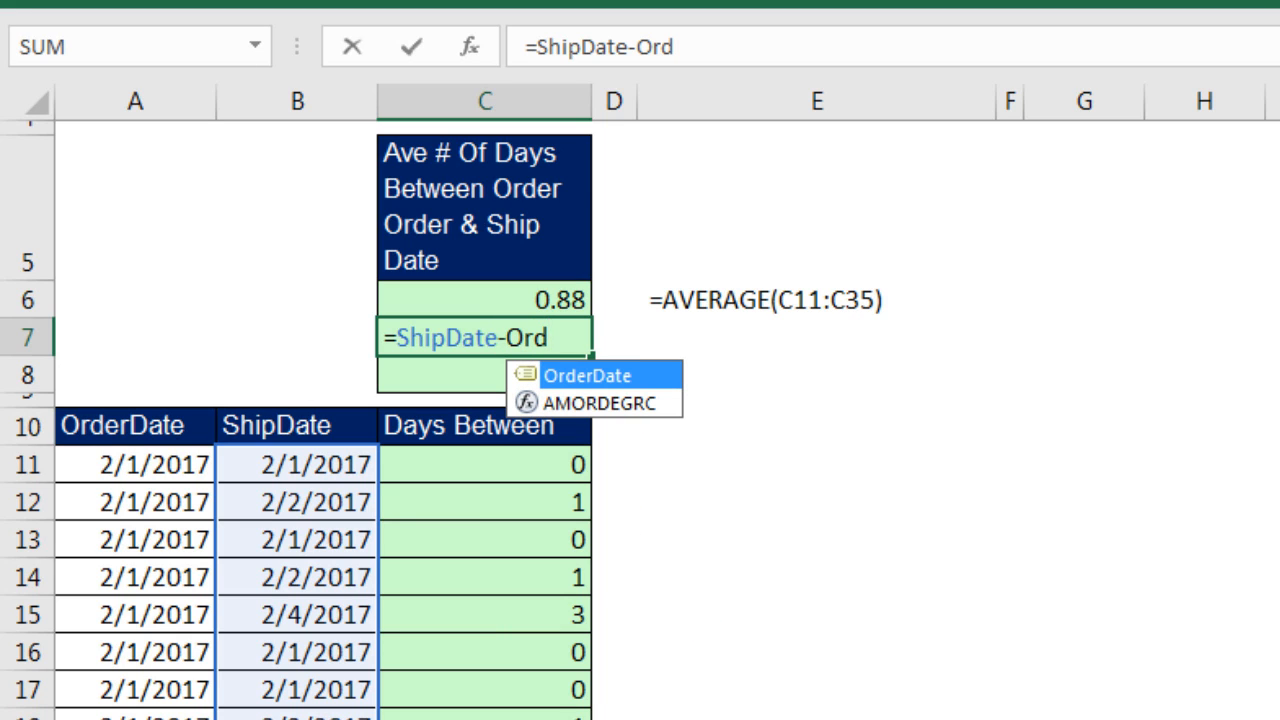
key("Tab")
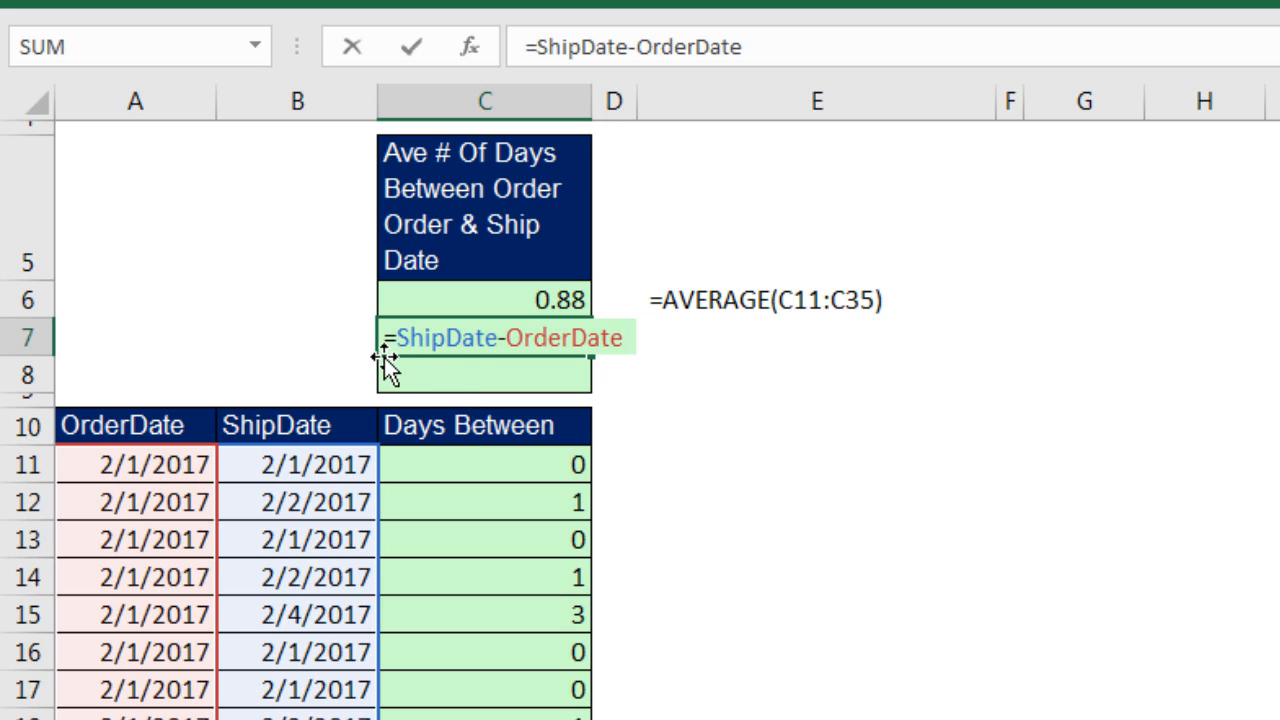
mouse_move(524, 396)
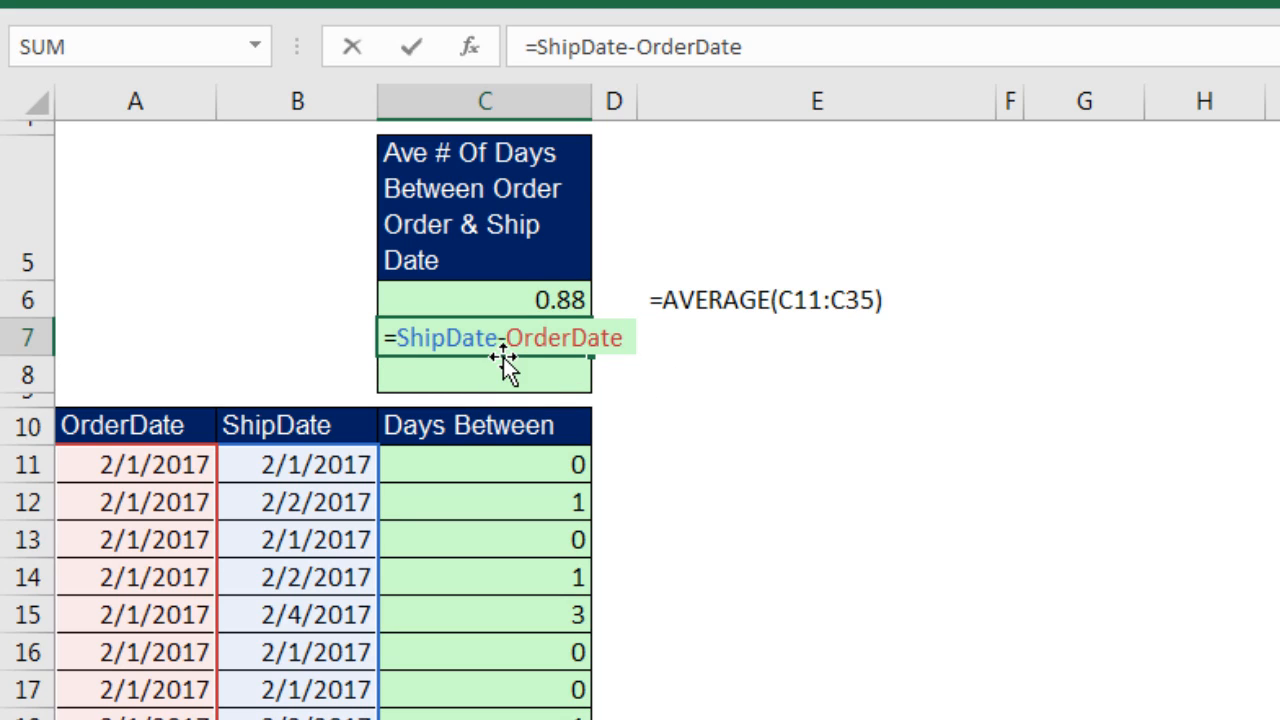
mouse_move(470, 404)
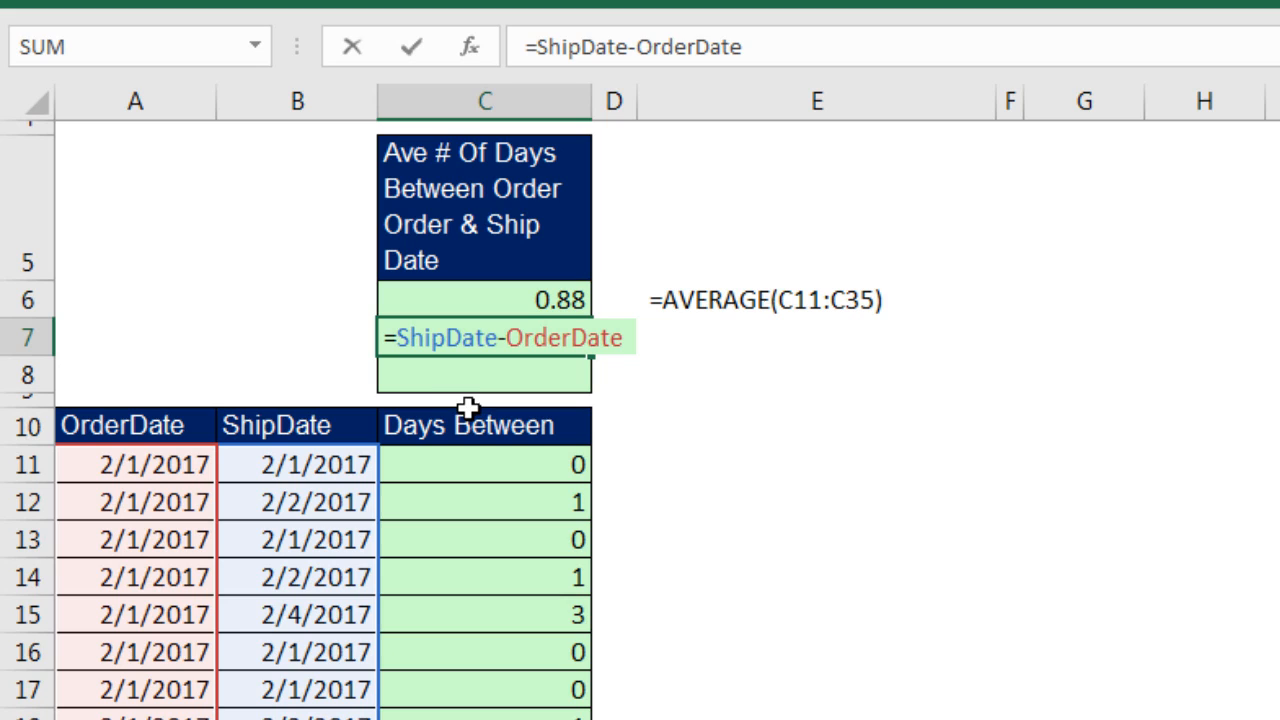
mouse_move(444, 376)
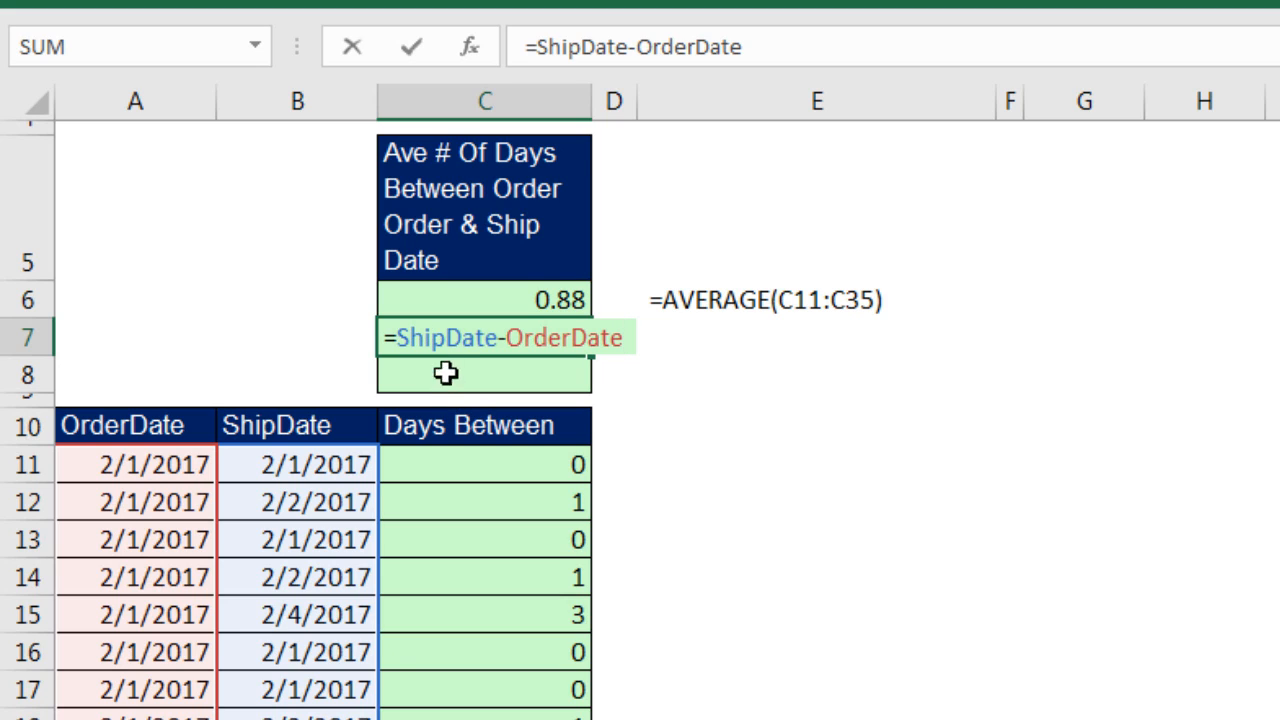
mouse_move(556, 368)
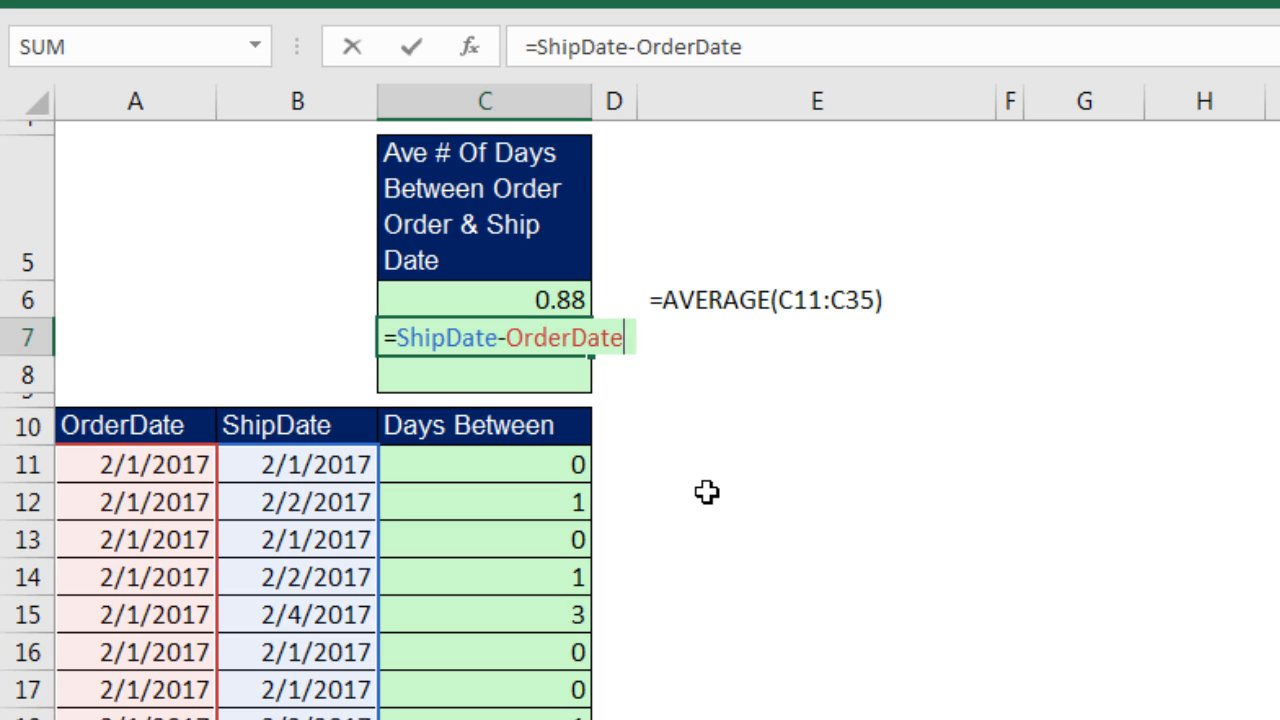
Enter C7's formula, which returns #VALUE!, and reopen it for editing.
key("Enter")
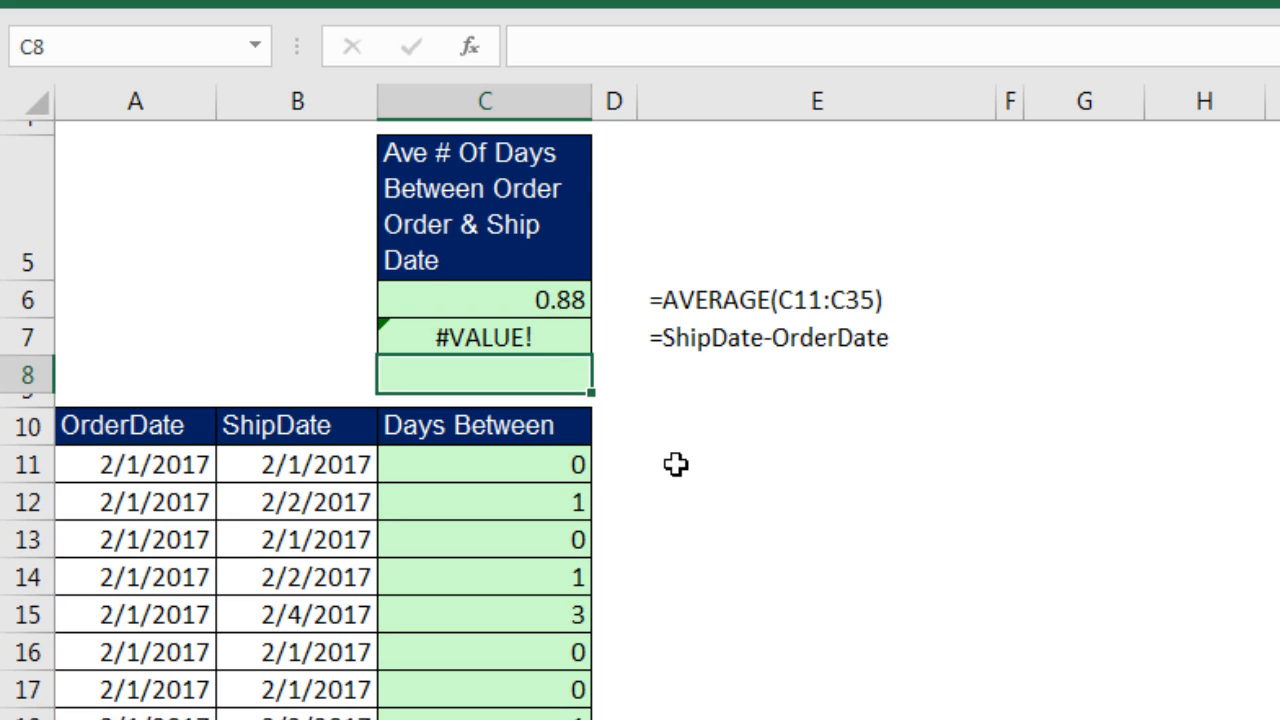
key("F2")
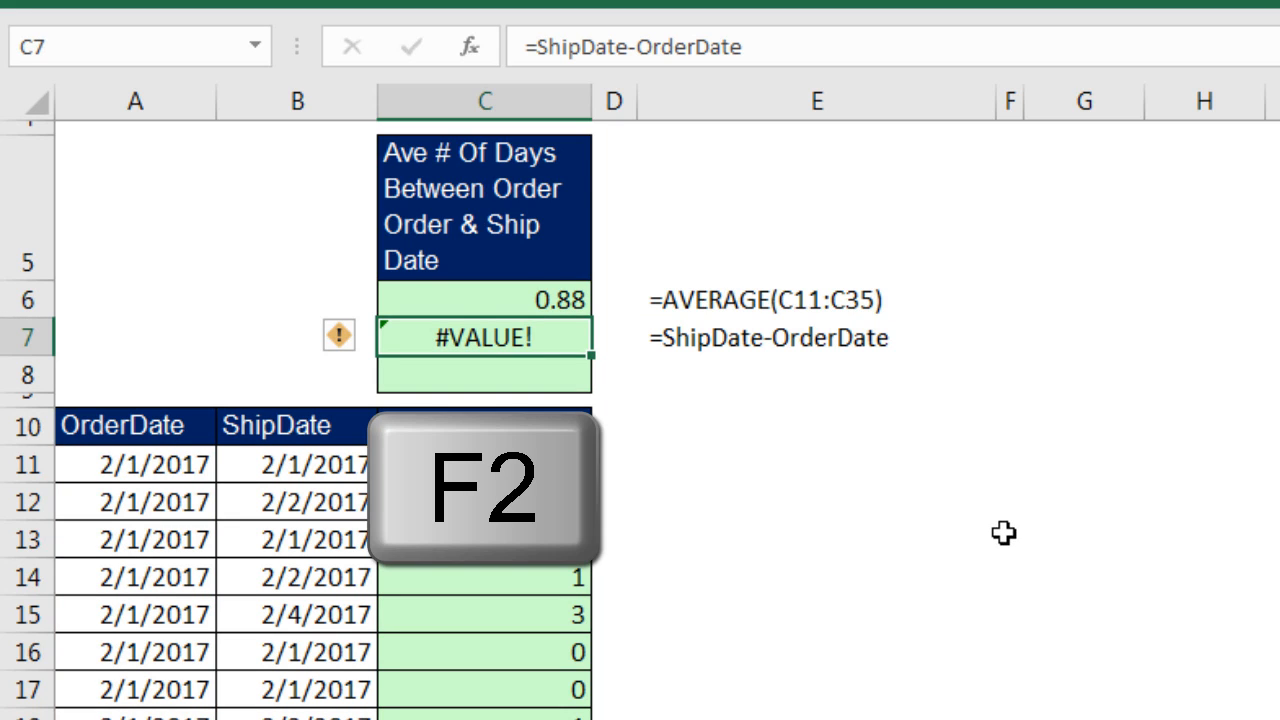
key("F2")
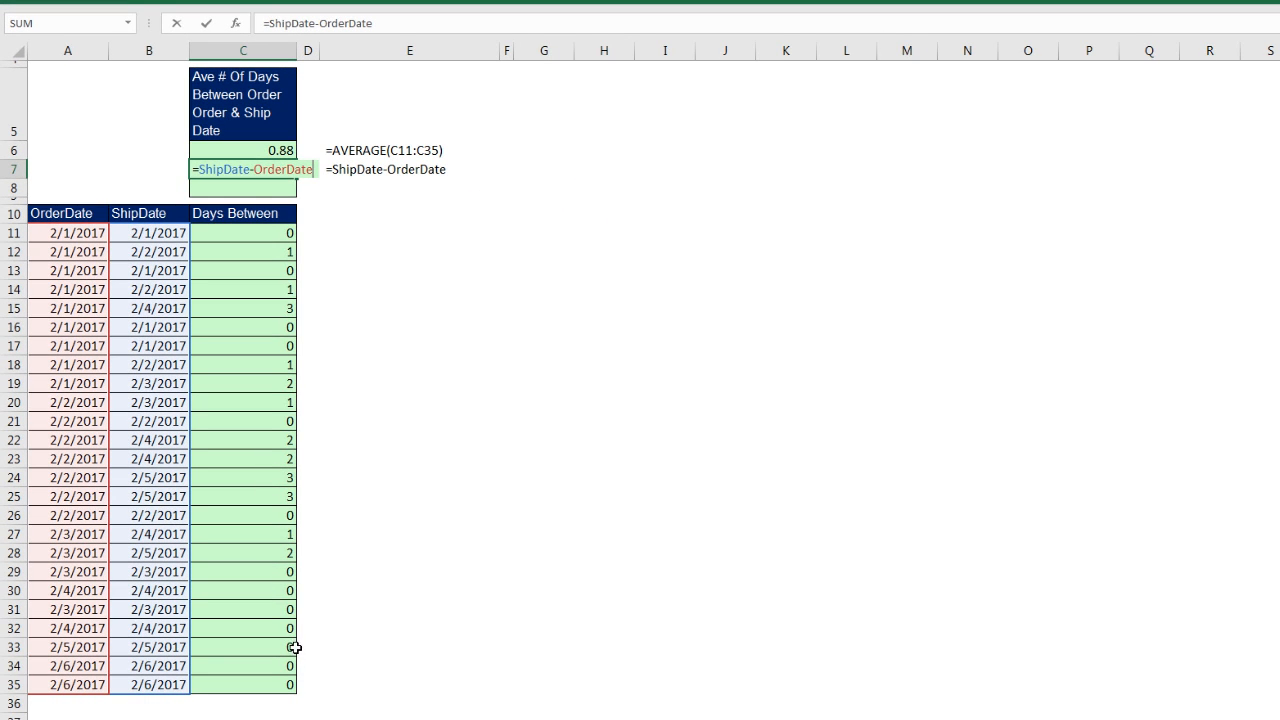
mouse_move(236, 234)
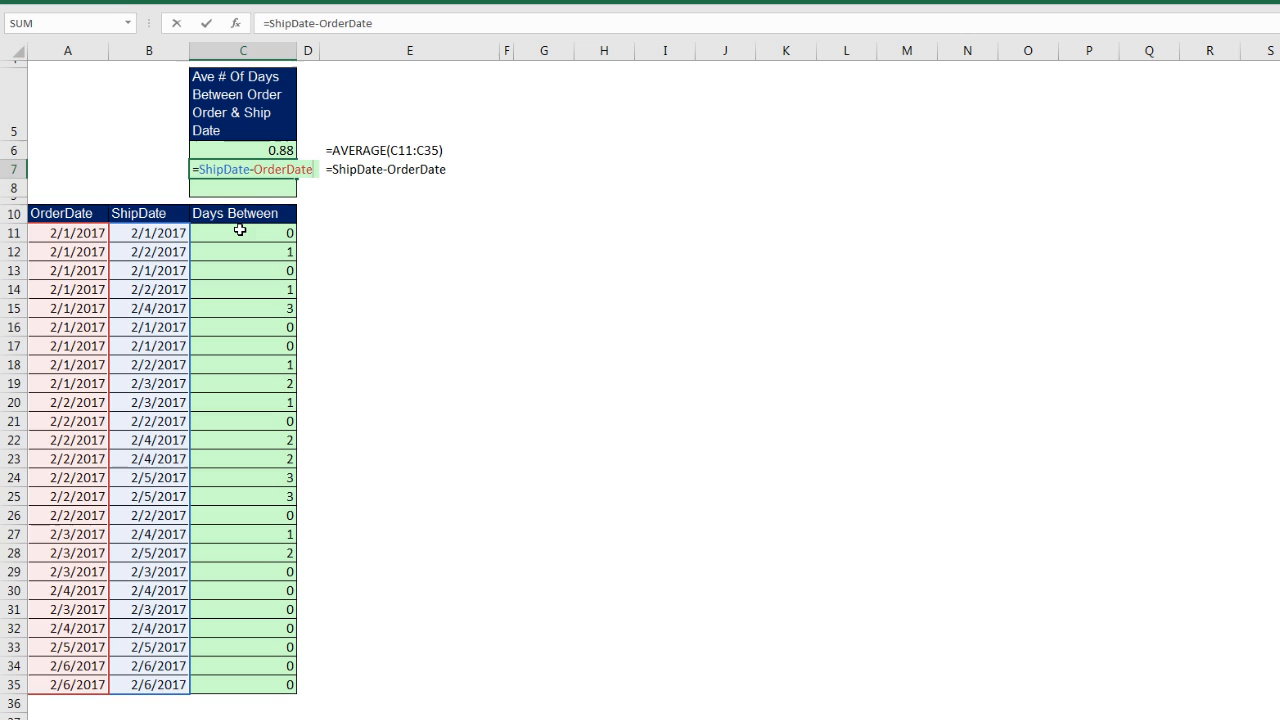
mouse_move(316, 452)
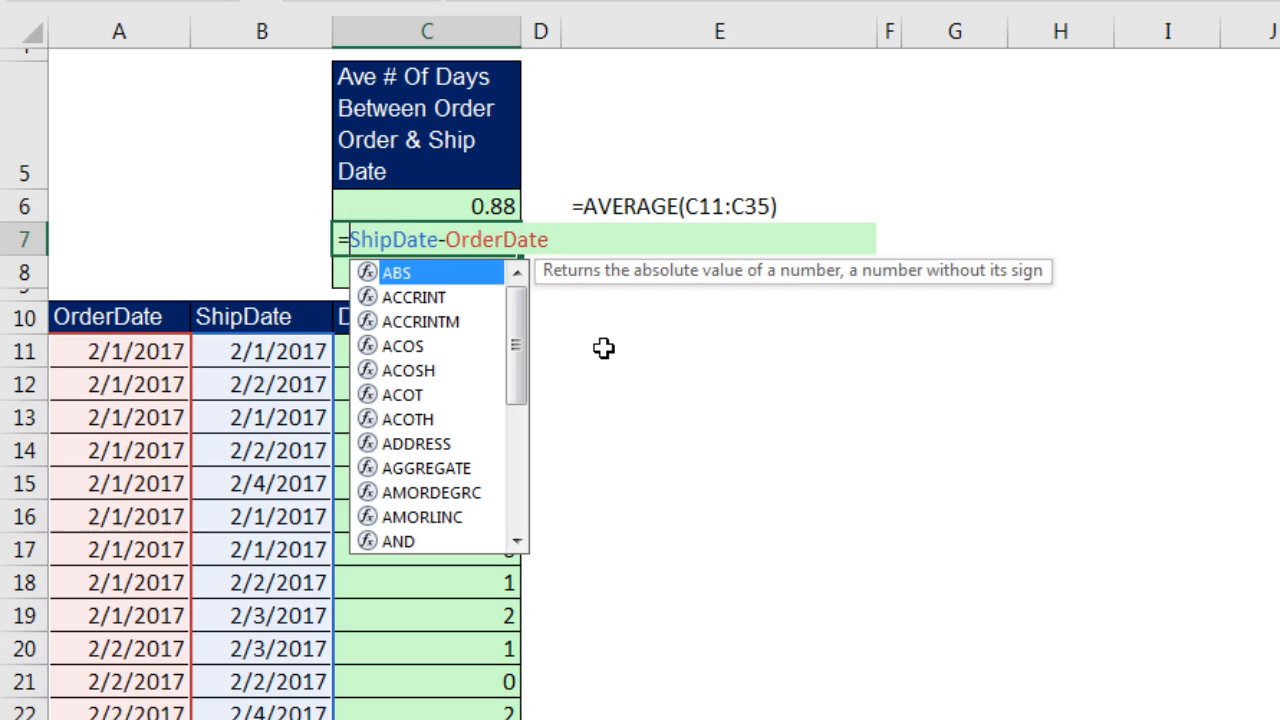
Wrap the subtraction as =AVERAGE(ShipDate-OrderDate) in C7, still returning #VALUE!
type("aver")
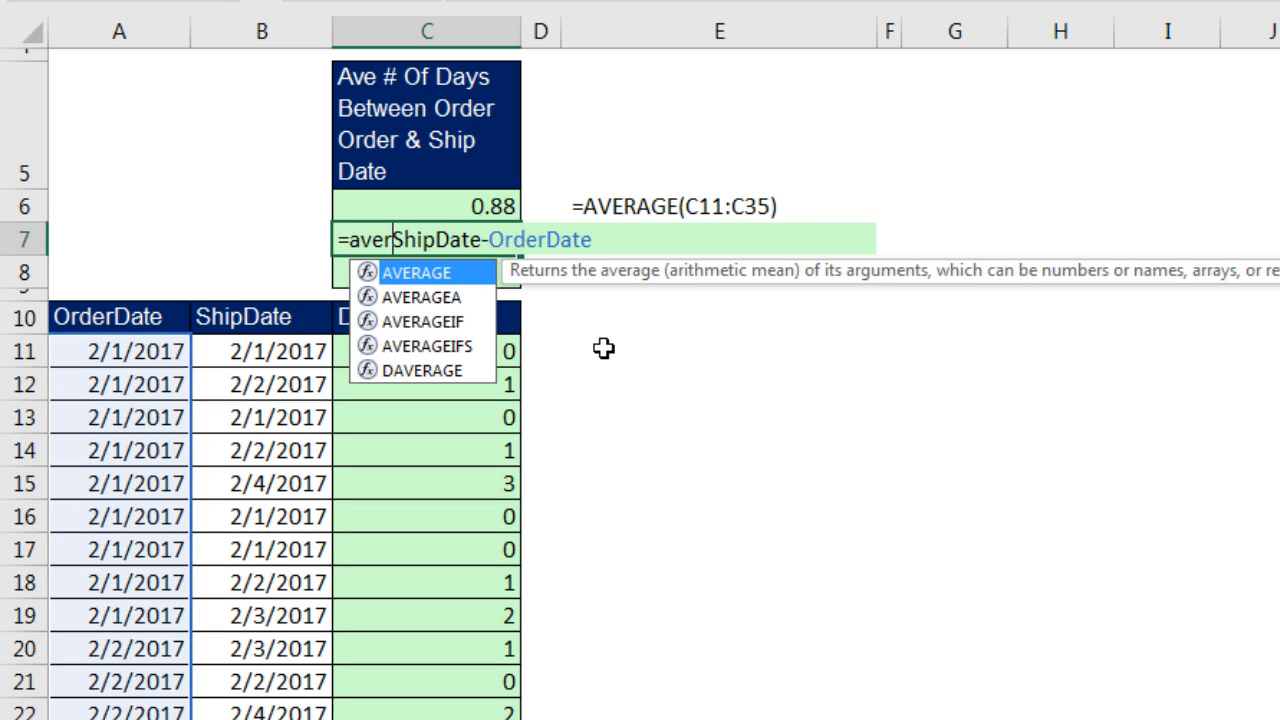
key("Tab")
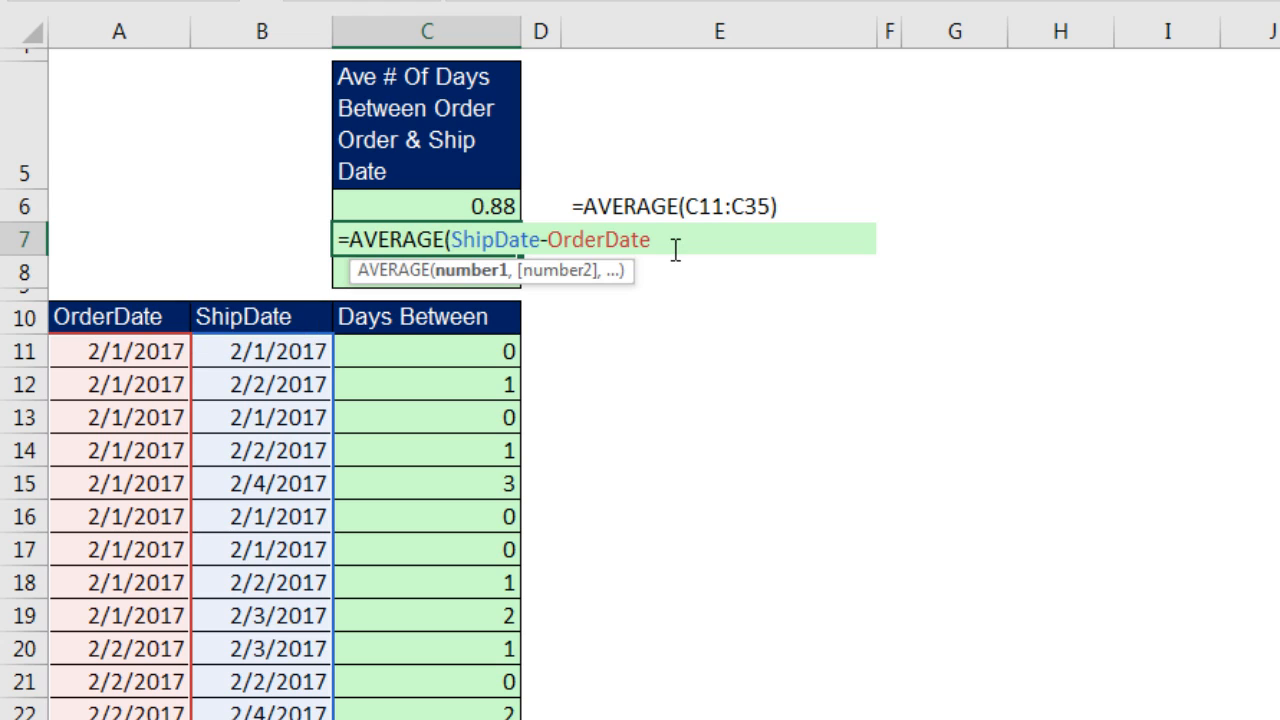
type(")")
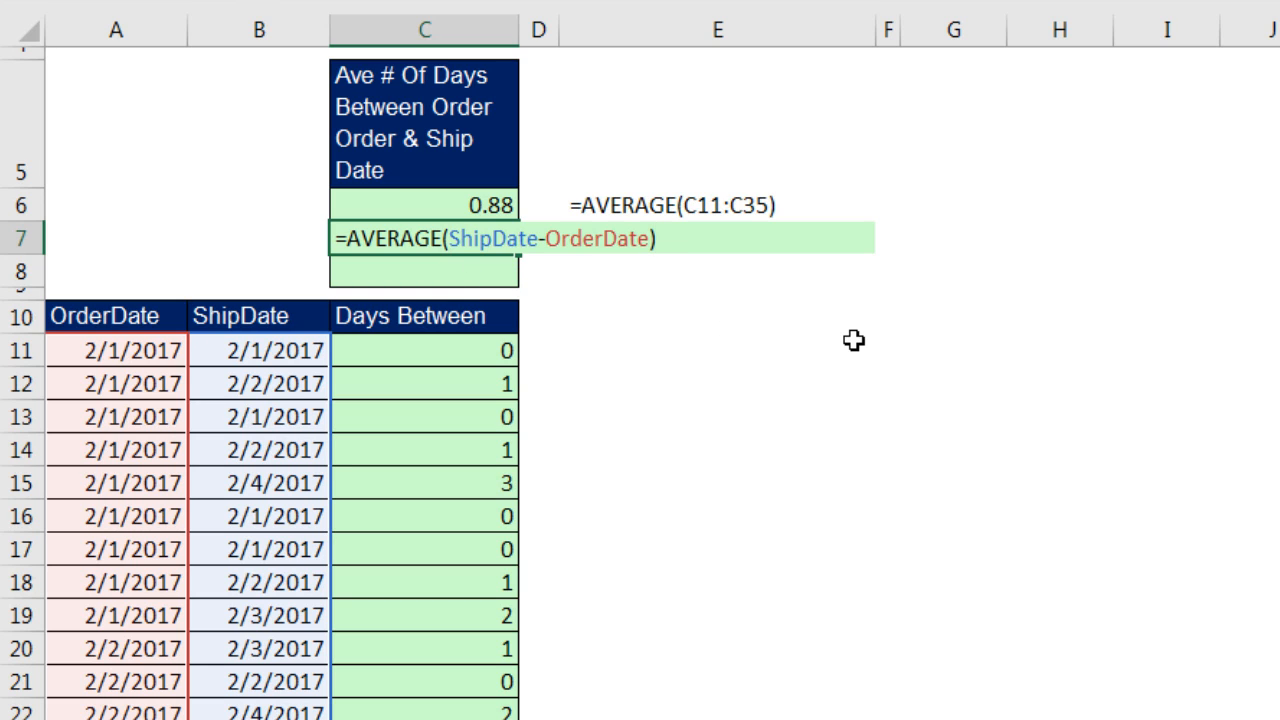
key("Enter")
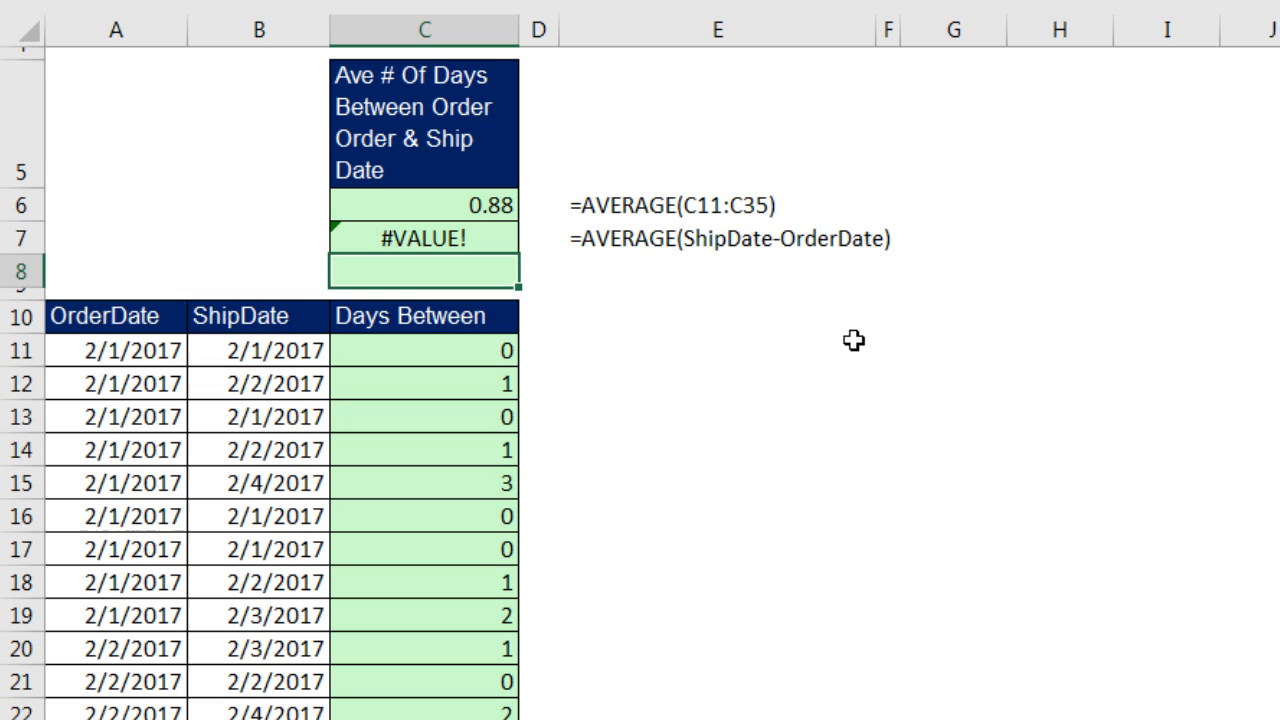
mouse_move(436, 272)
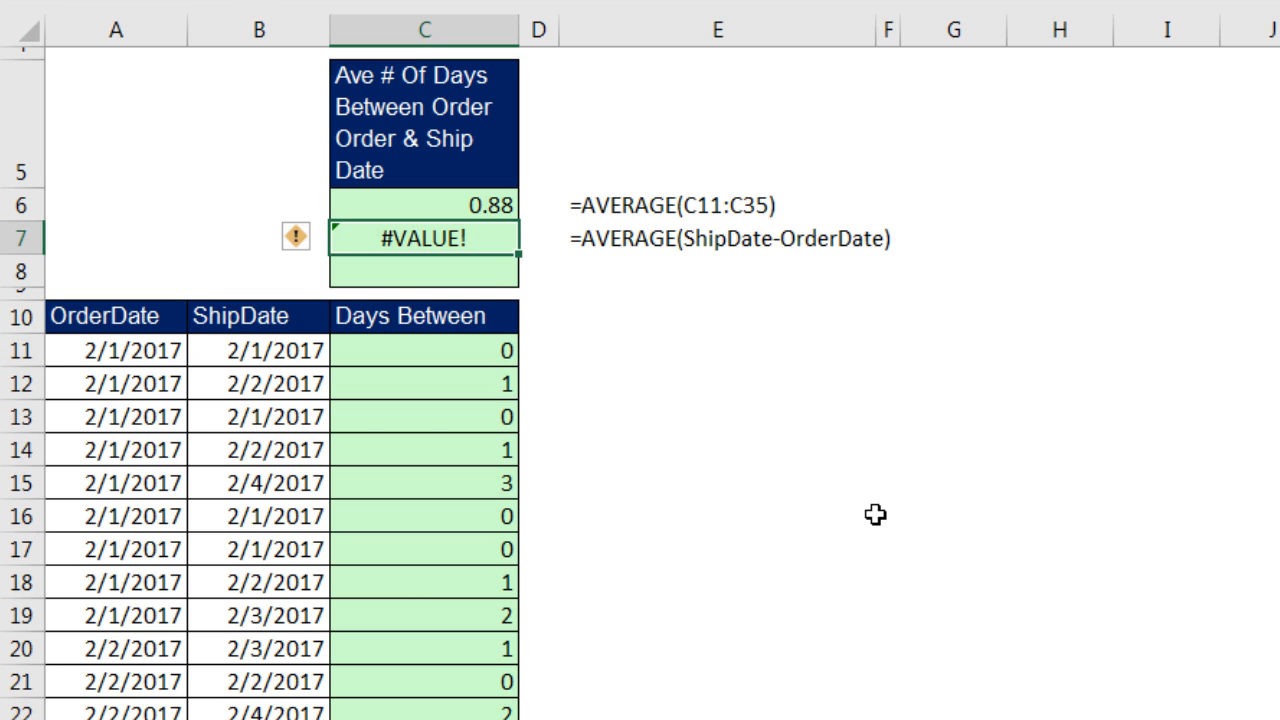
Re-enter C7's AVERAGE formula with Ctrl+Shift+Enter as an array formula returning 0.88.
double_click(424, 240)
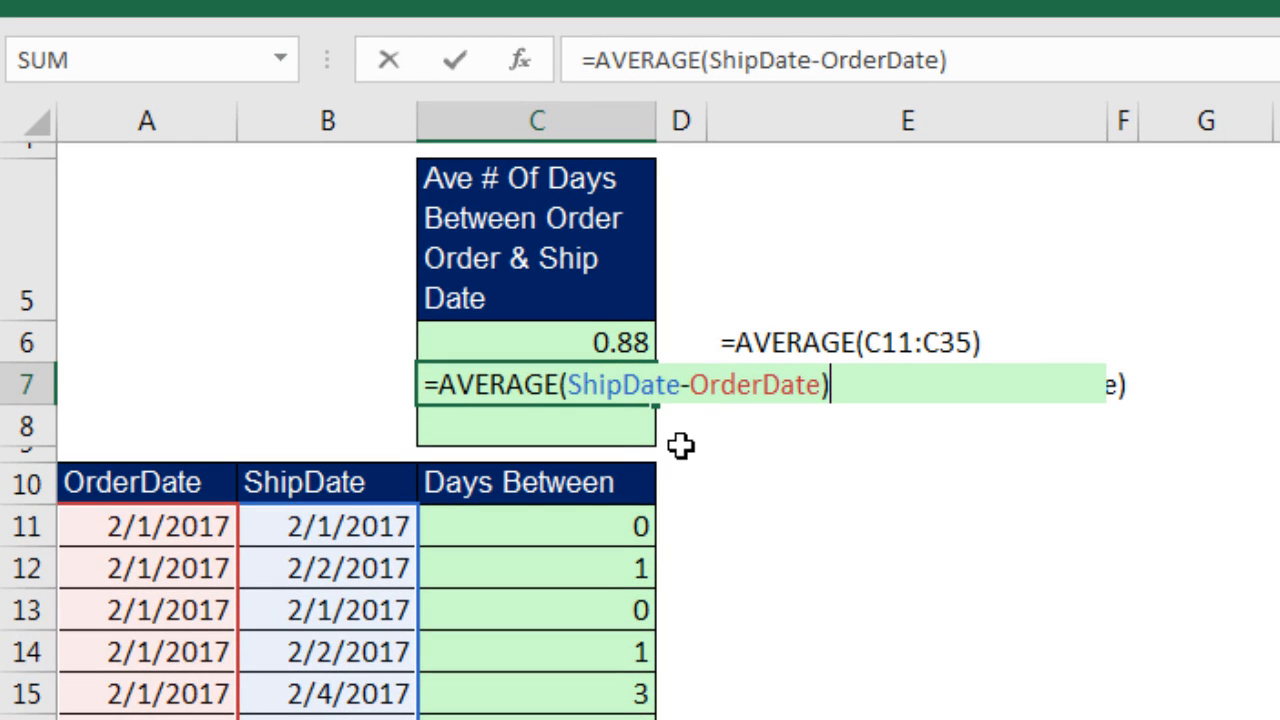
mouse_move(764, 422)
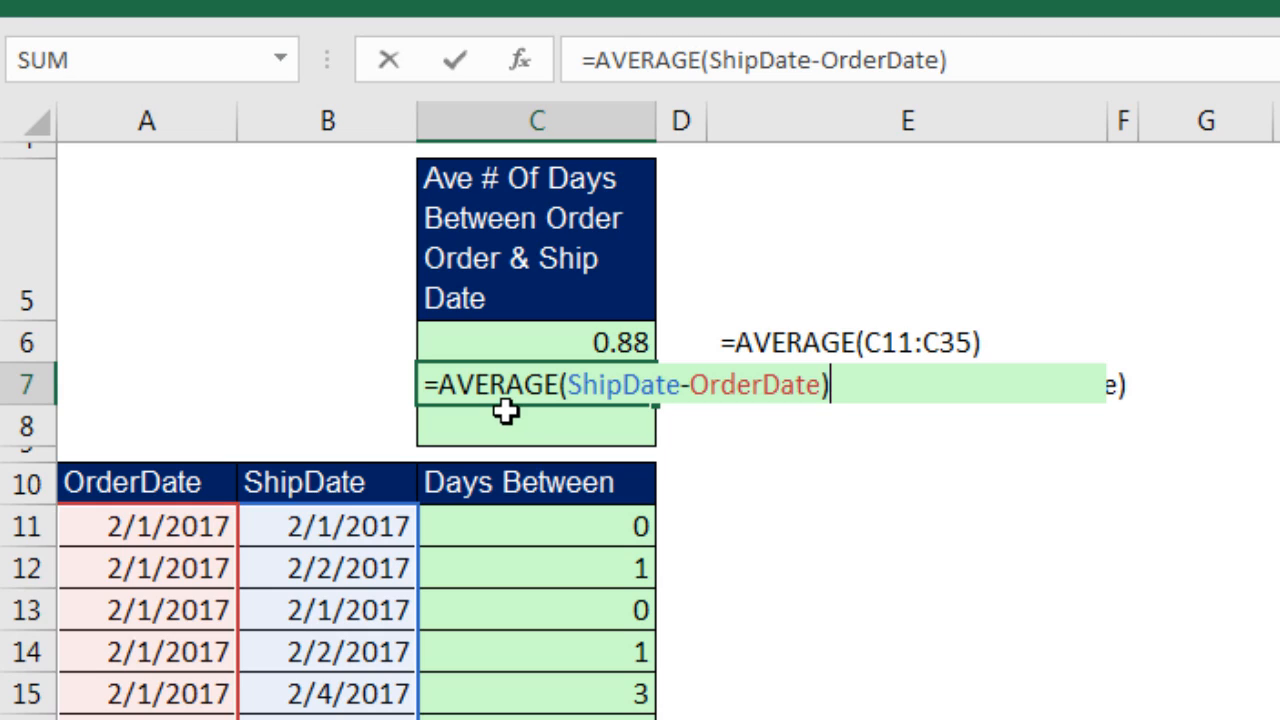
mouse_move(728, 438)
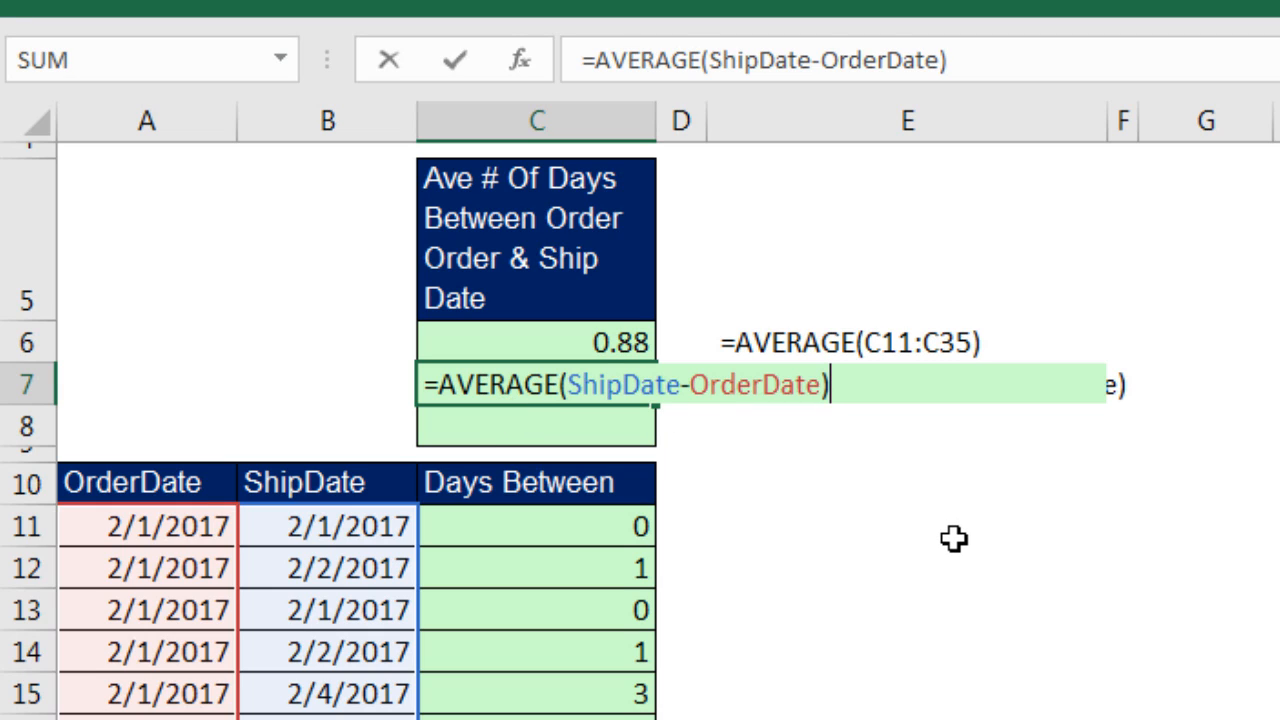
key("Ctrl+Shift+Enter")
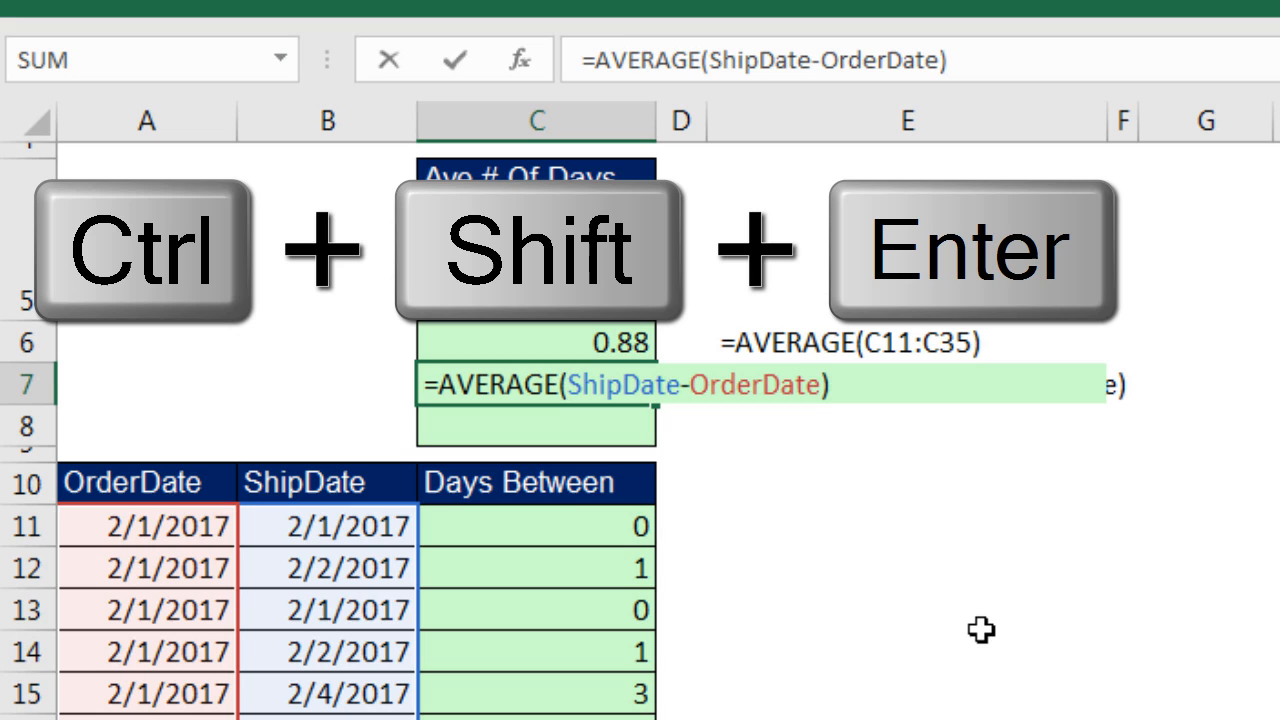
key("Ctrl+Shift+Enter")
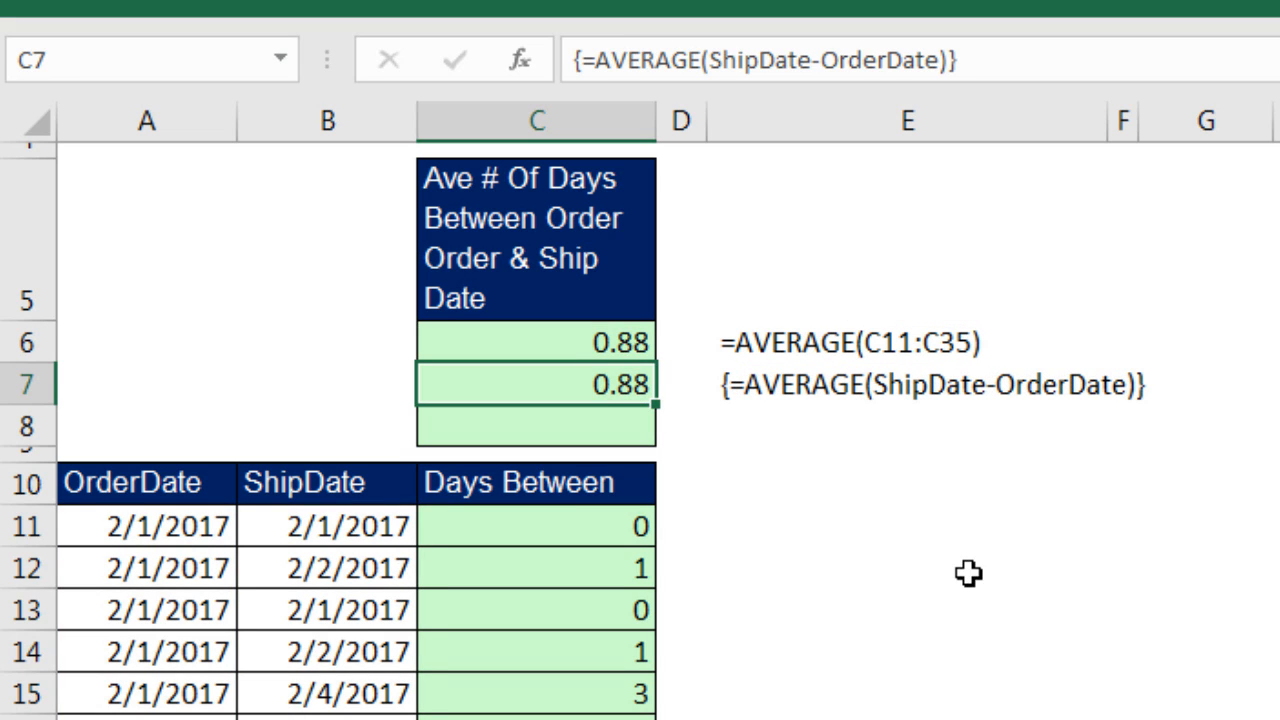
mouse_move(632, 400)
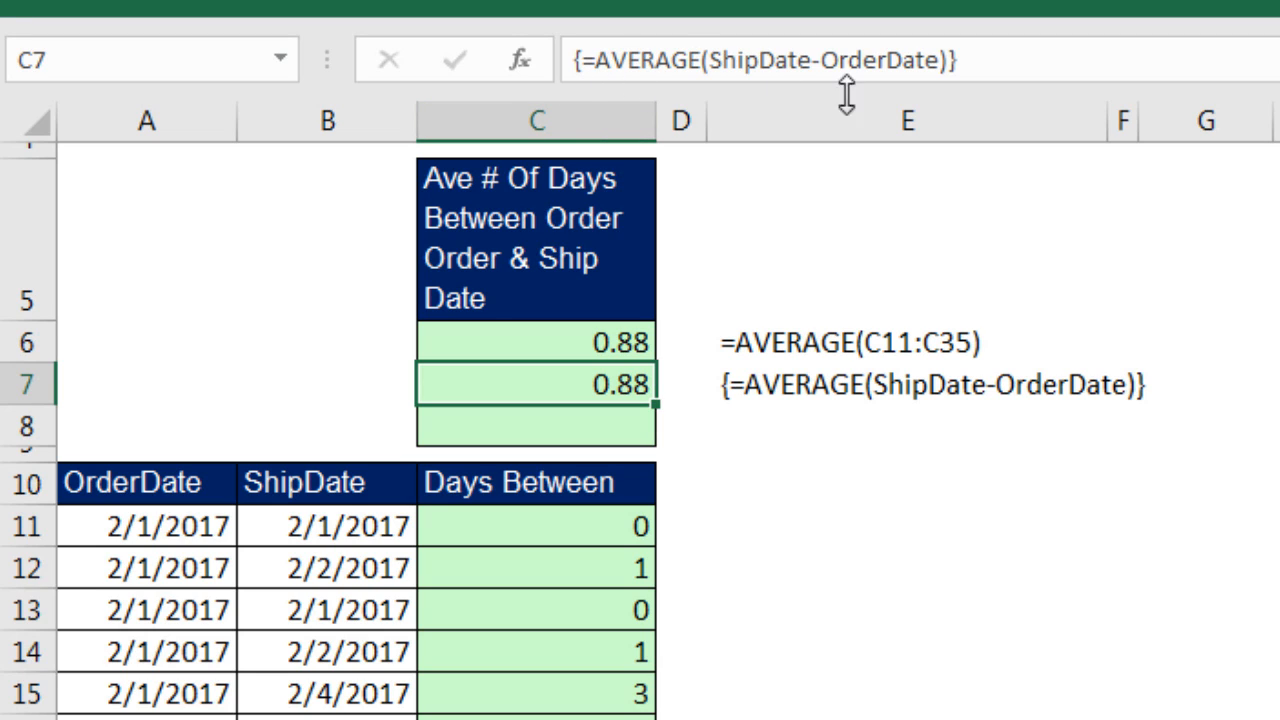
mouse_move(990, 56)
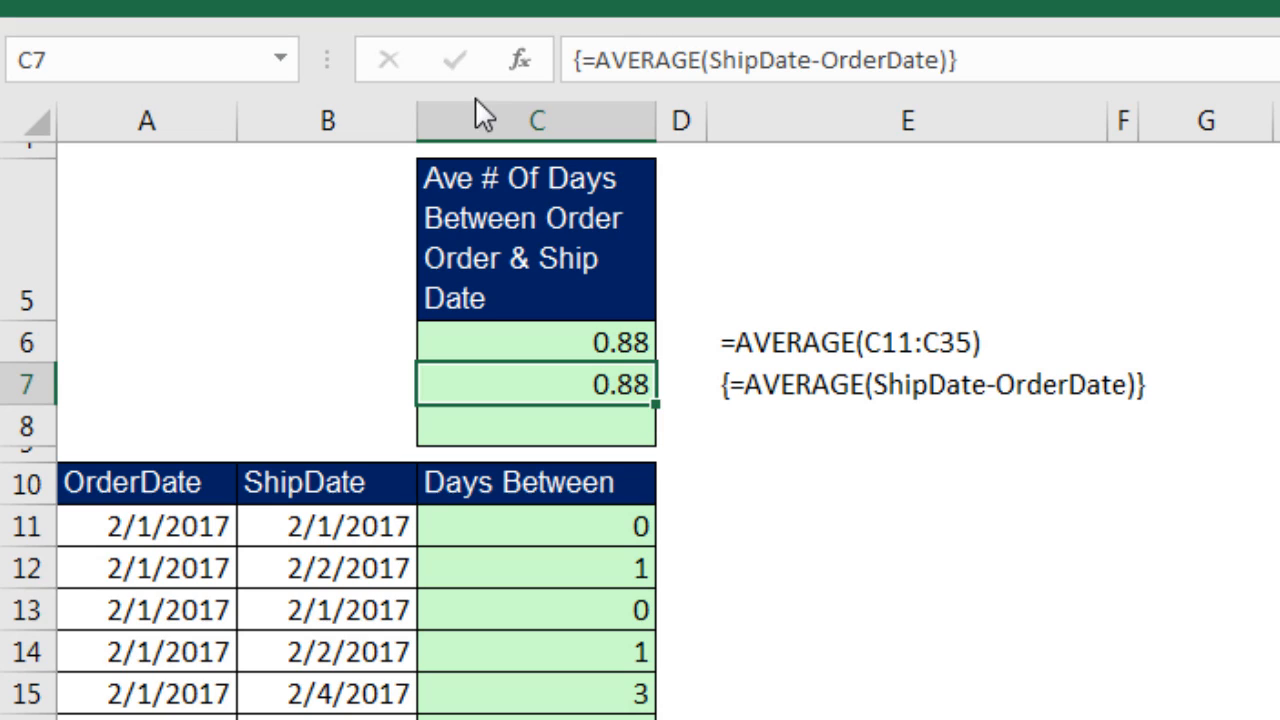
mouse_move(978, 84)
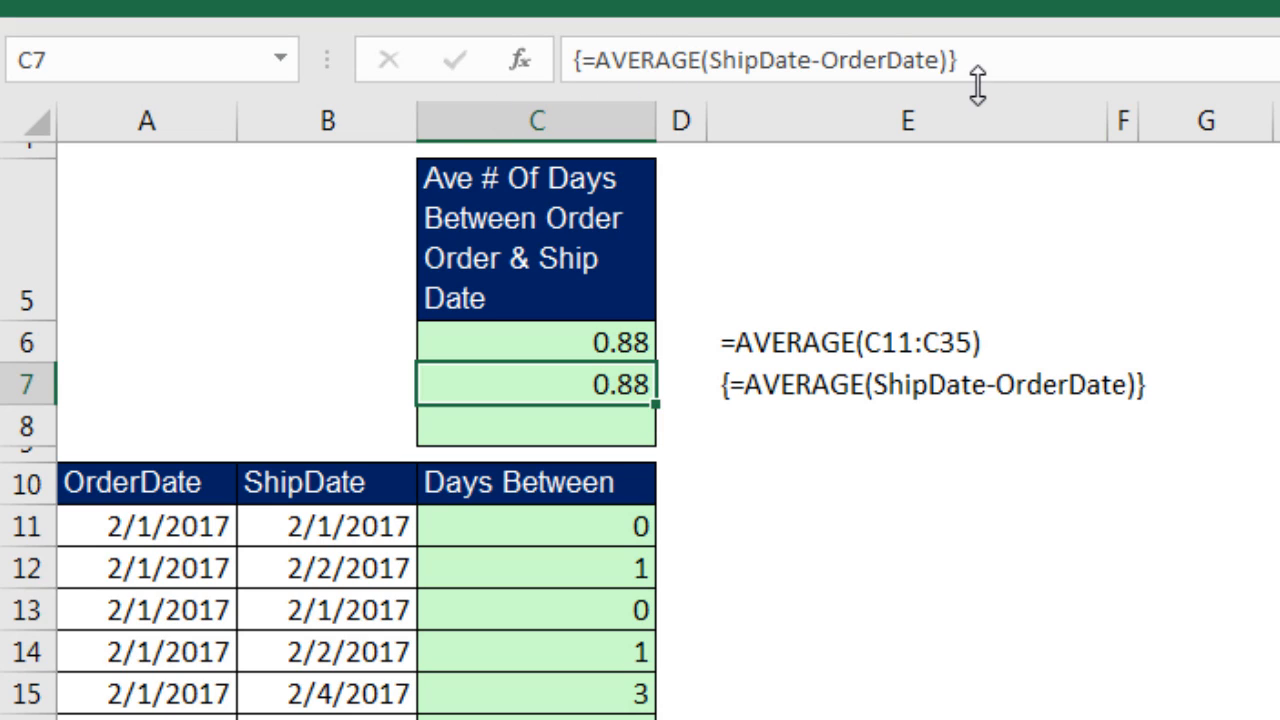
mouse_move(808, 344)
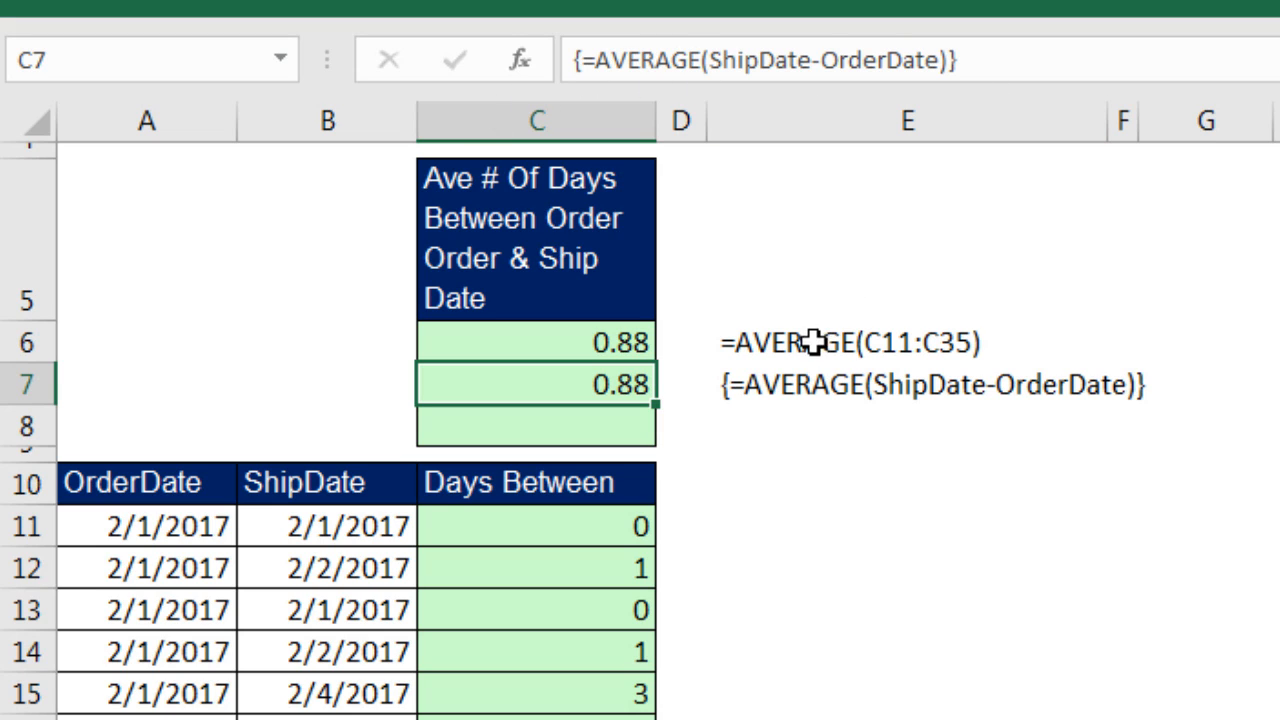
mouse_move(636, 228)
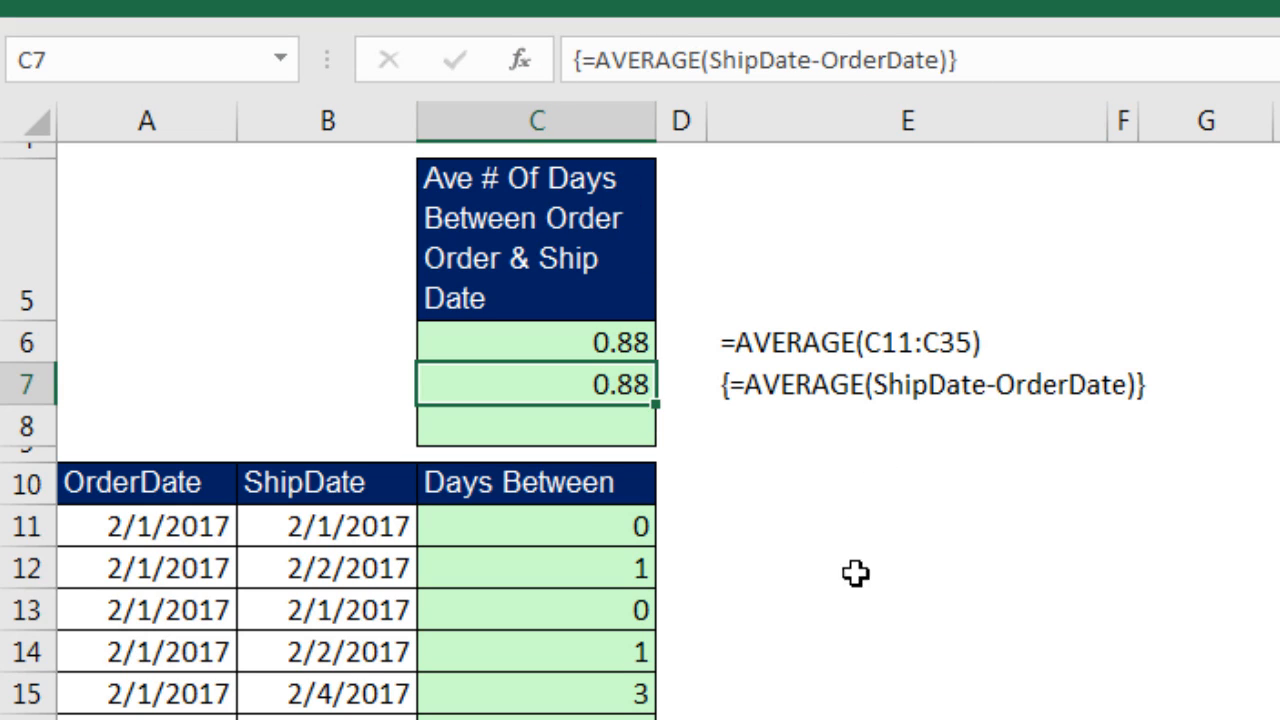
mouse_move(684, 412)
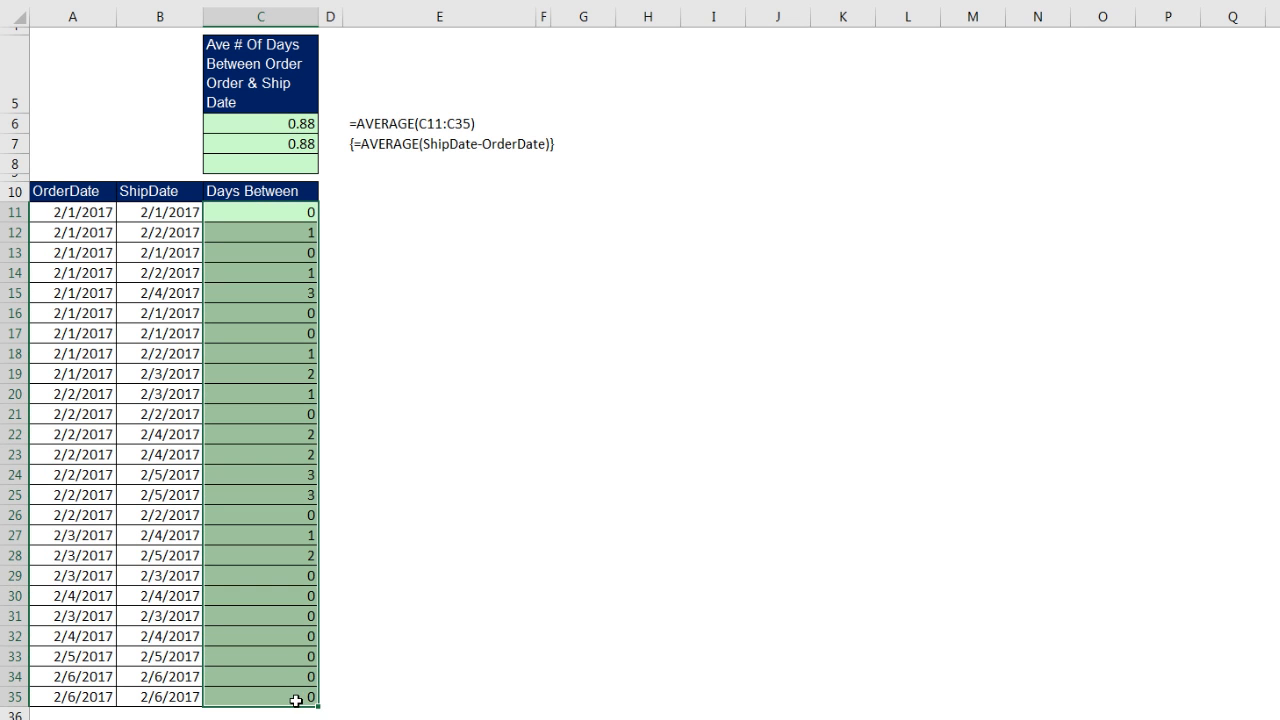
key("Delete")
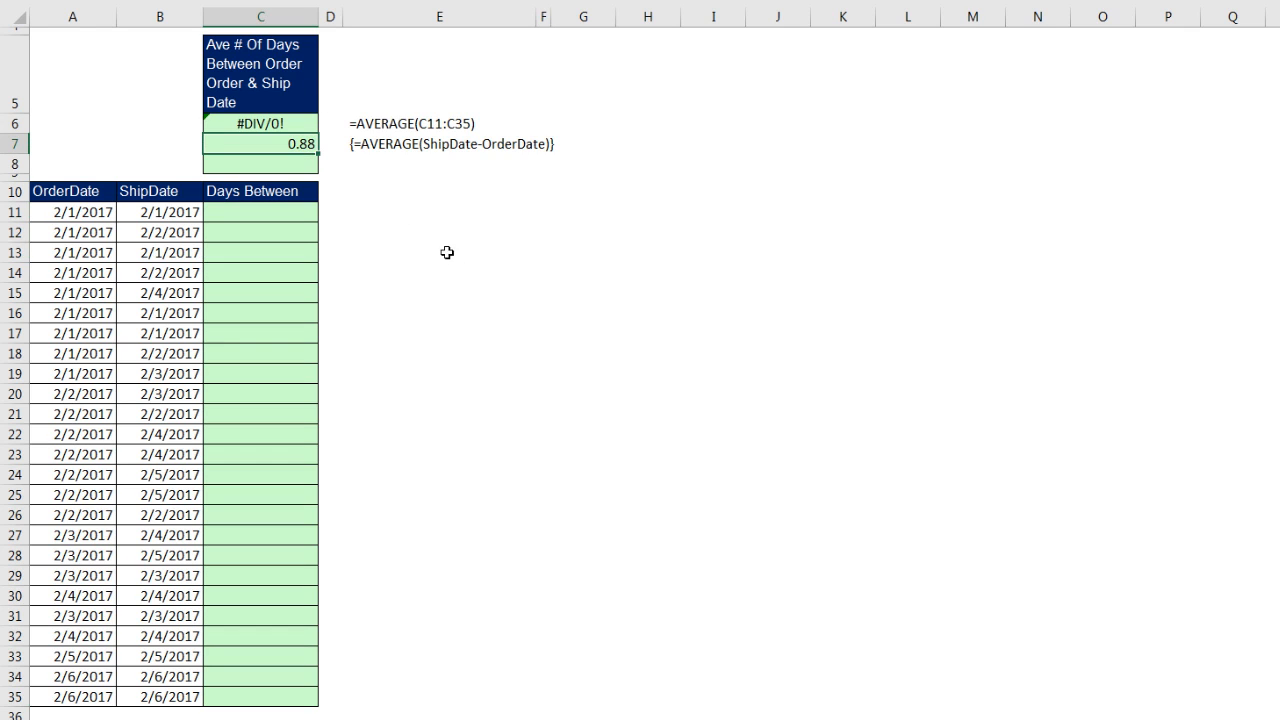
key("F2")
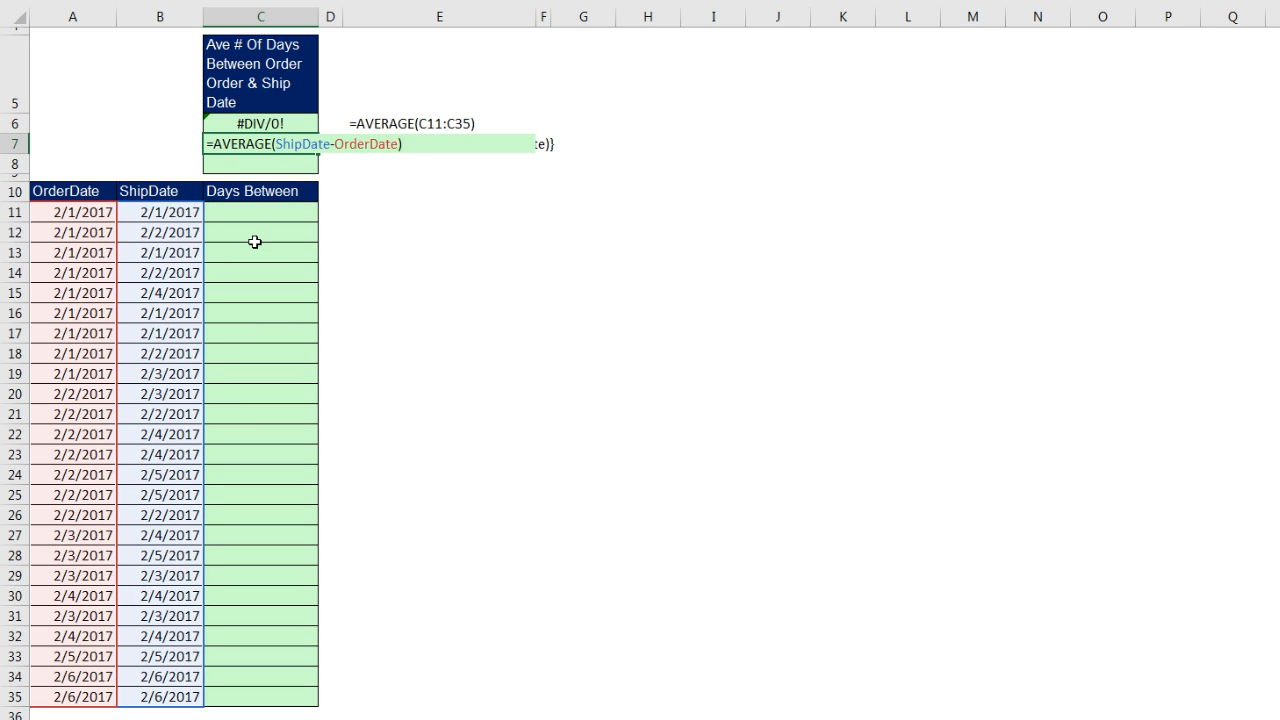
mouse_move(156, 160)
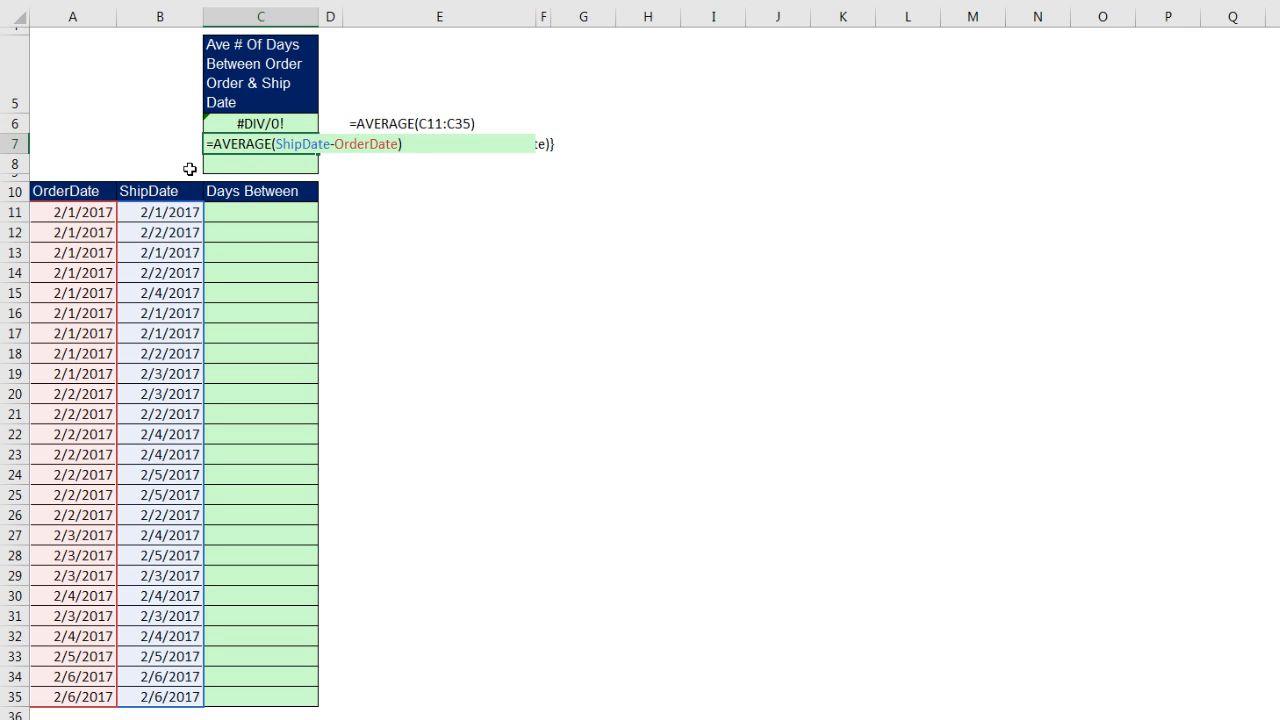
mouse_move(444, 180)
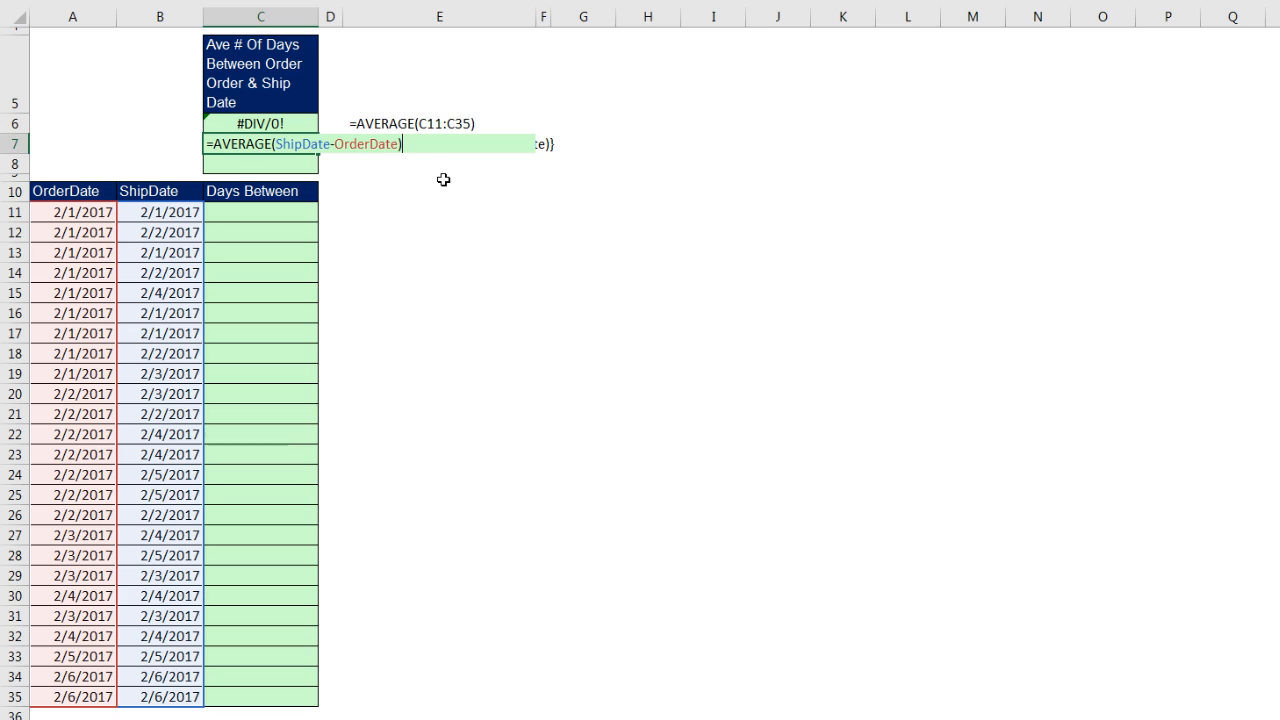
key("Escape")
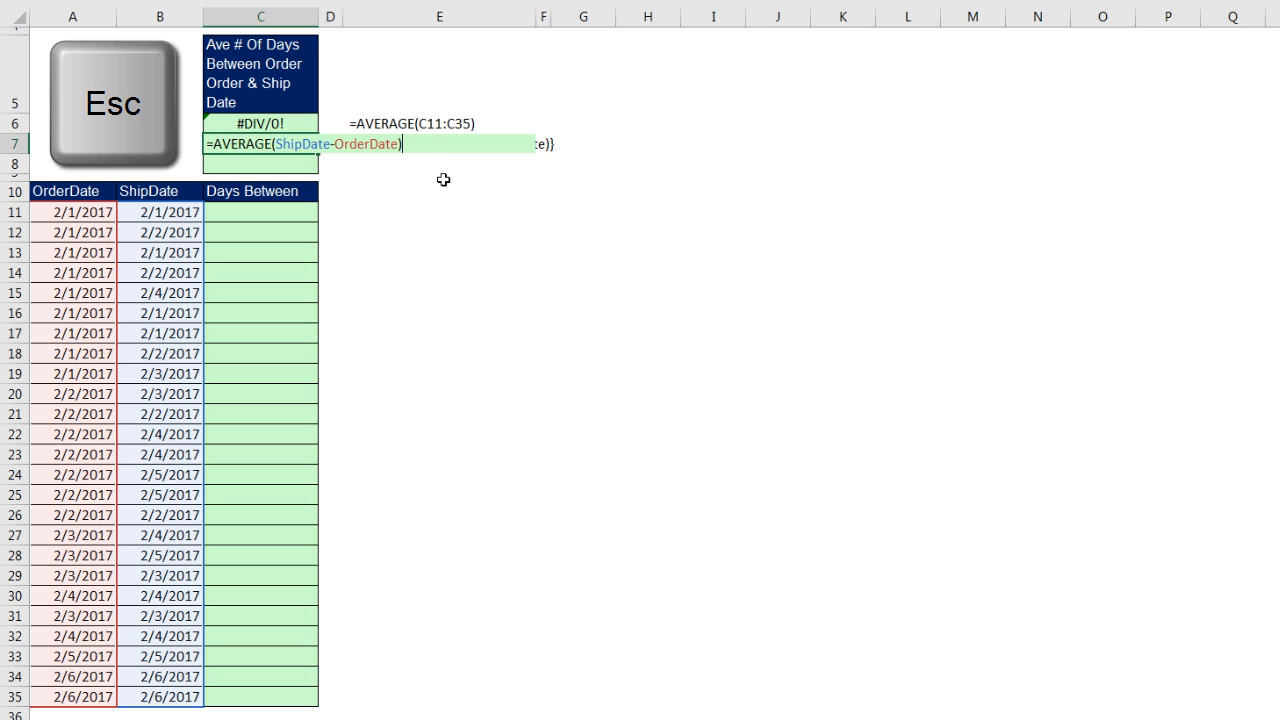
mouse_move(276, 182)
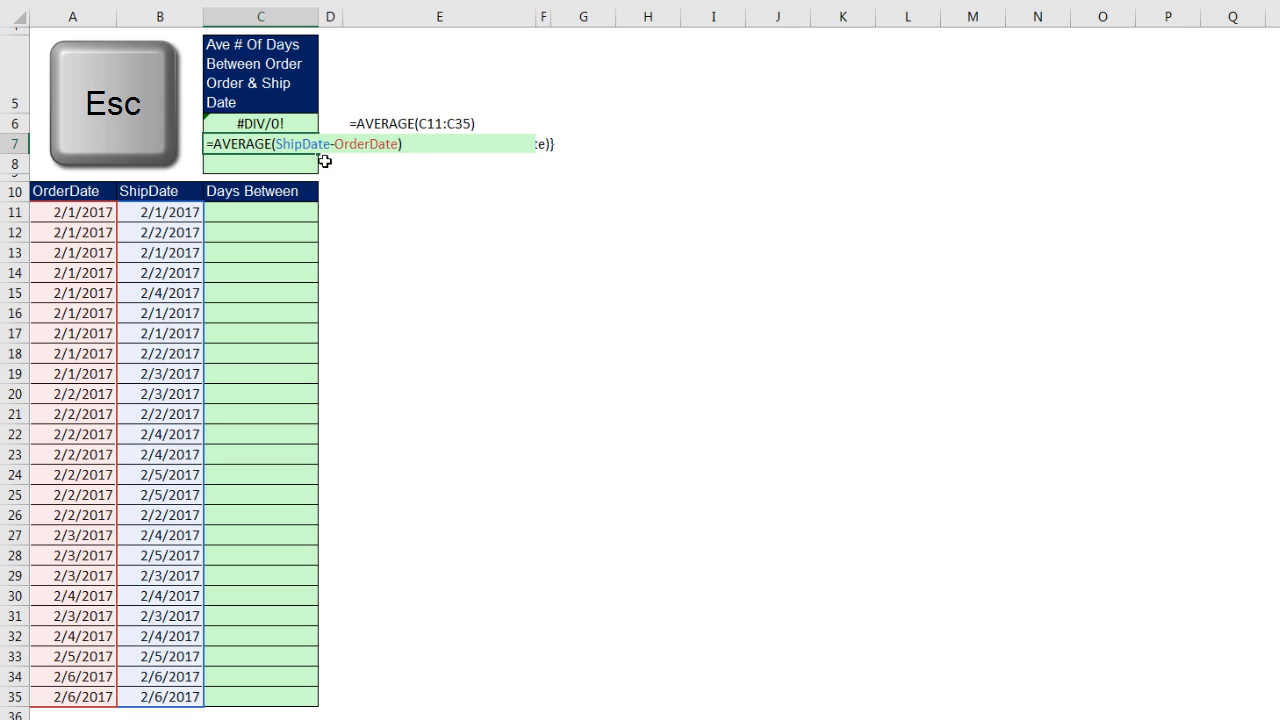
mouse_move(324, 112)
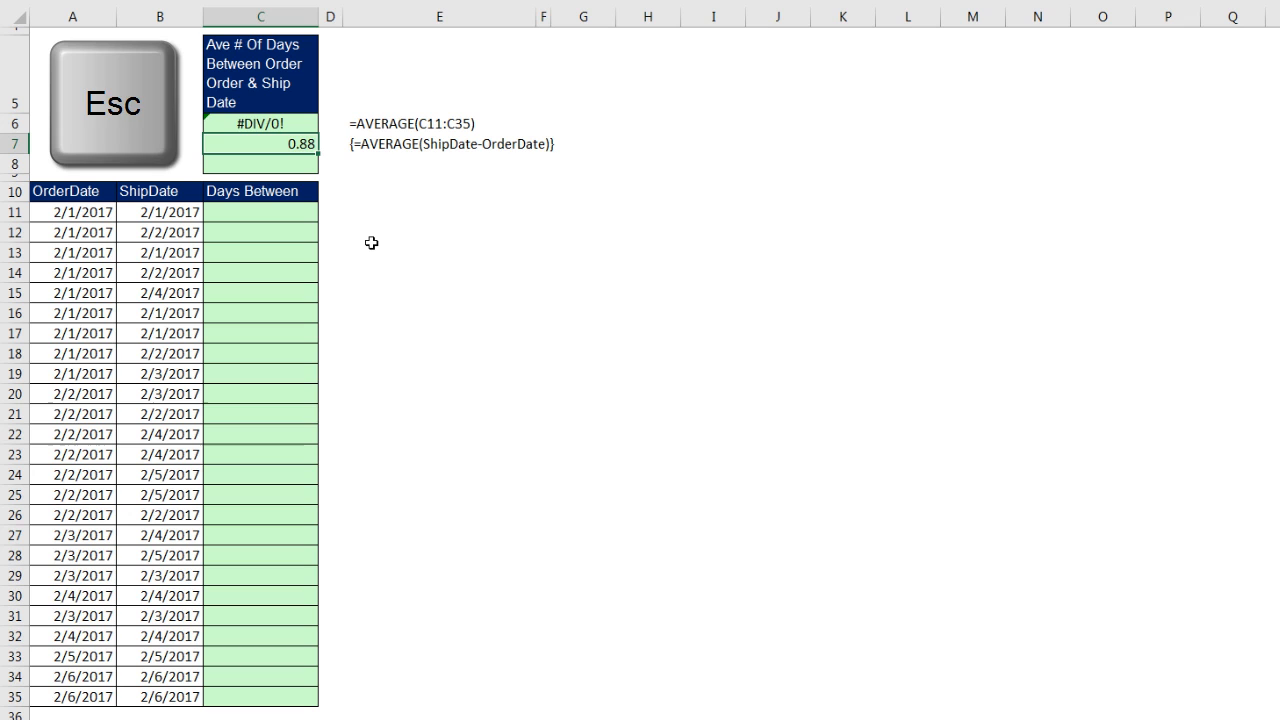
key("Ctrl+z")
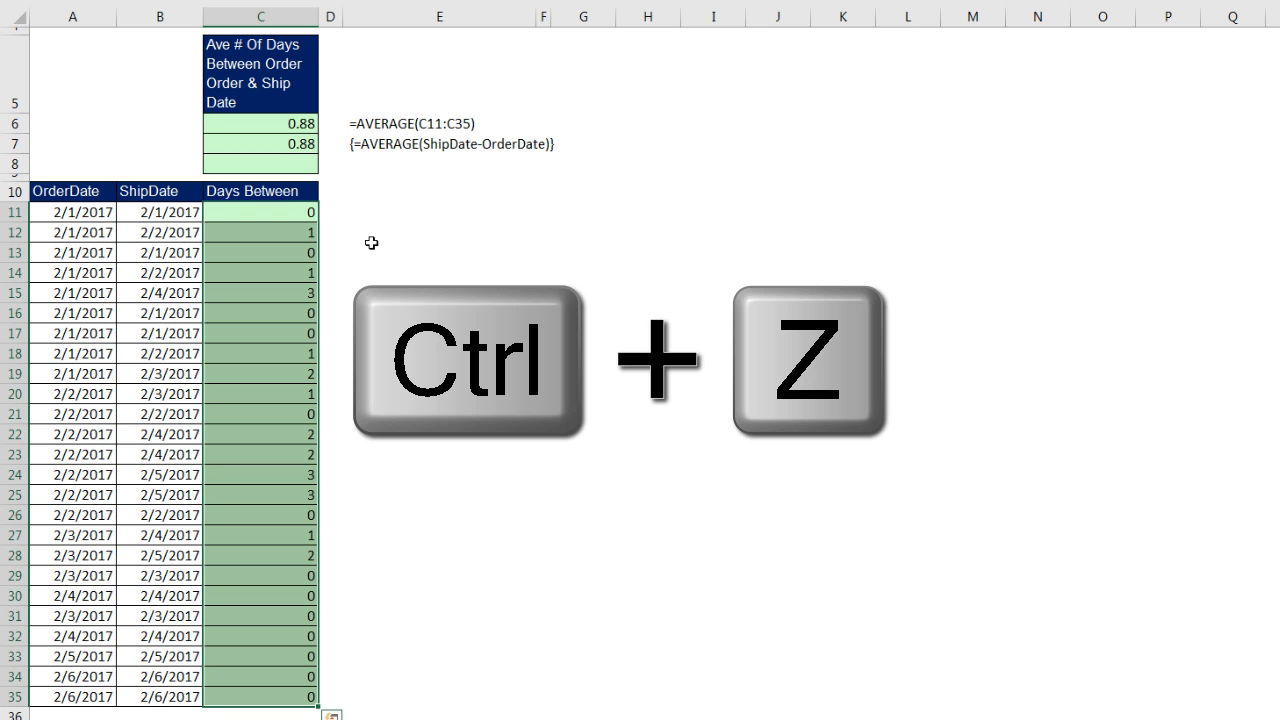
key("Ctrl+z")
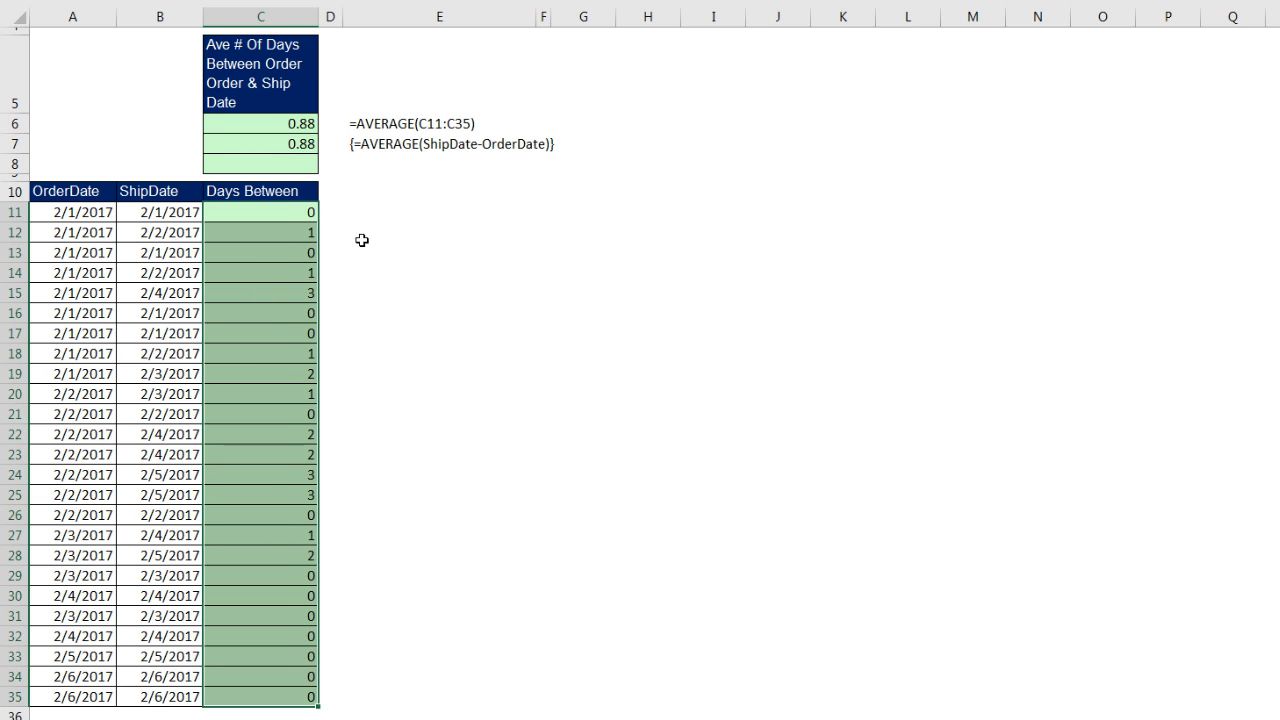
key("F2")
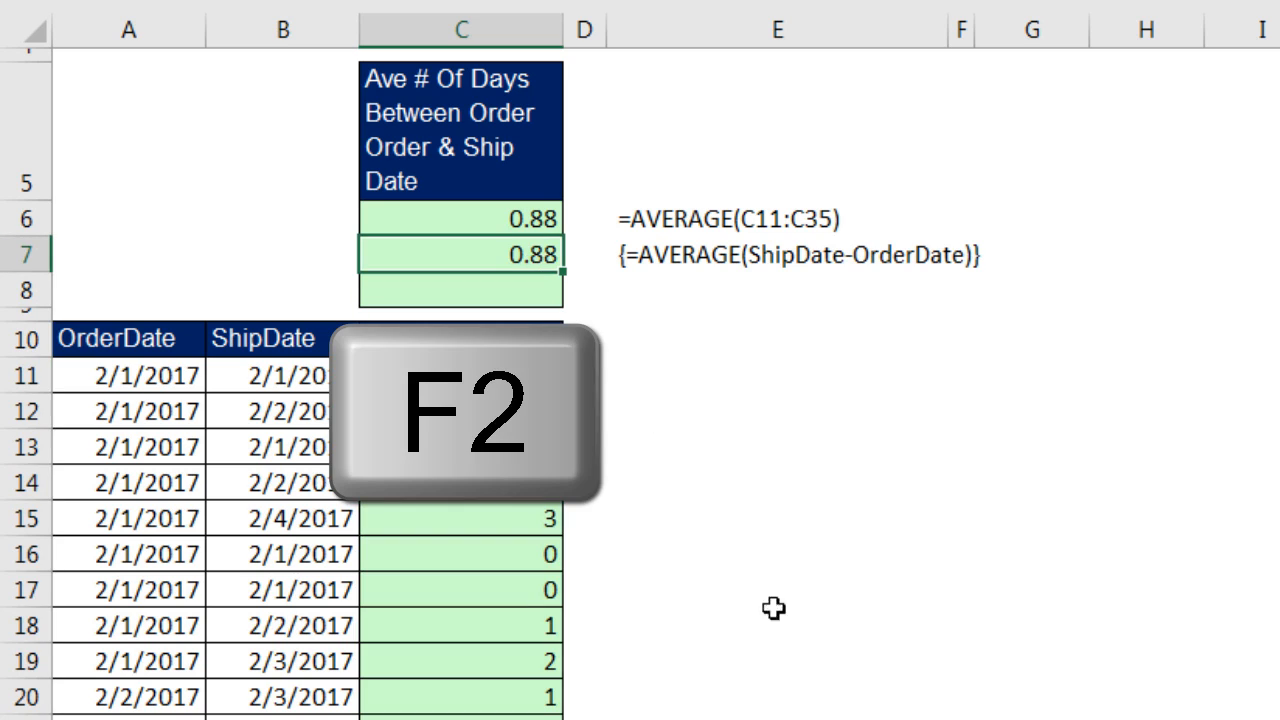
key("F2")
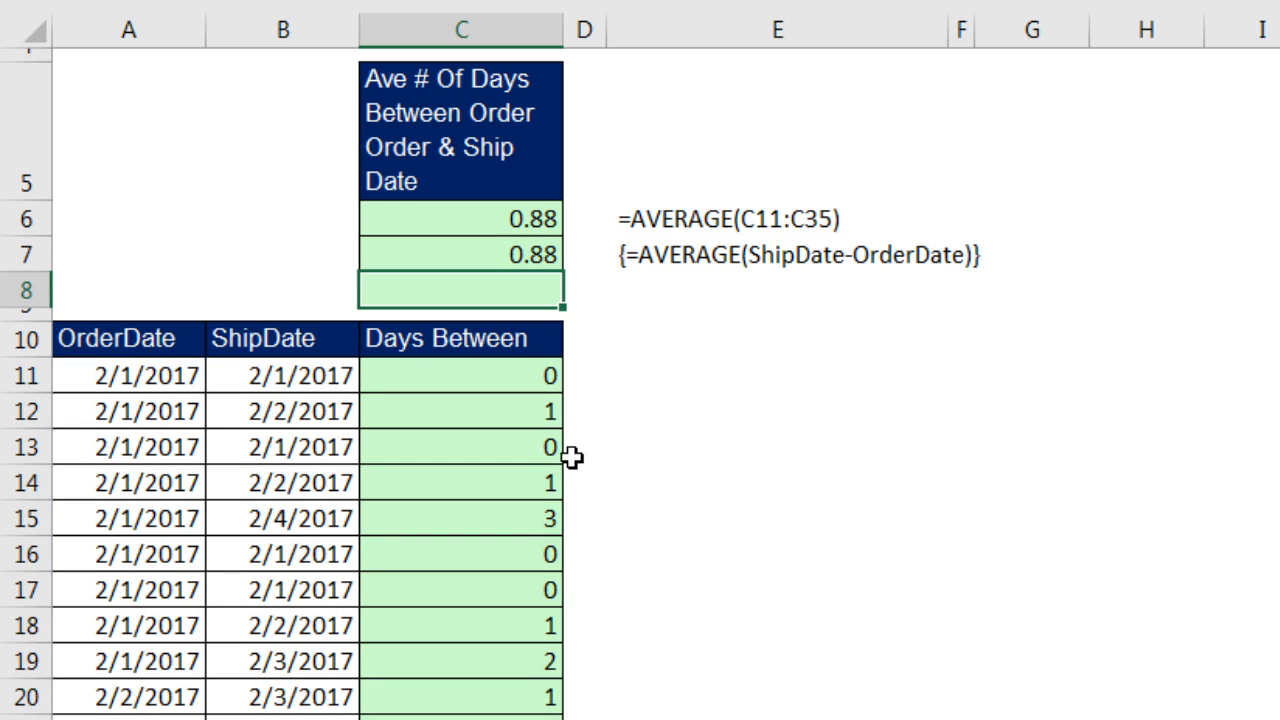
mouse_move(1044, 184)
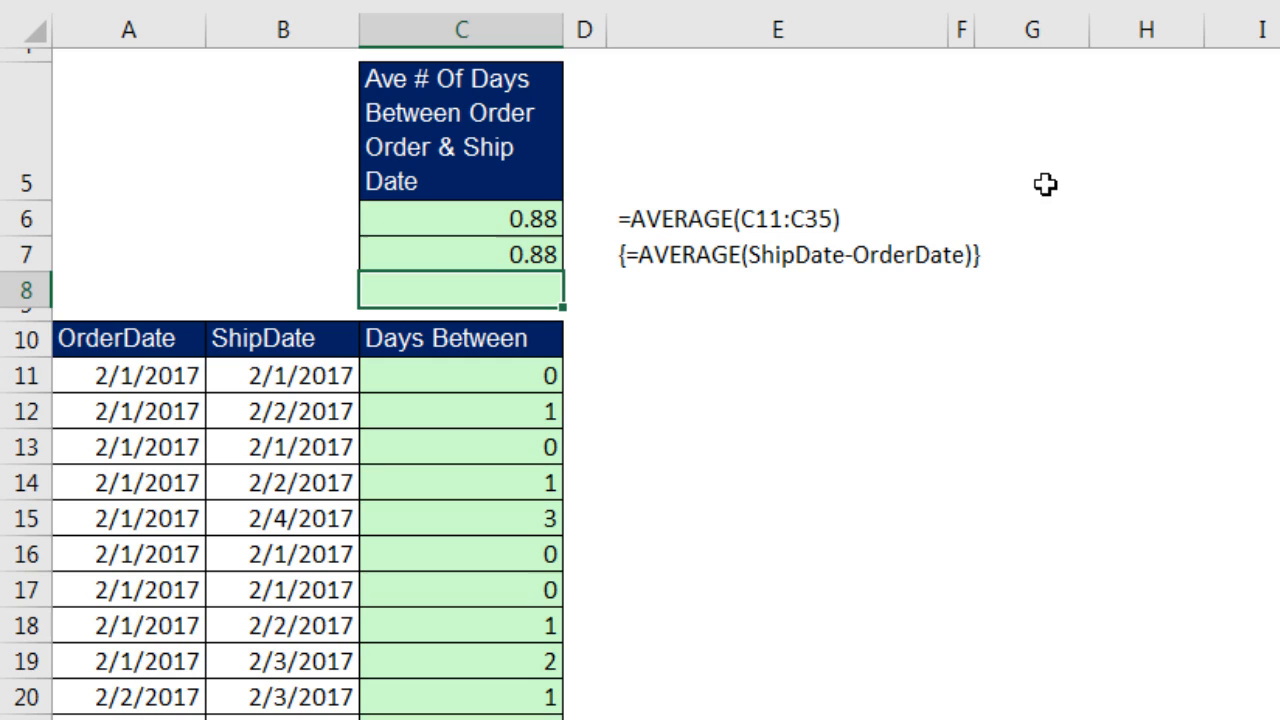
mouse_move(740, 272)
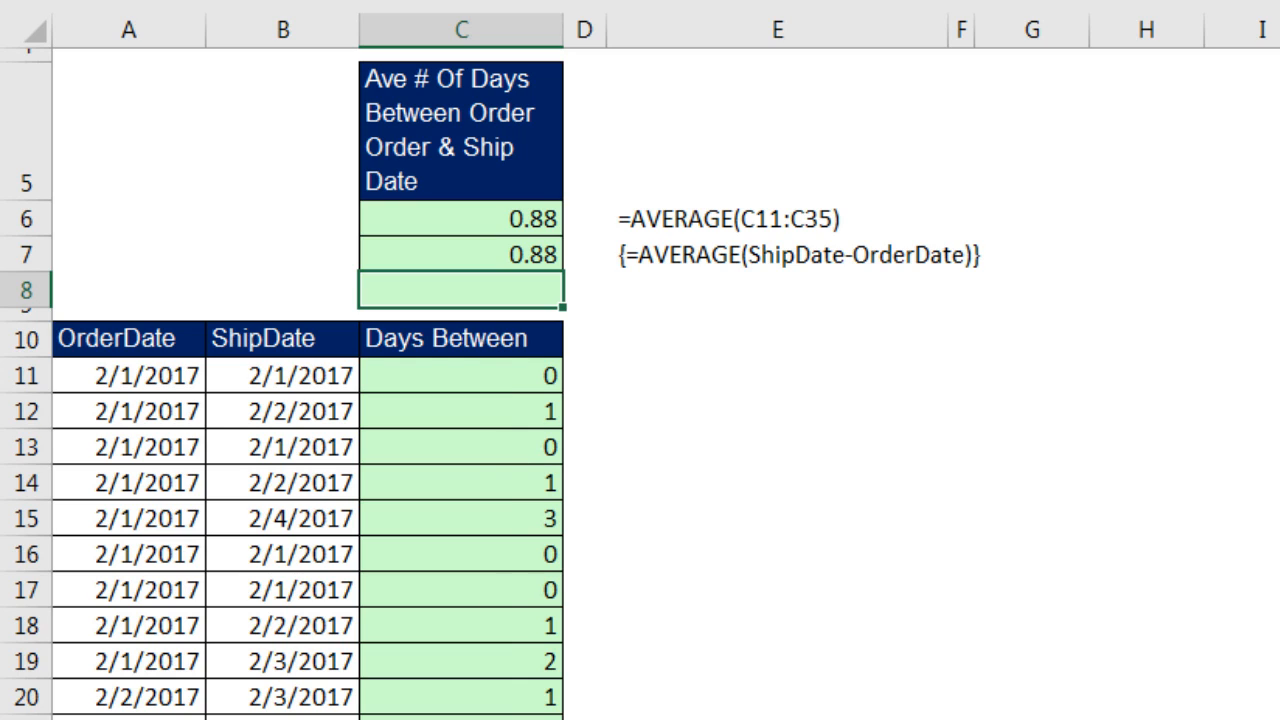
Begin typing =SUMP in C8 to start the SUMPRODUCT formula.
type("=")
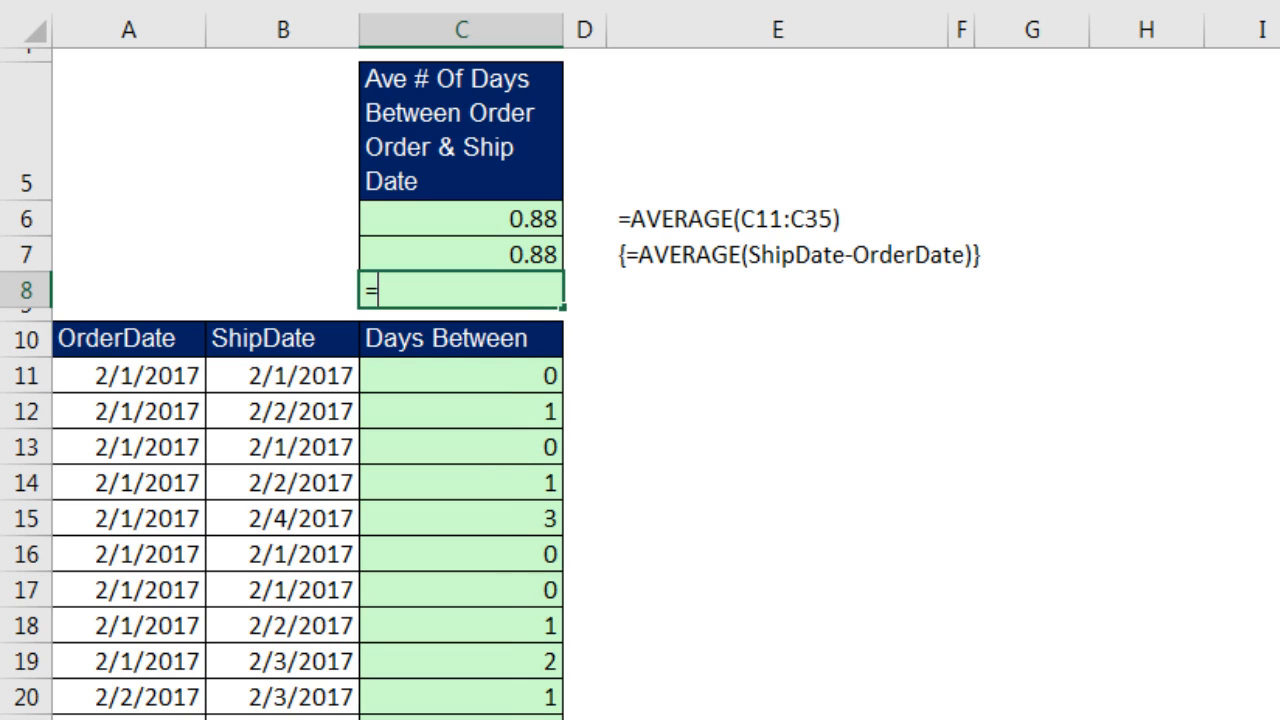
type("sum")
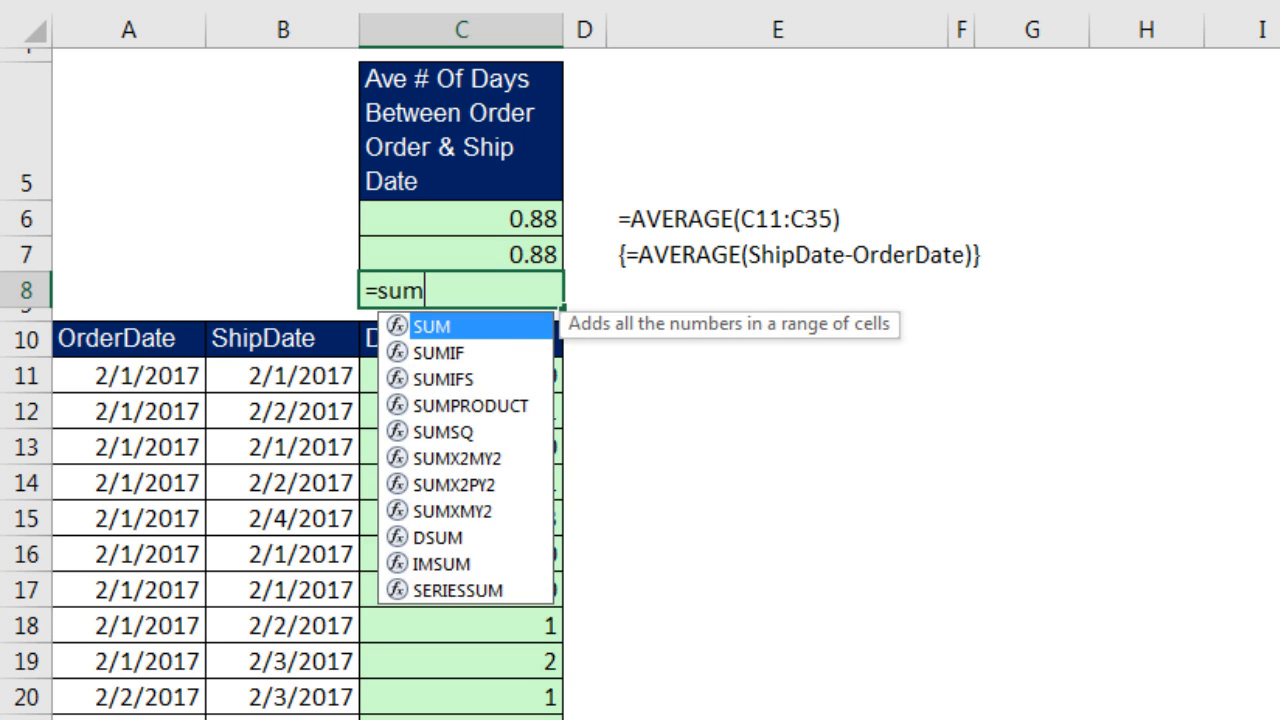
type("p")
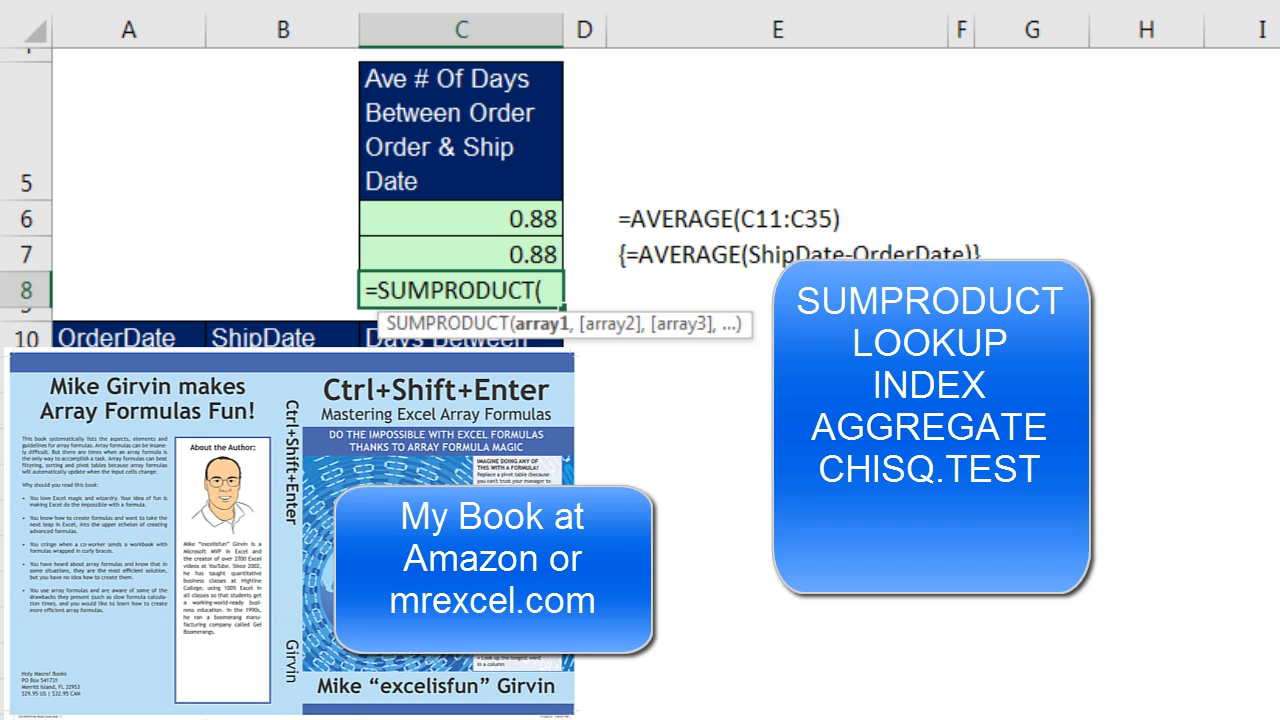
mouse_move(538, 338)
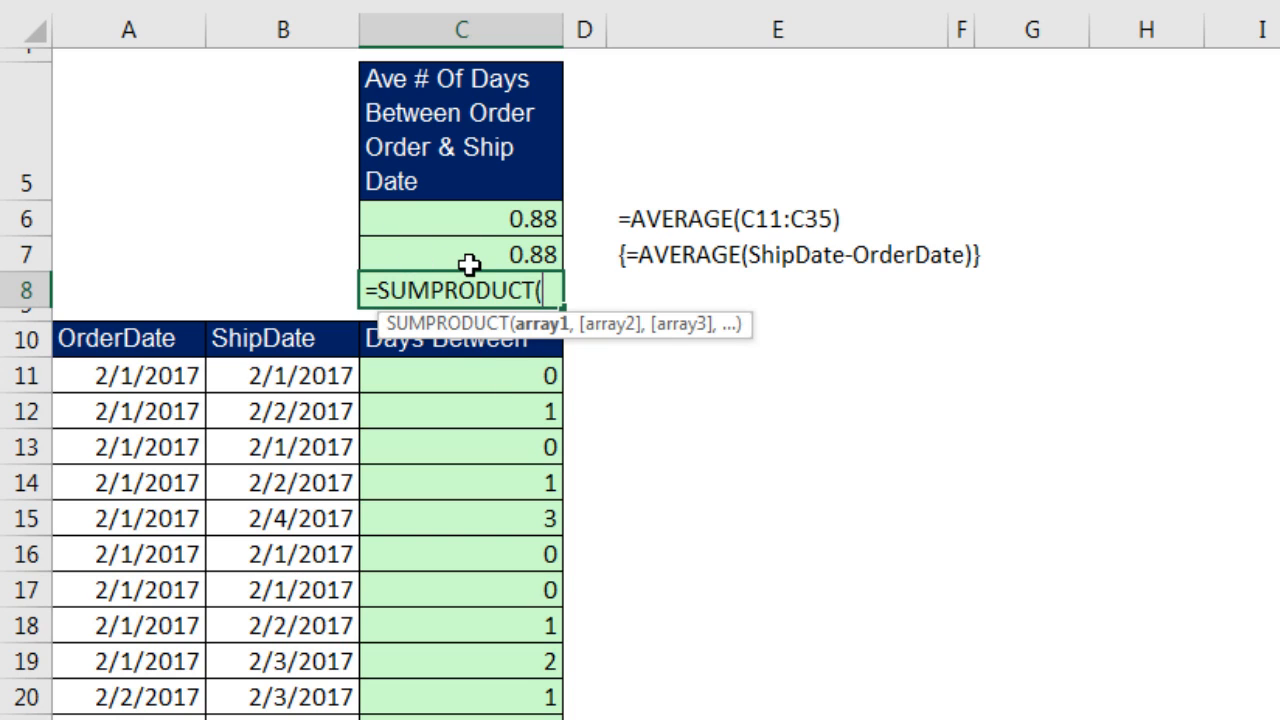
mouse_move(530, 360)
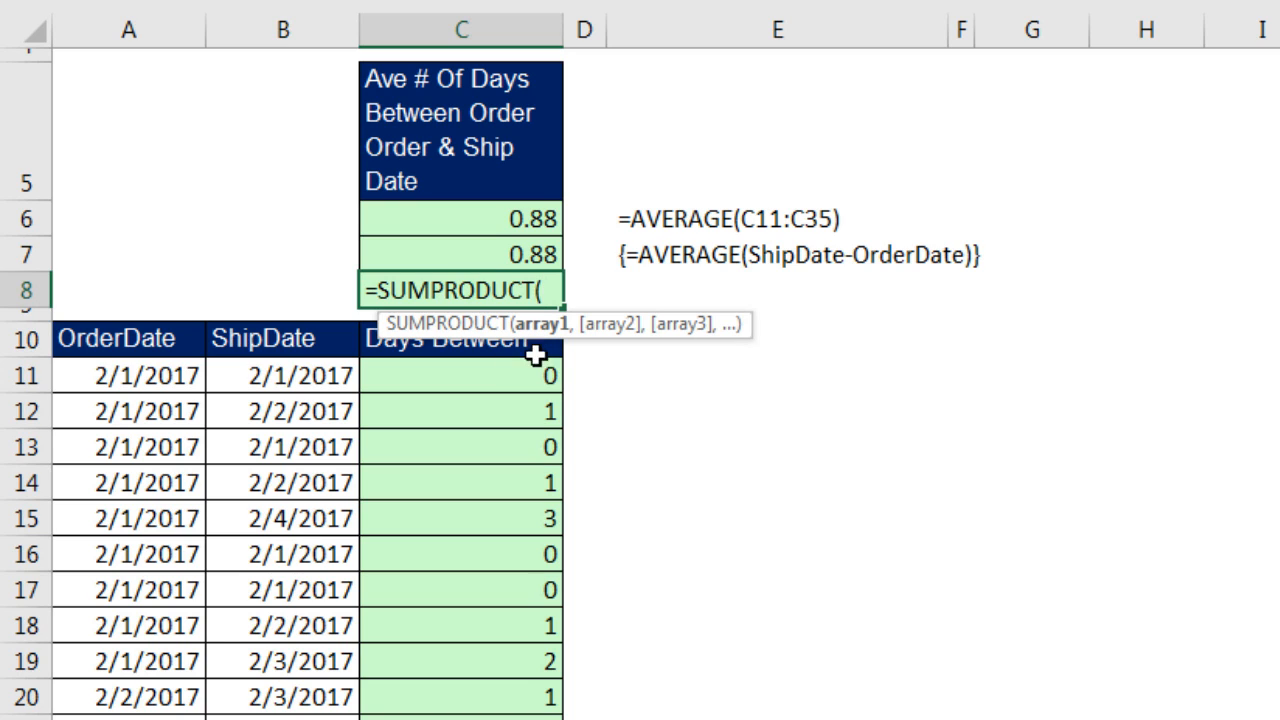
mouse_move(700, 302)
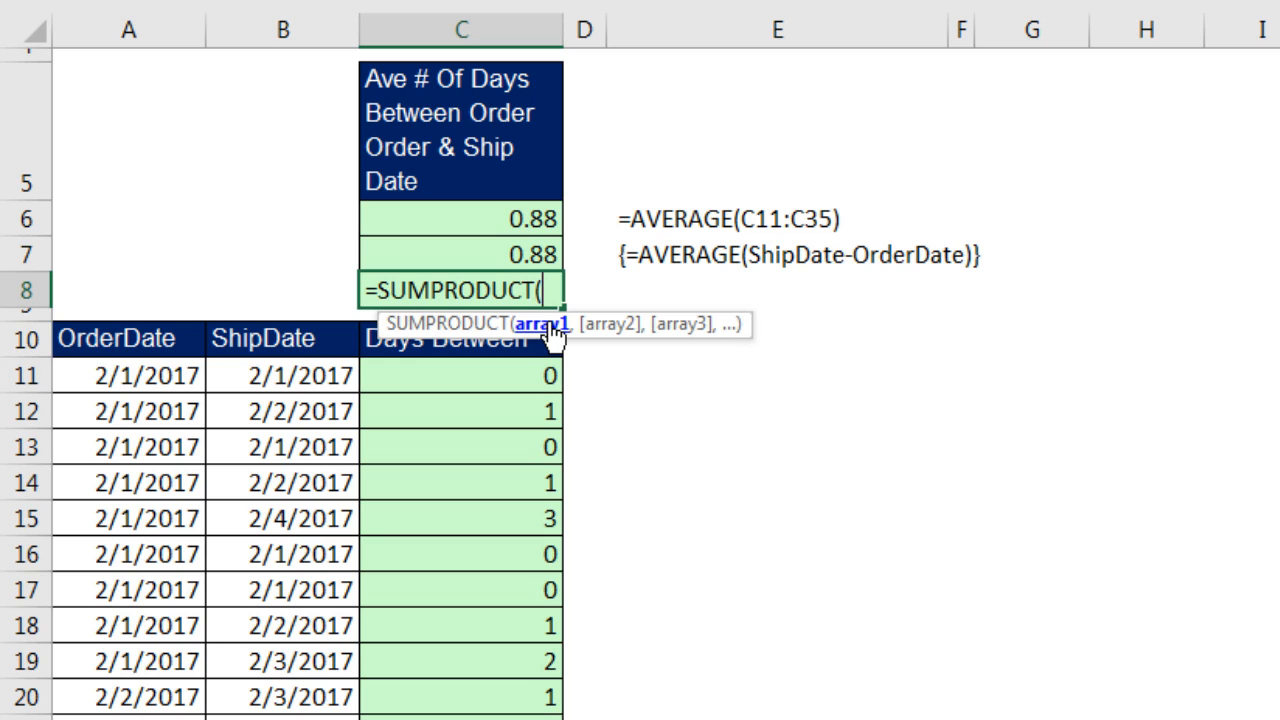
mouse_move(532, 344)
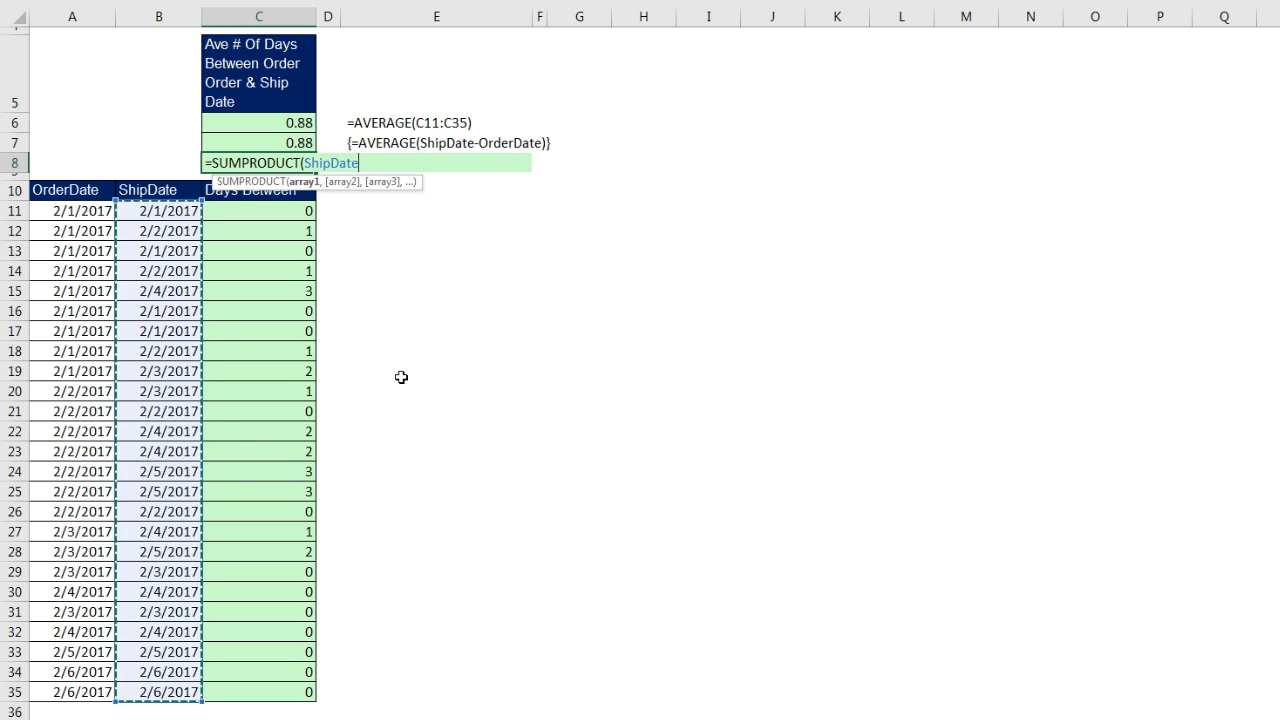
Complete =SUMPRODUCT(ShipDate-OrderDate) in C8, returning 22 total days.
left_click_drag(72, 210, 72, 412)
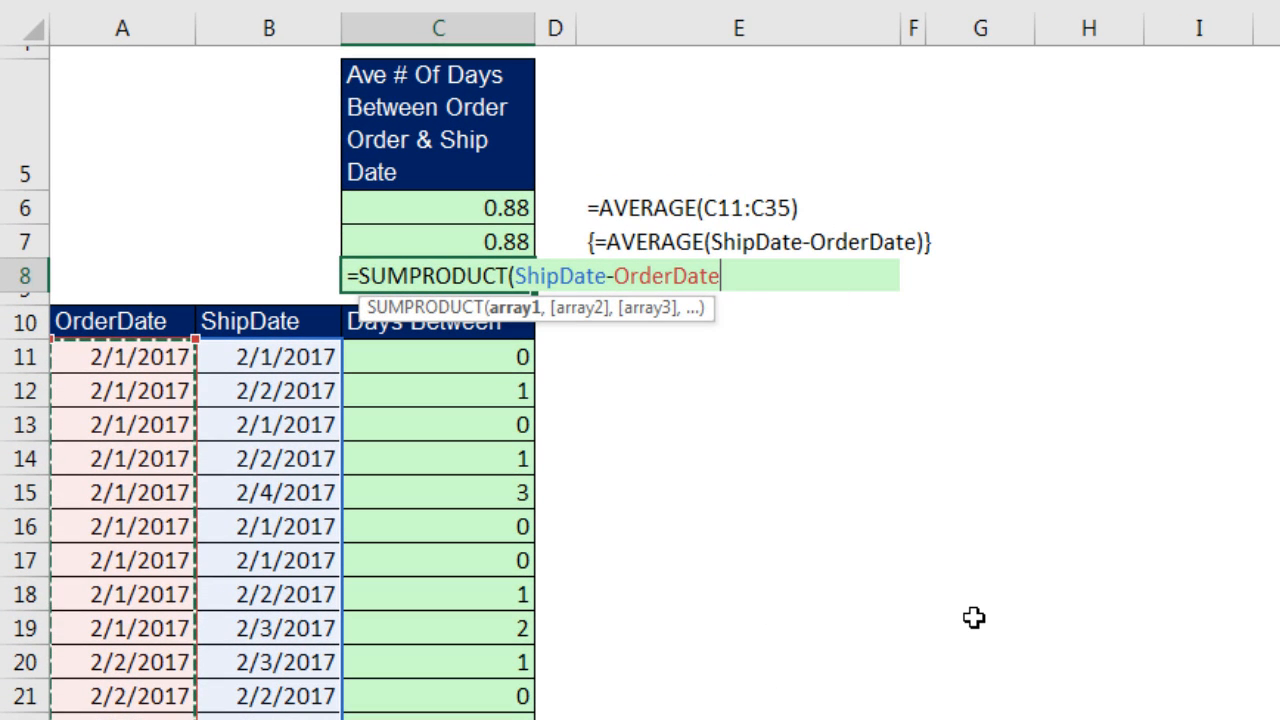
type(")")
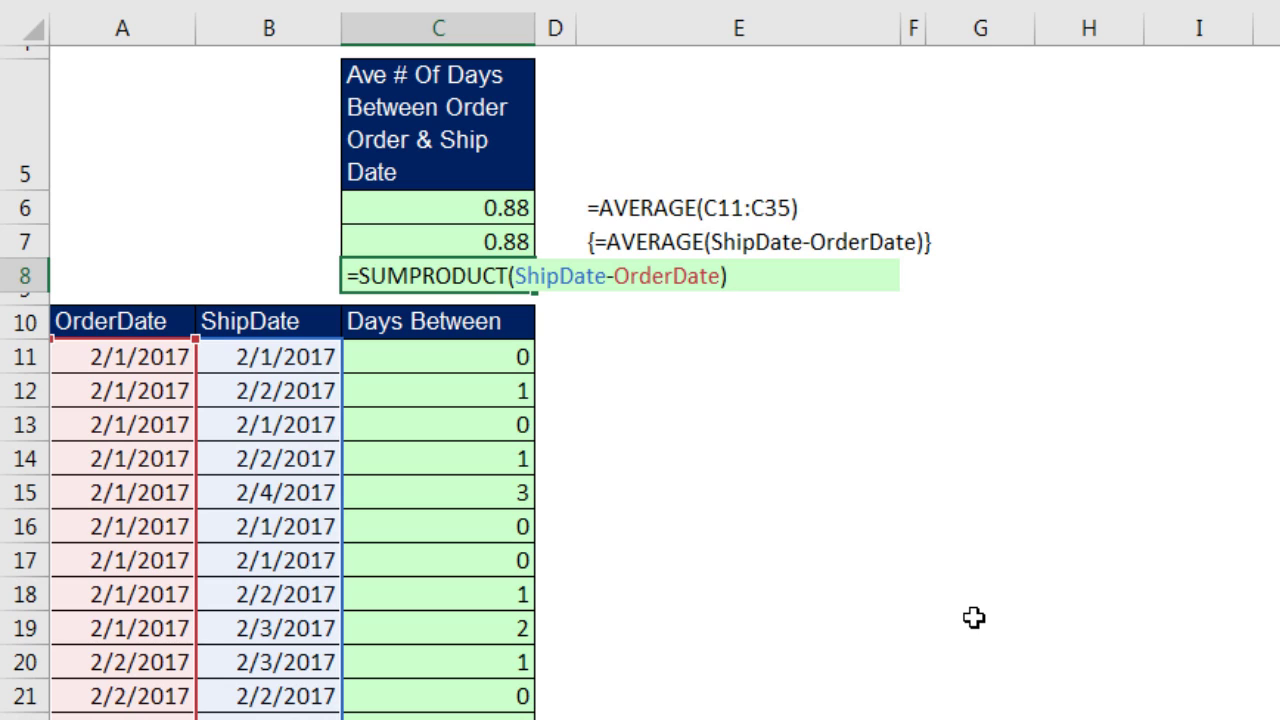
key("Enter")
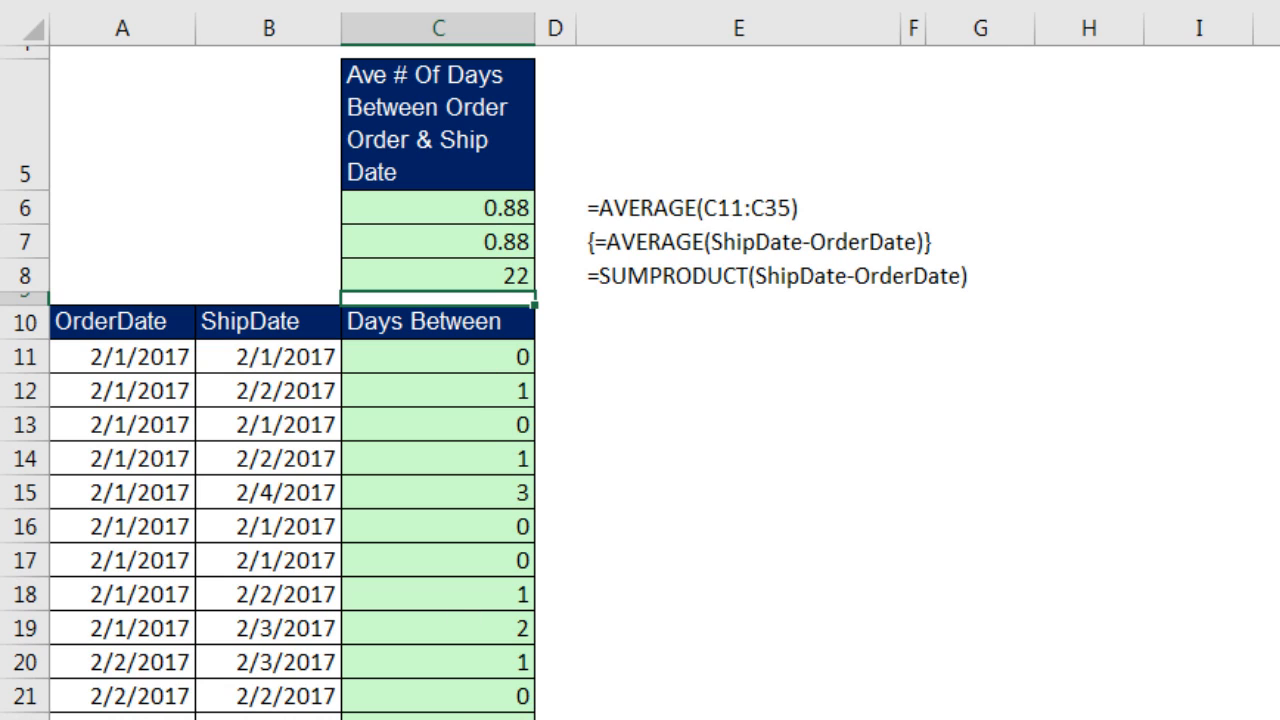
Make C8 =SUMPRODUCT(ShipDate-OrderDate)/COUNT(ShipDate) so it returns the 0.88 average.
left_click(436, 272)
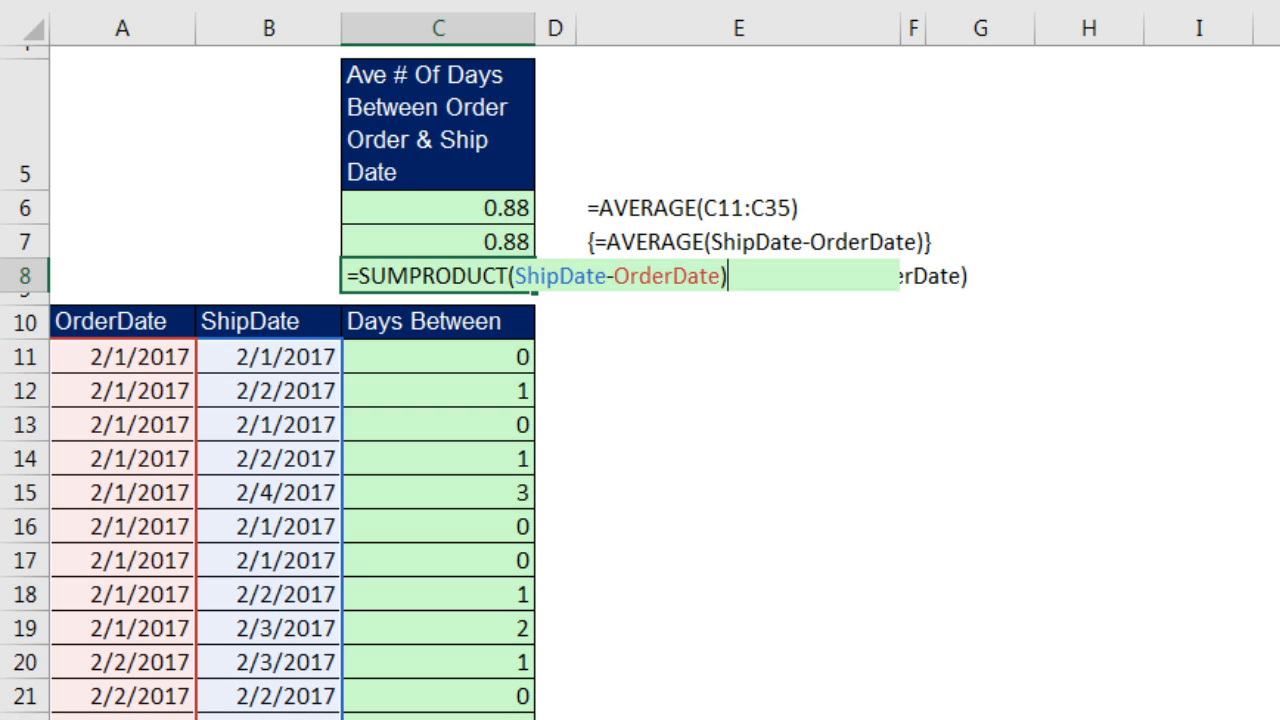
type("/")
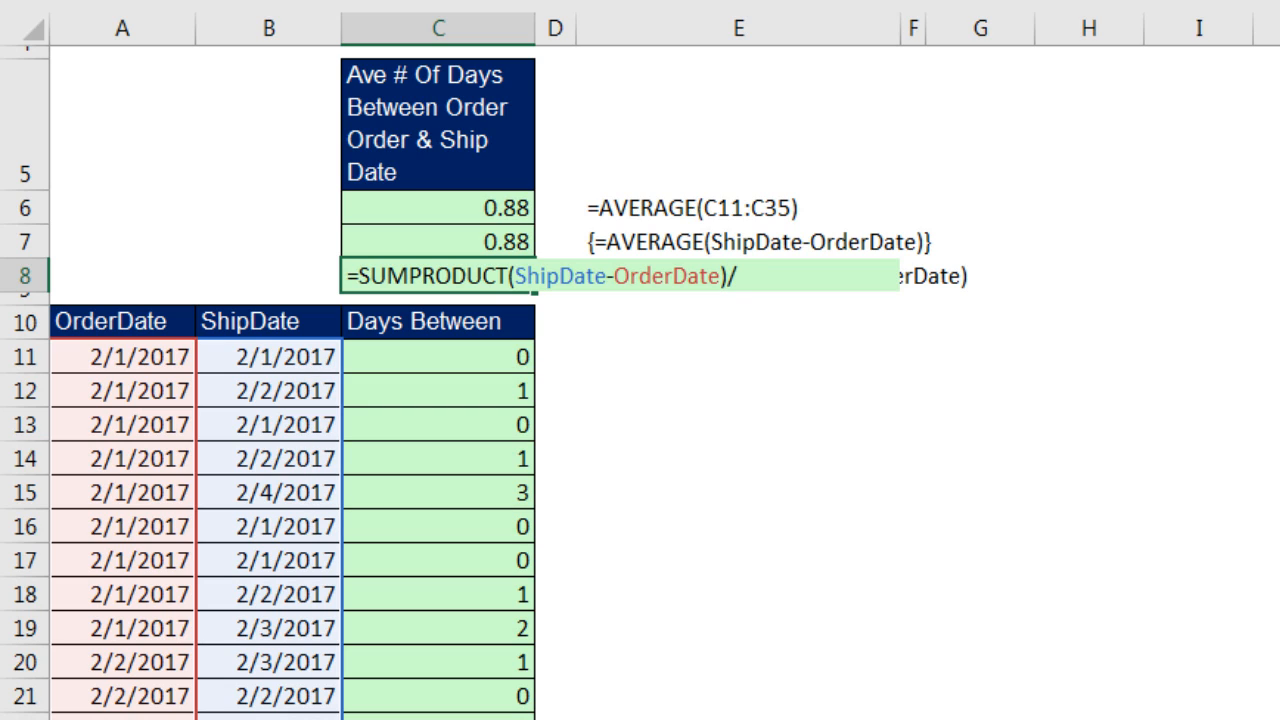
mouse_move(688, 208)
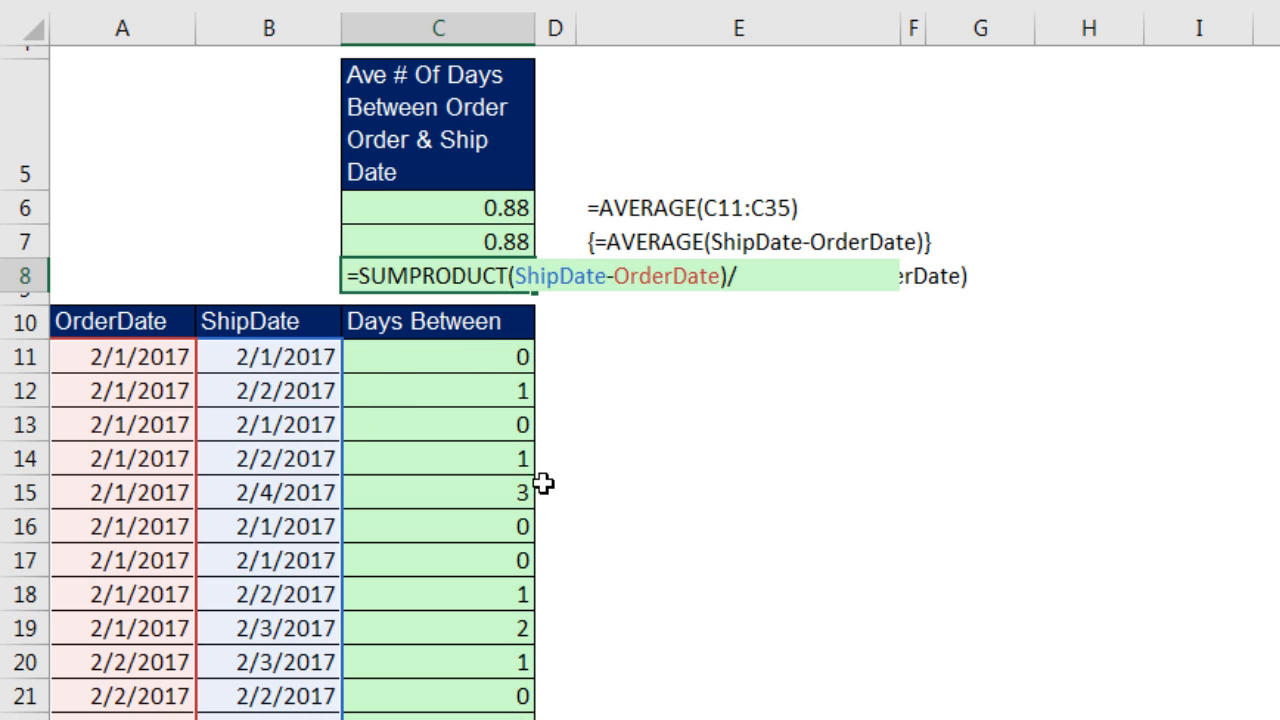
type("count")
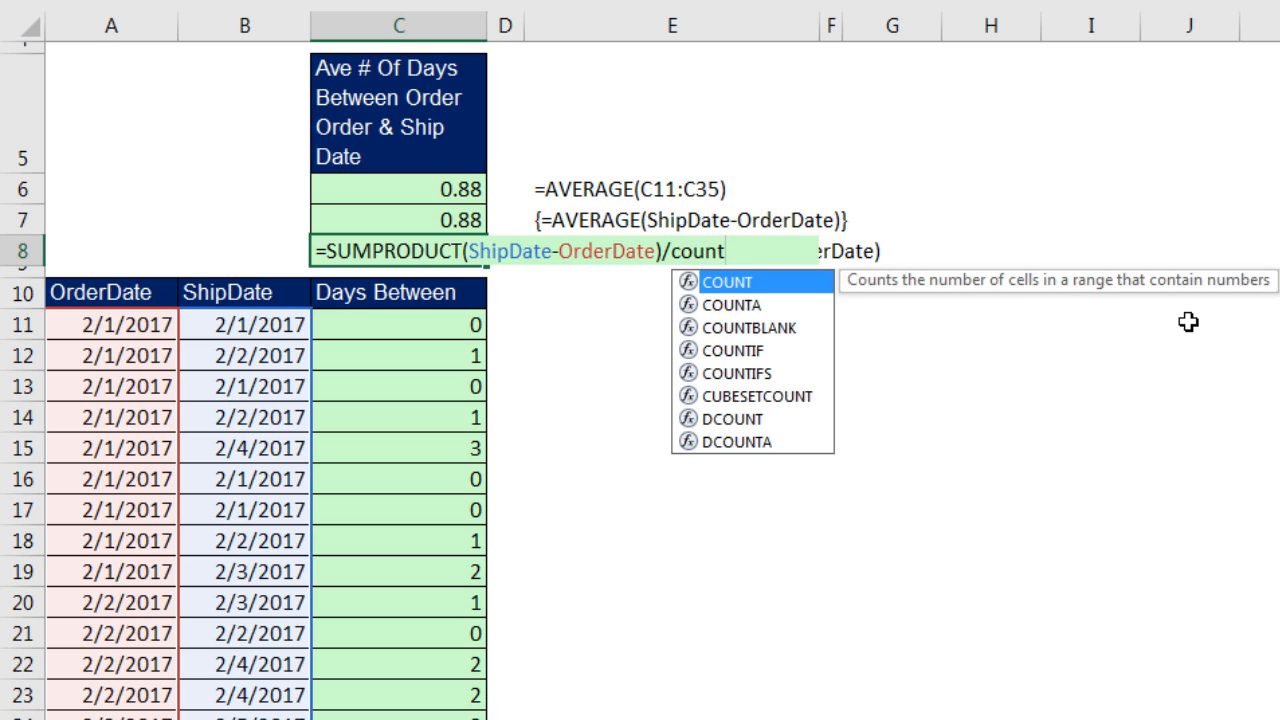
type("/count")
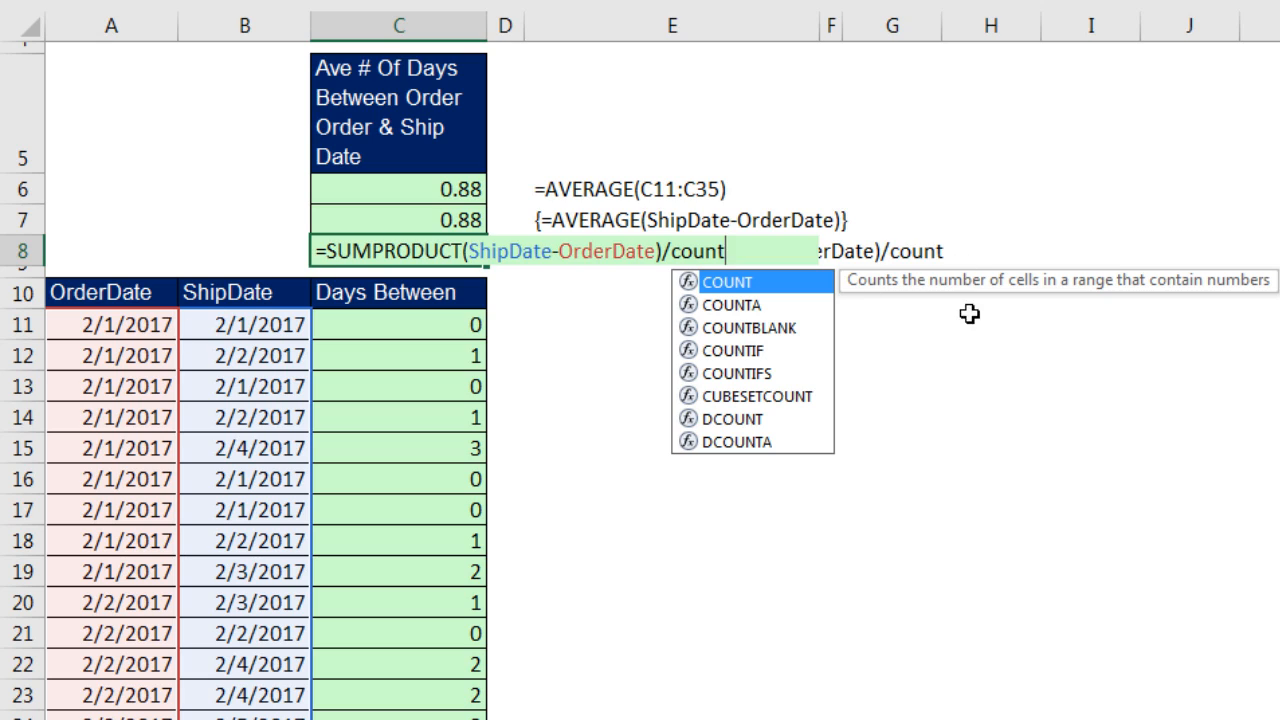
mouse_move(728, 252)
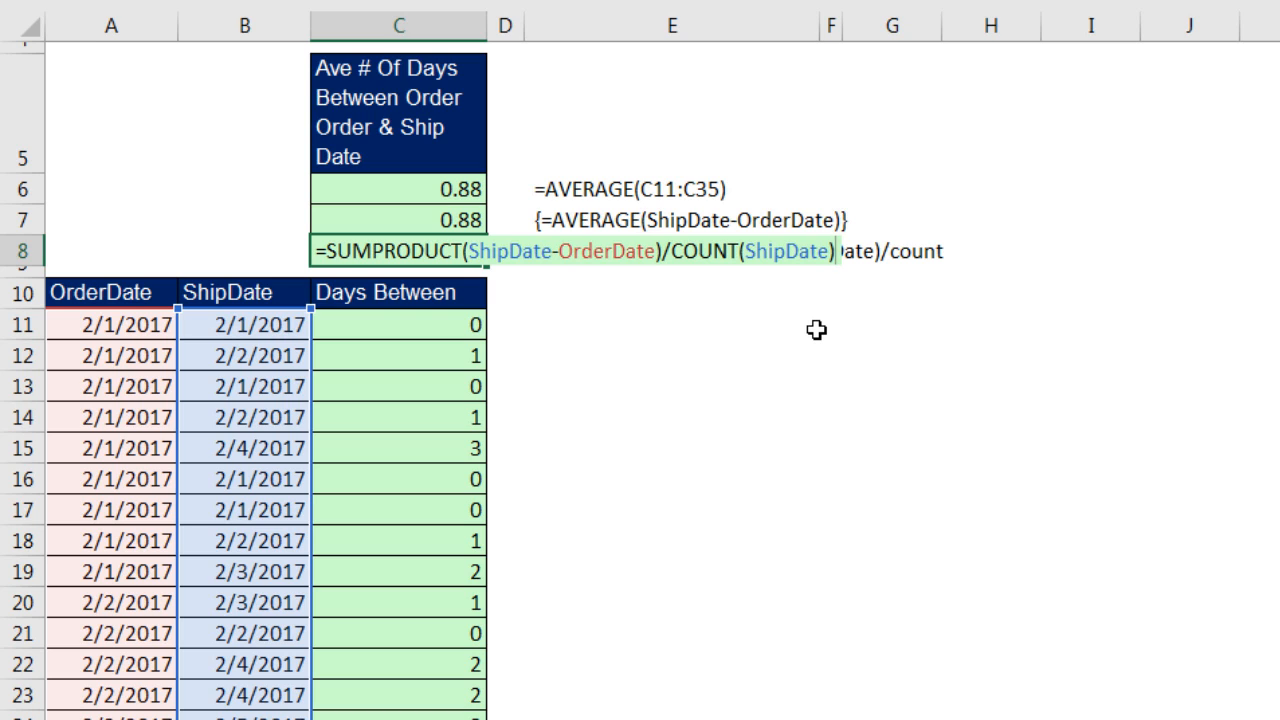
key("Enter")
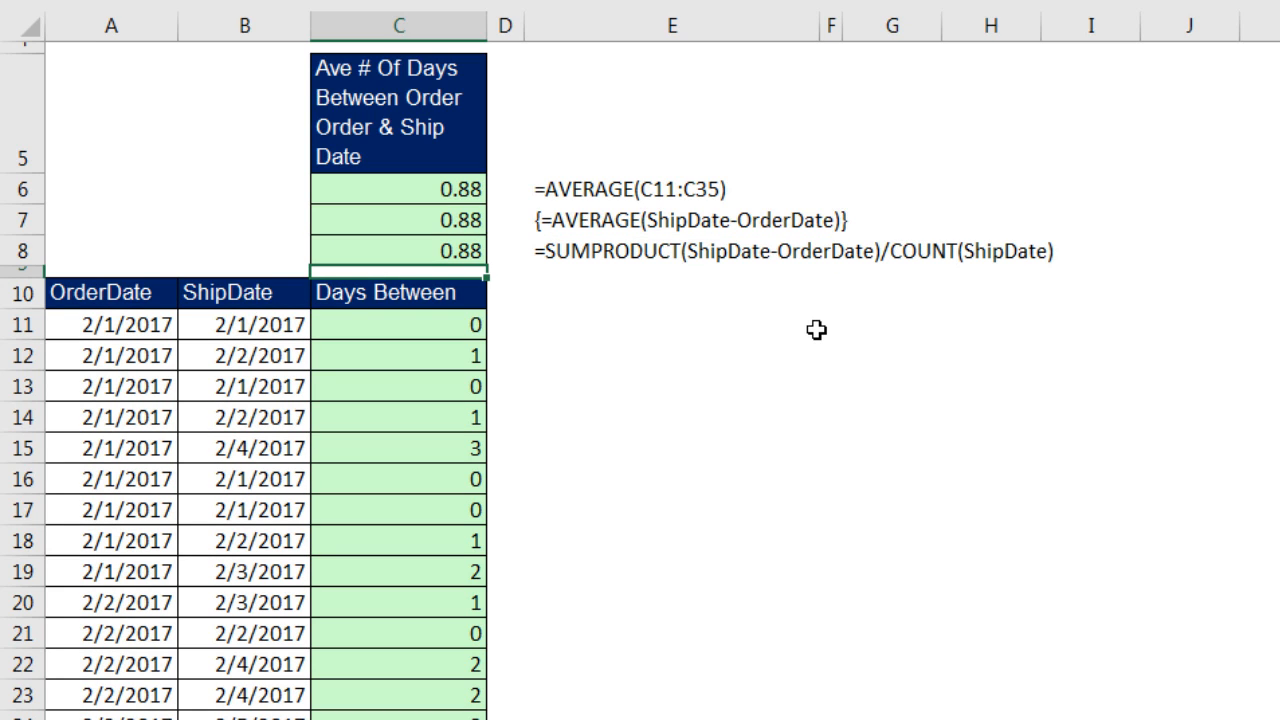
mouse_move(768, 278)
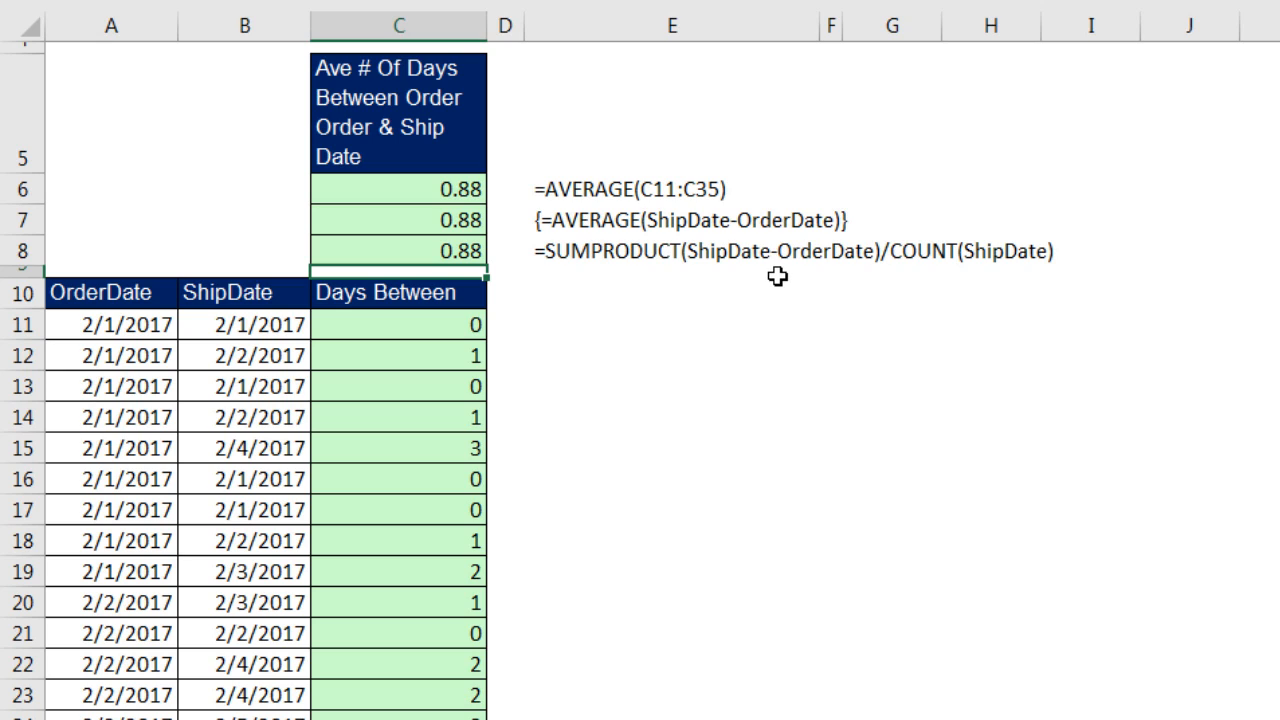
mouse_move(740, 284)
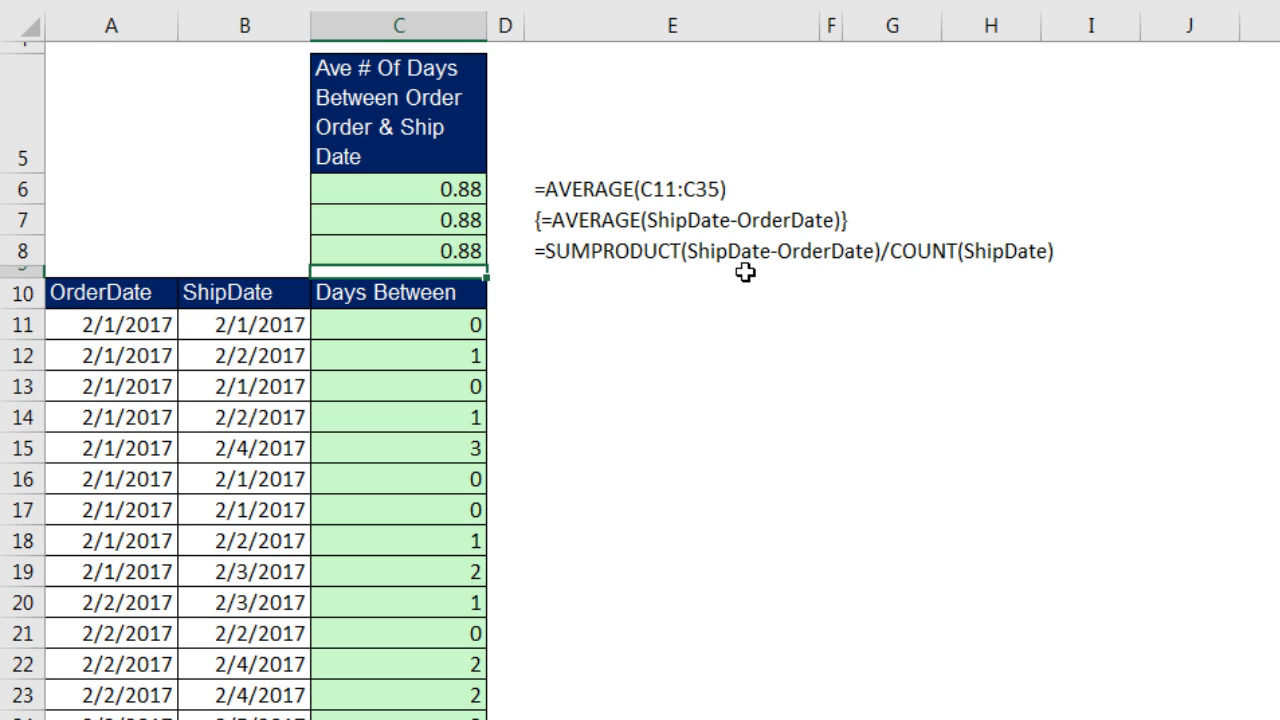
mouse_move(910, 278)
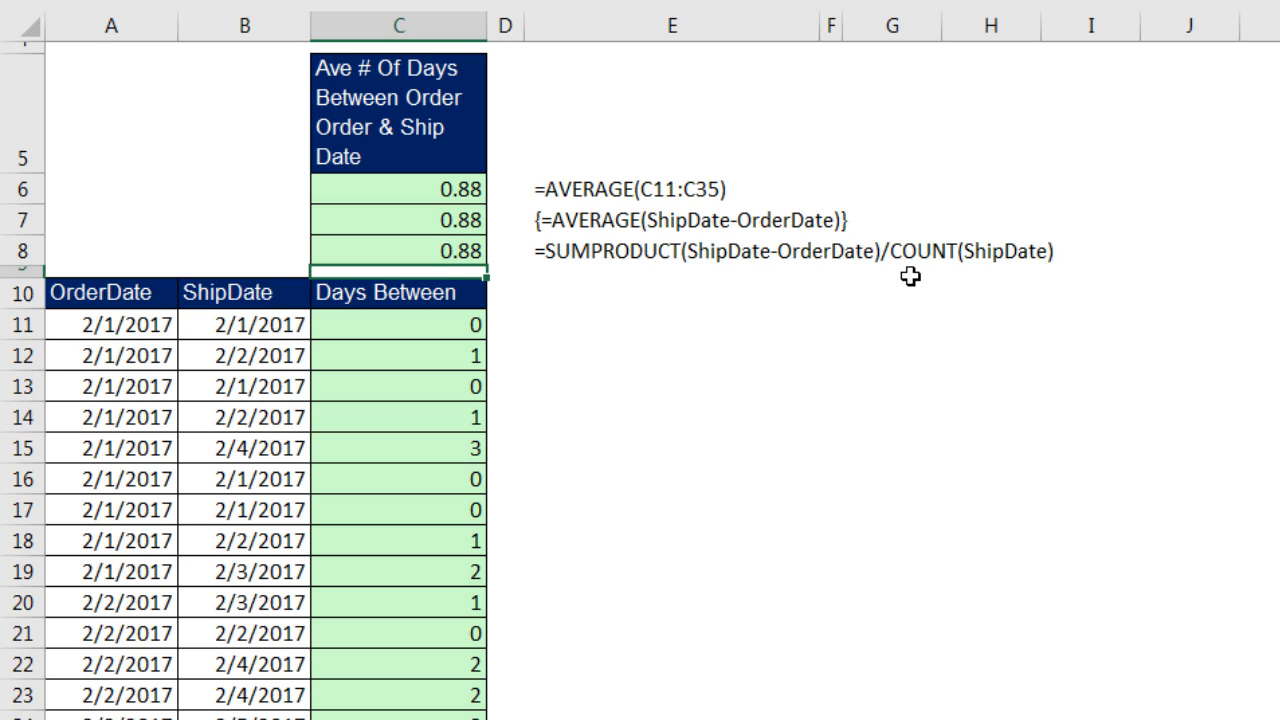
mouse_move(564, 640)
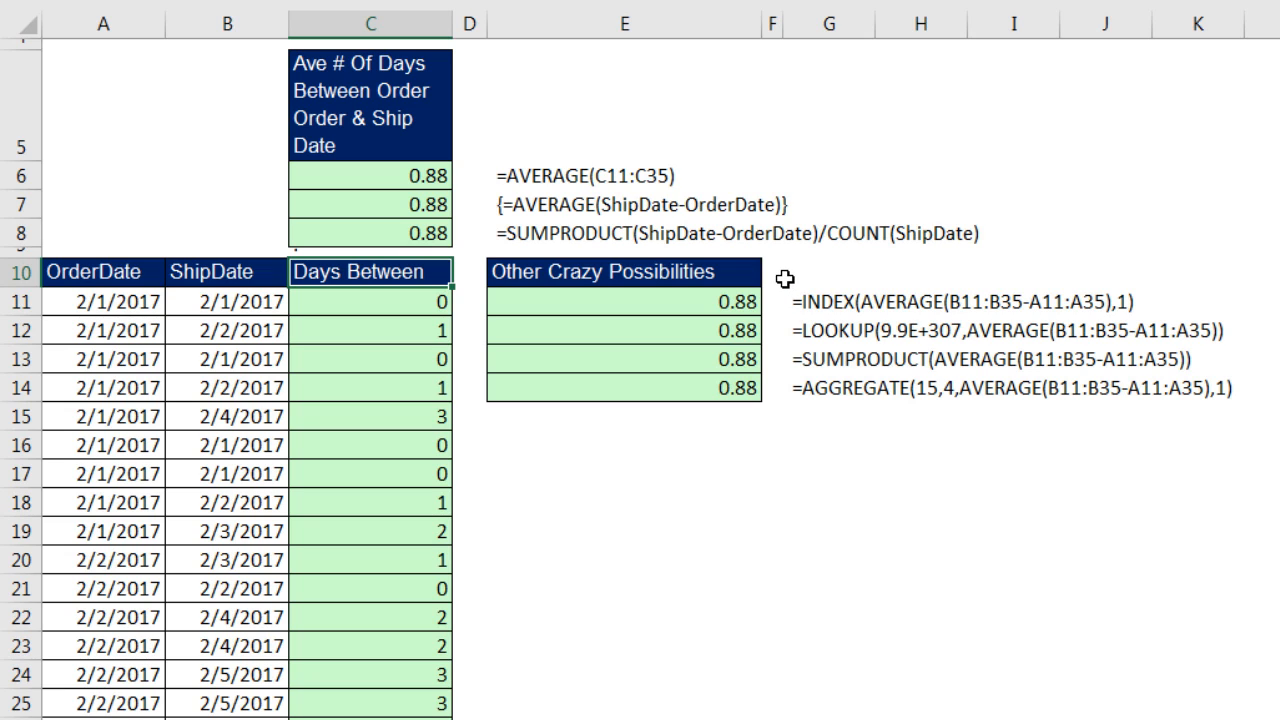
mouse_move(816, 456)
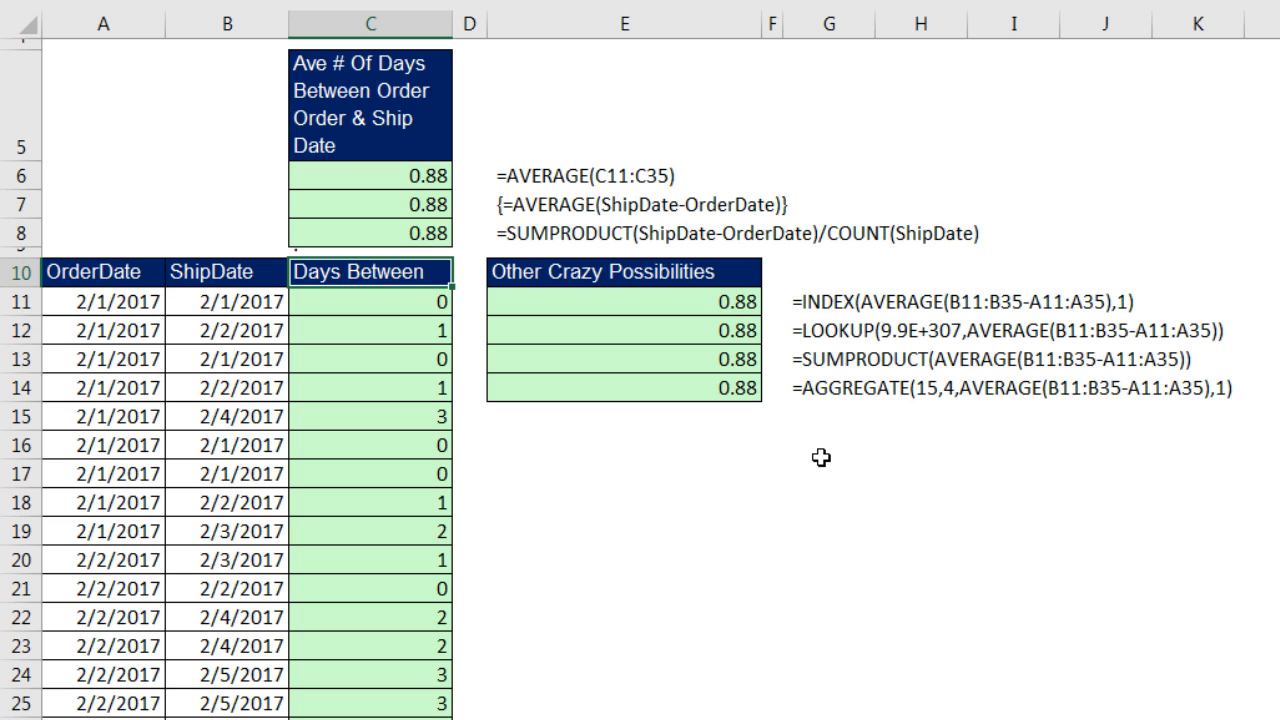
mouse_move(712, 324)
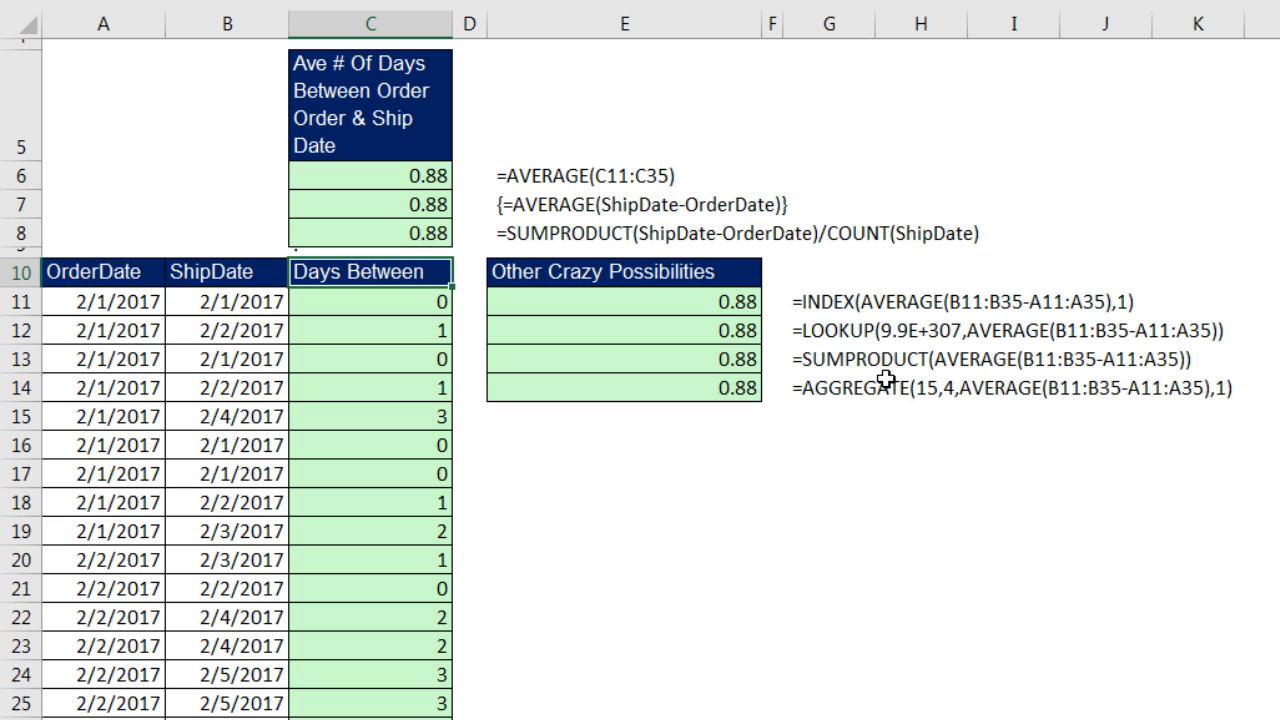
mouse_move(958, 388)
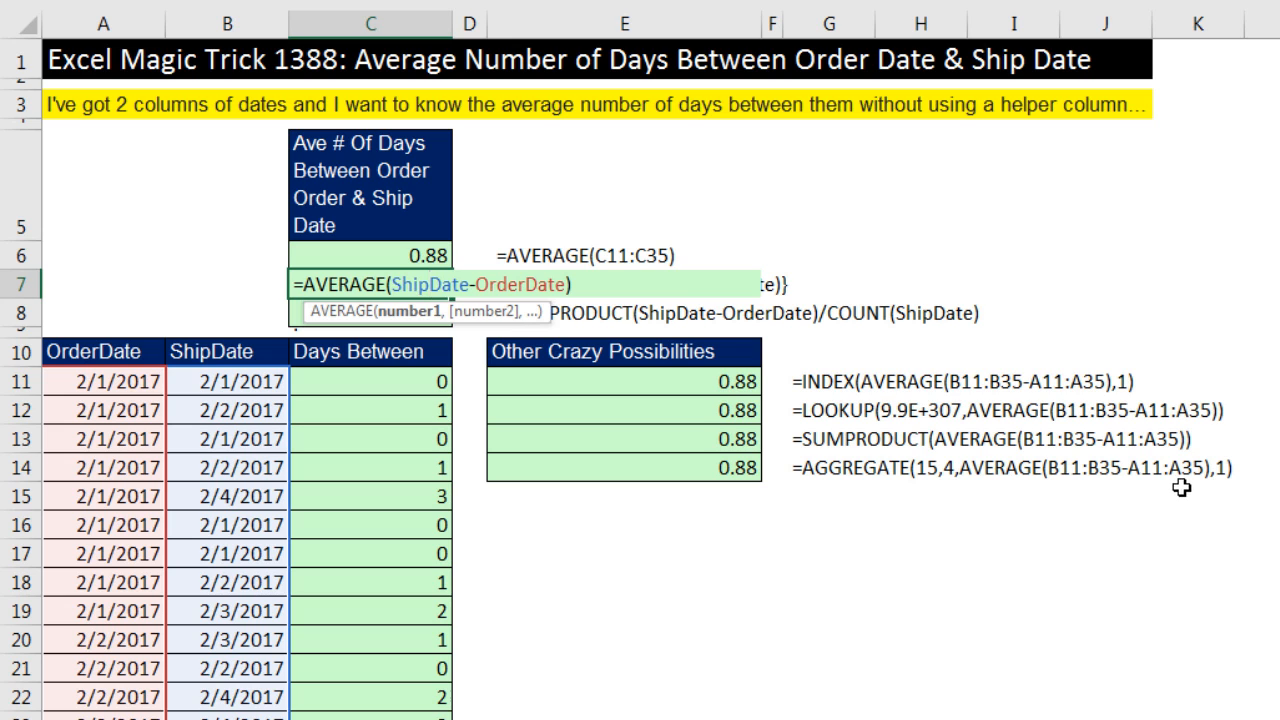
Re-enter C7's =AVERAGE(ShipDate-OrderDate) with Ctrl+Shift+Enter as a CSE array formula.
key("ctrl+shift+enter")
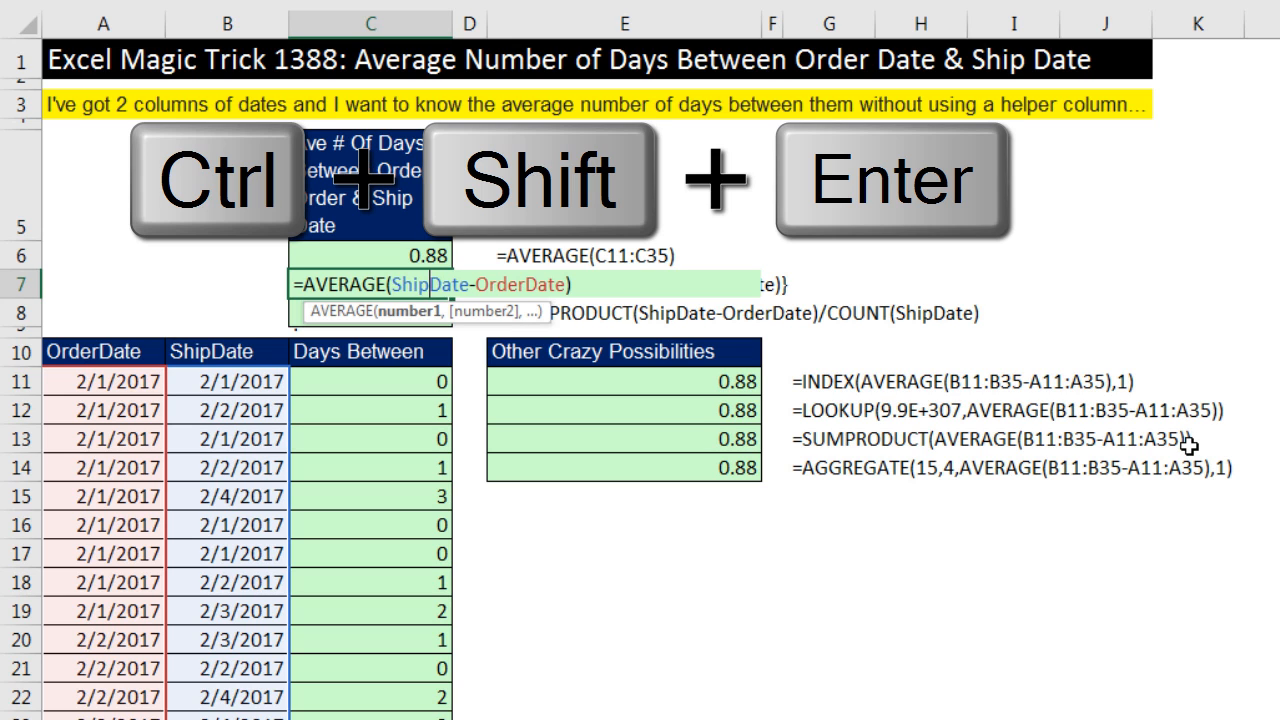